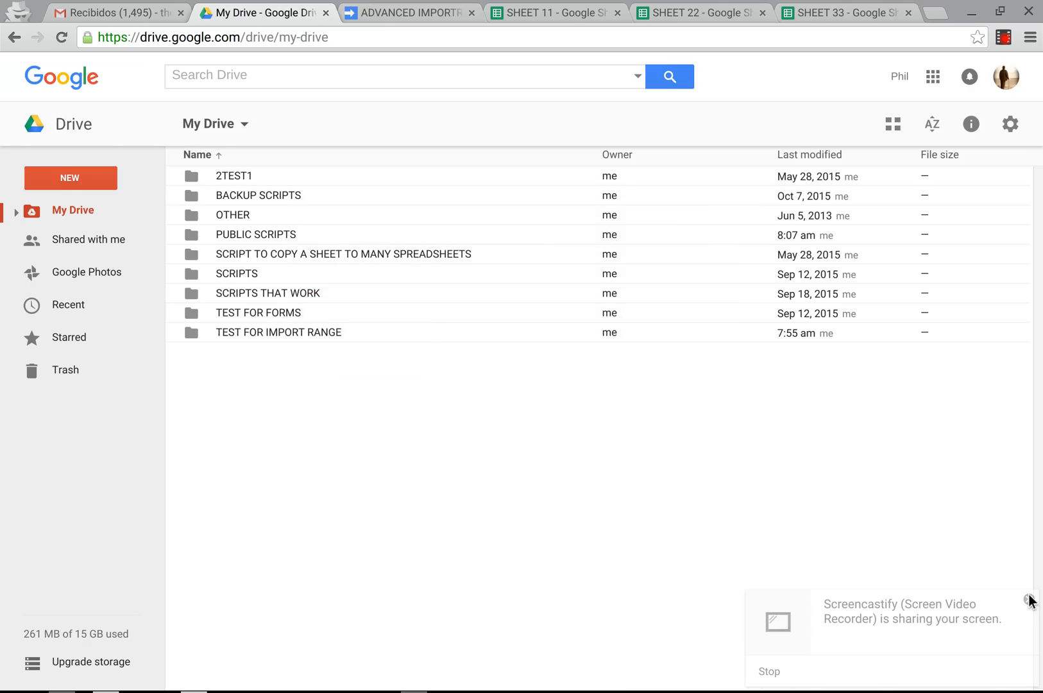
Step: Check the TEST FOR IMPORT RANGE folder's sheets, then create a new blank Google Sheets spreadsheet
{"action": "left_click", "coordinate": [1031, 601]}
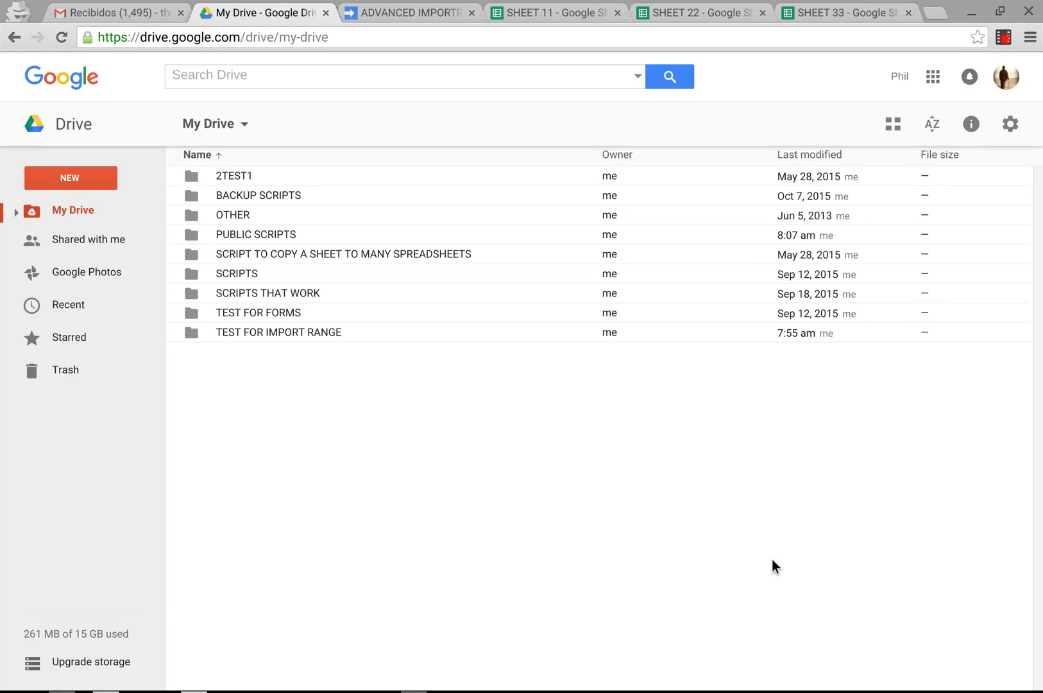
{"action": "mouse_move", "coordinate": [338, 5]}
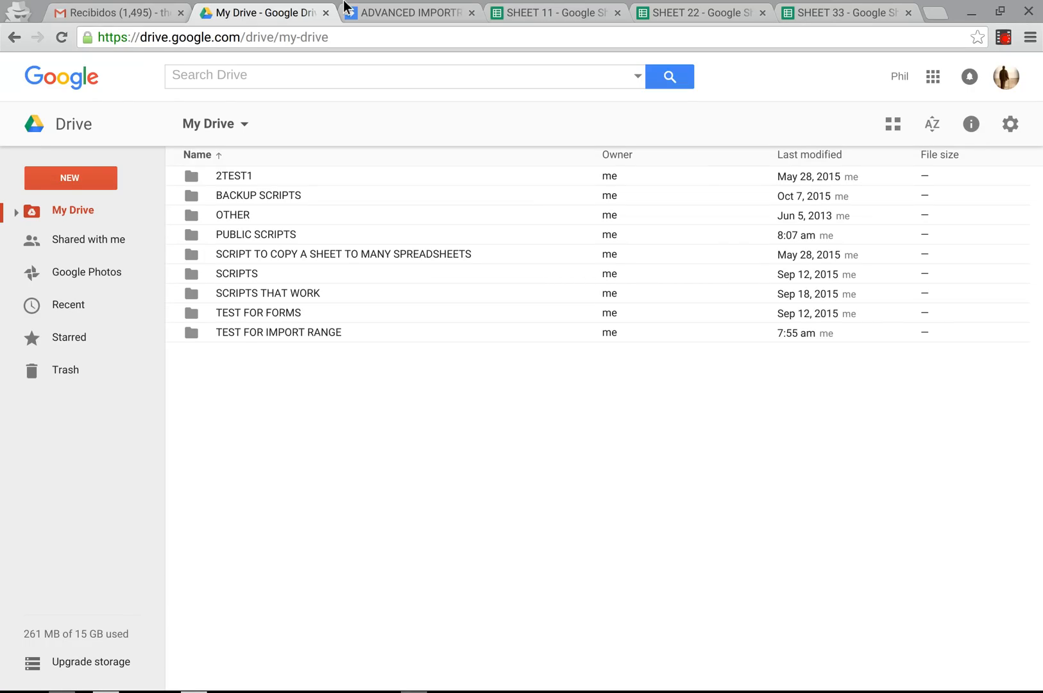
{"action": "double_click", "coordinate": [278, 332]}
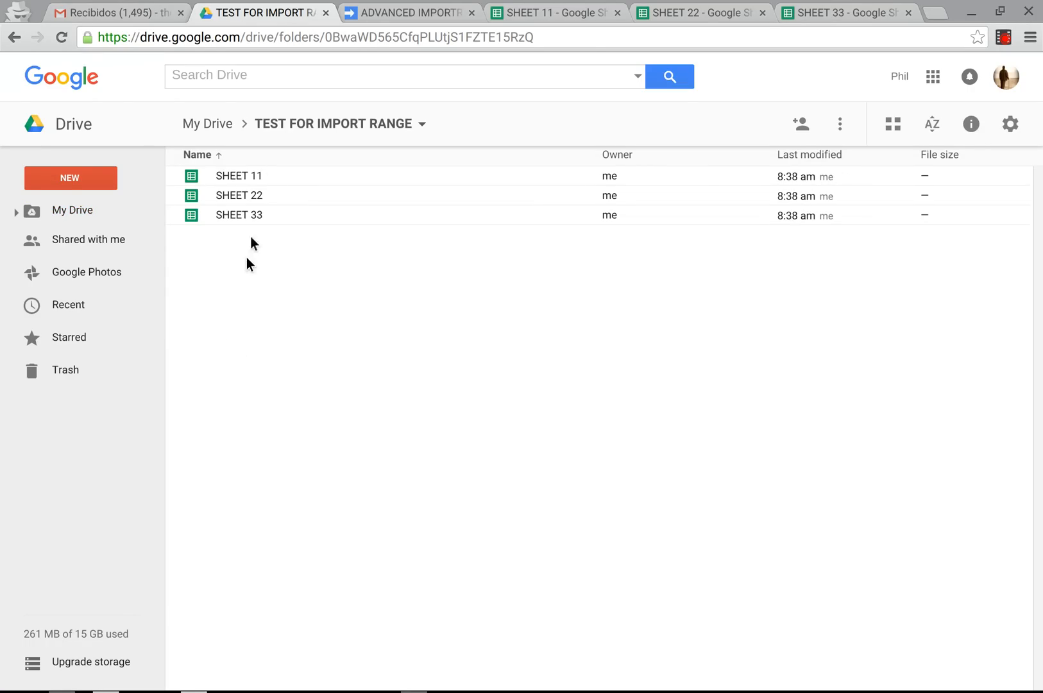
{"action": "mouse_move", "coordinate": [261, 334]}
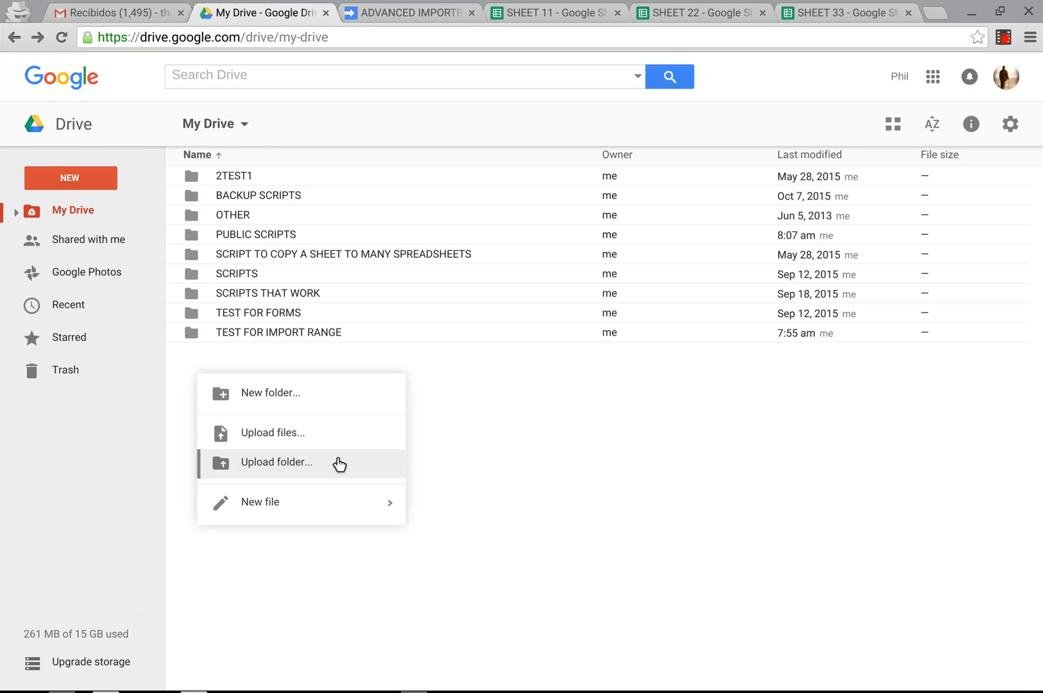
{"action": "left_click", "coordinate": [260, 502]}
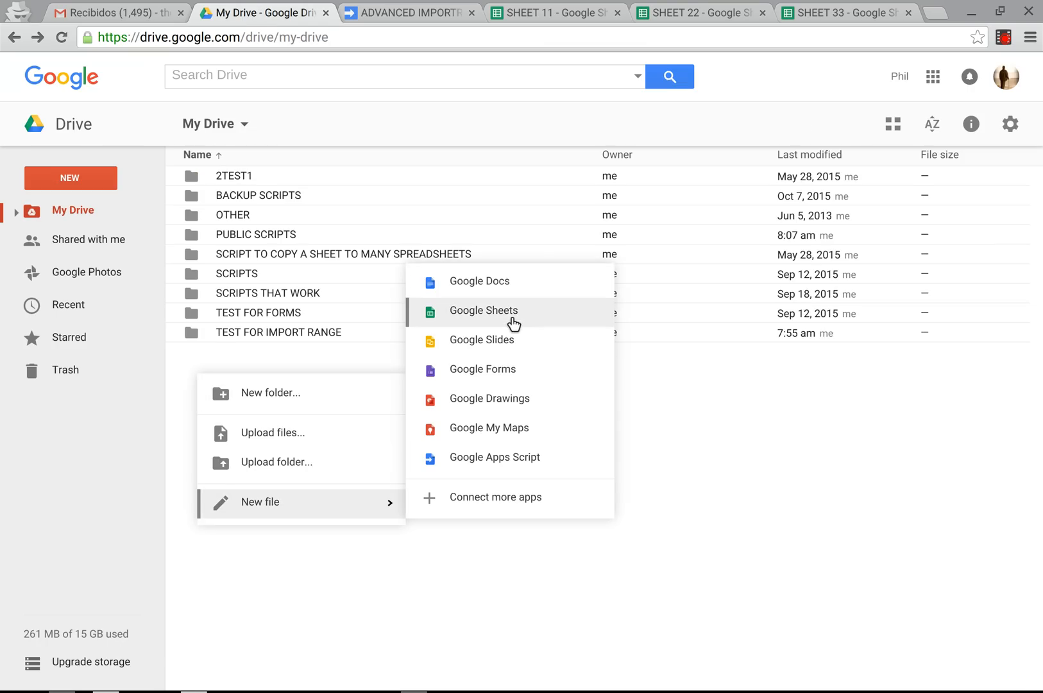
{"action": "left_click", "coordinate": [483, 310]}
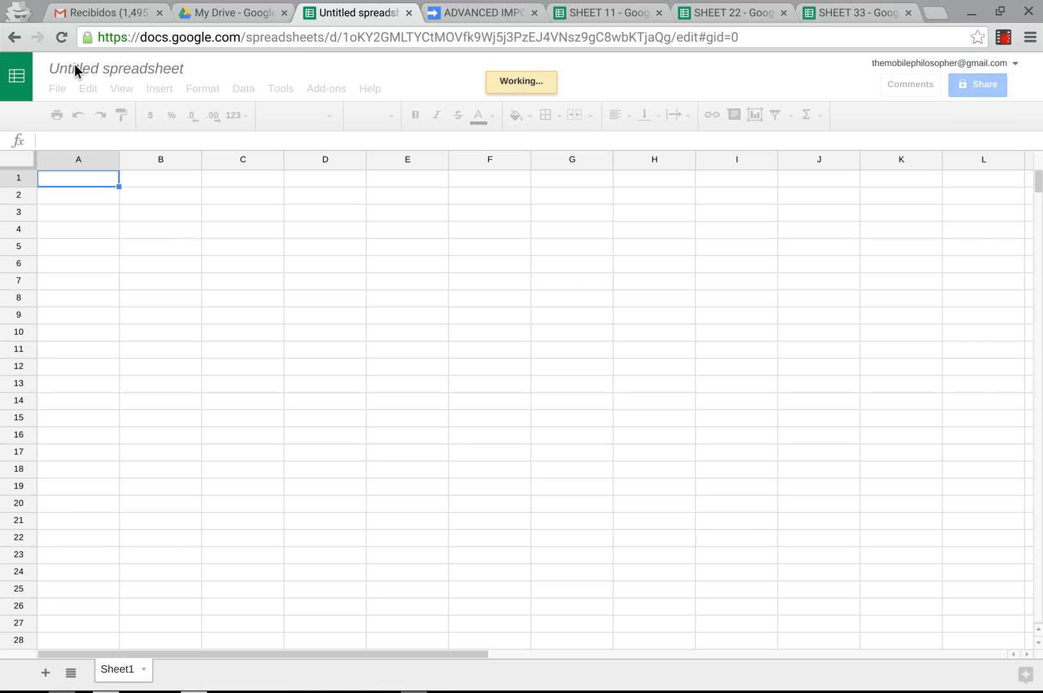
Step: Rename the untitled spreadsheet to SOURCE SPREADSHEET
{"action": "left_click", "coordinate": [117, 69]}
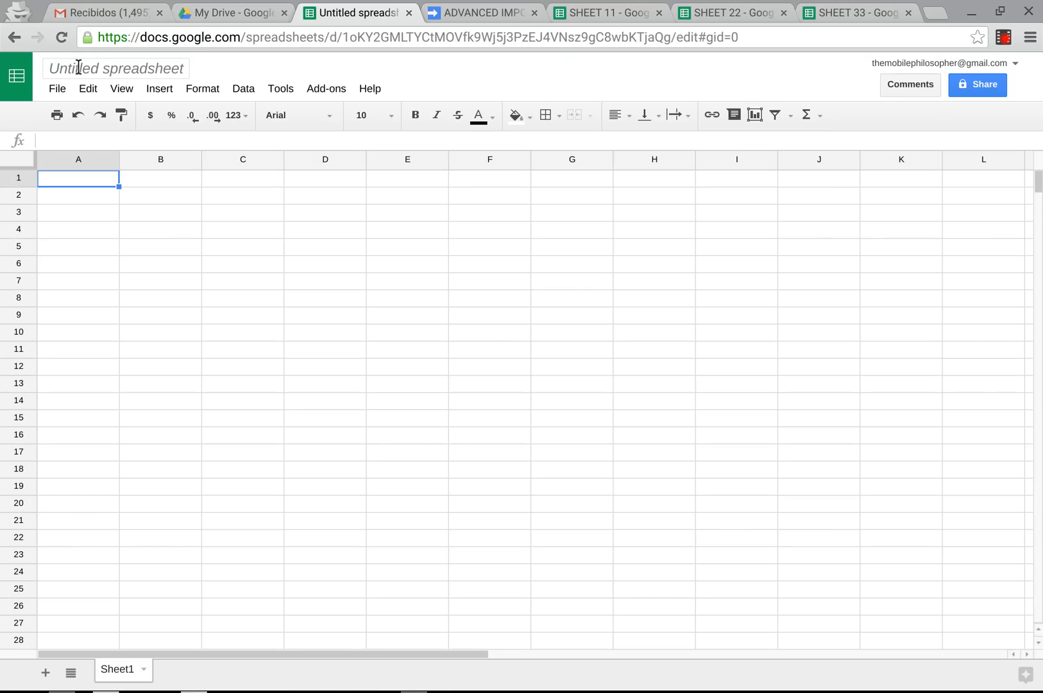
{"action": "type", "text": "SOURCE S"}
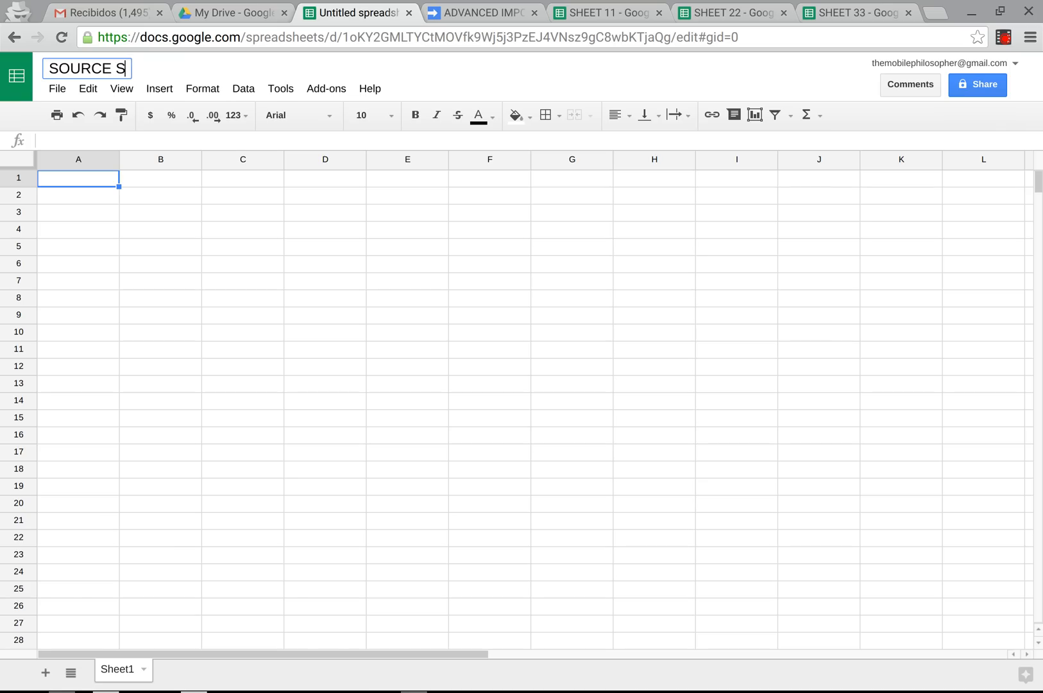
{"action": "type", "text": "PREADSHEET"}
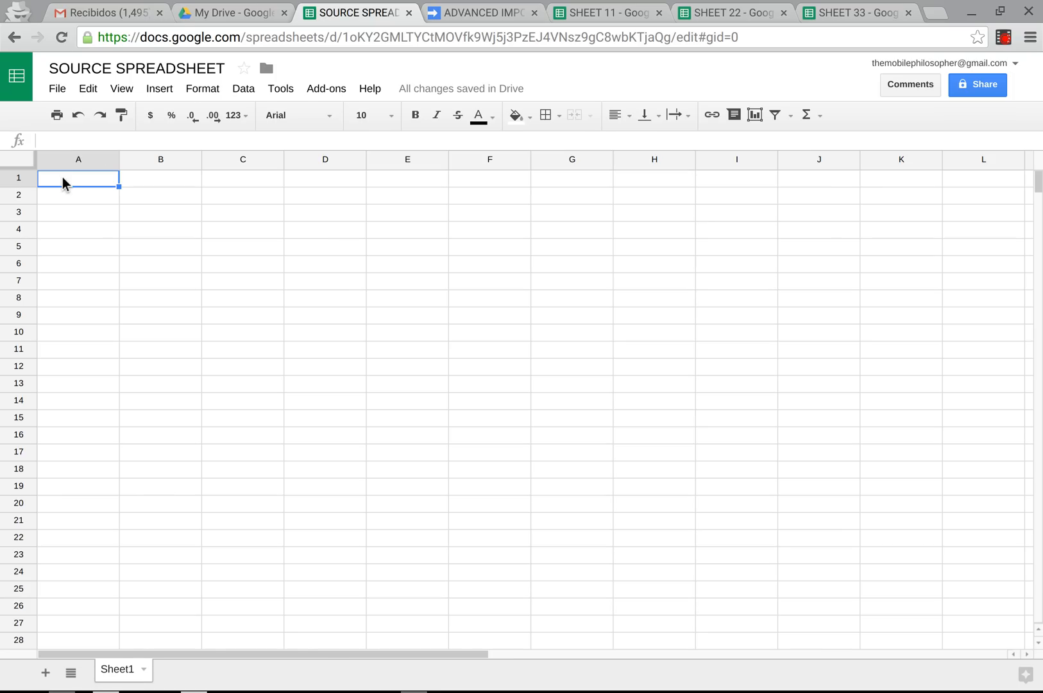
Step: Enter MARK, MARY and JANE in cells A1 to A3
{"action": "type", "text": "MARK"}
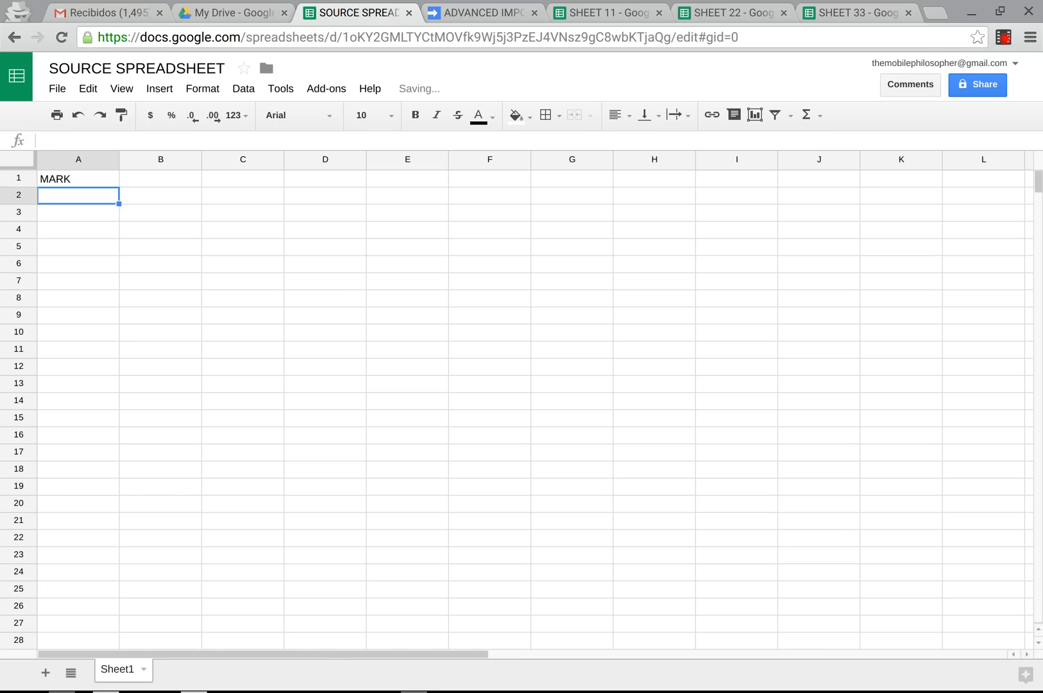
{"action": "type", "text": "MARY"}
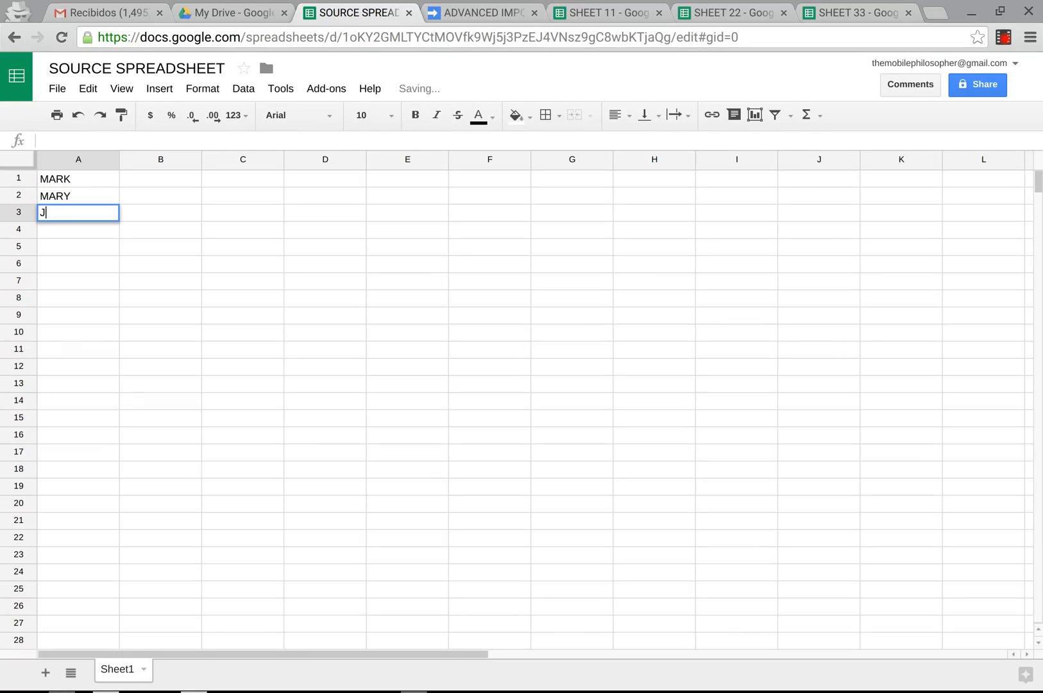
{"action": "type", "text": "JANE"}
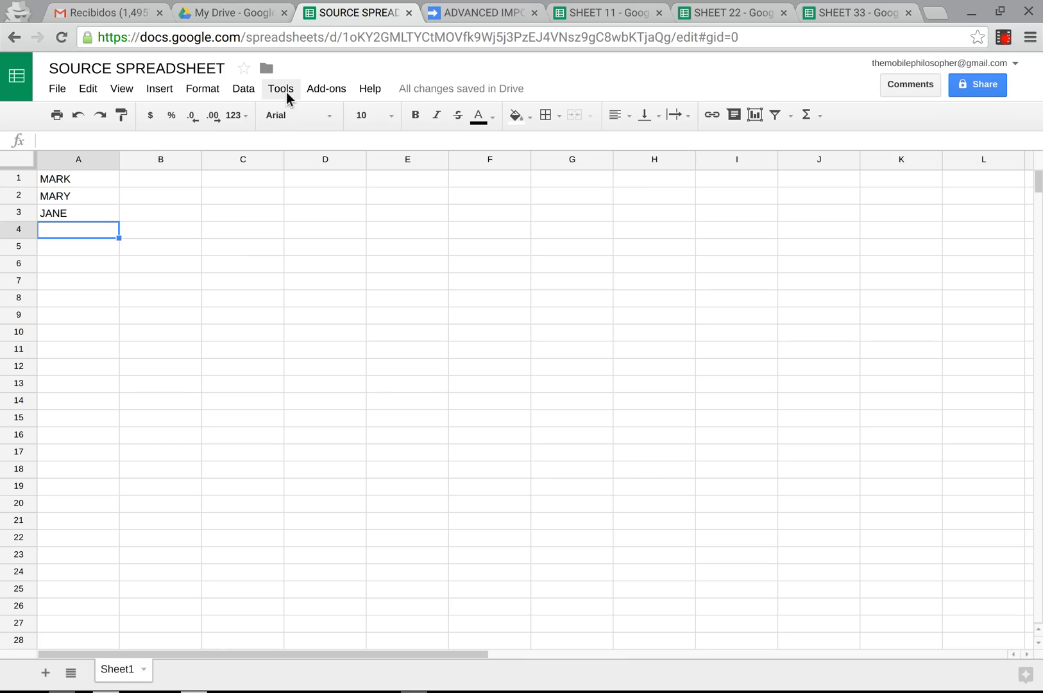
Step: Open a new script project and paste in the getdata code from ADVANCED IMPORTRANGE
{"action": "left_click", "coordinate": [280, 88]}
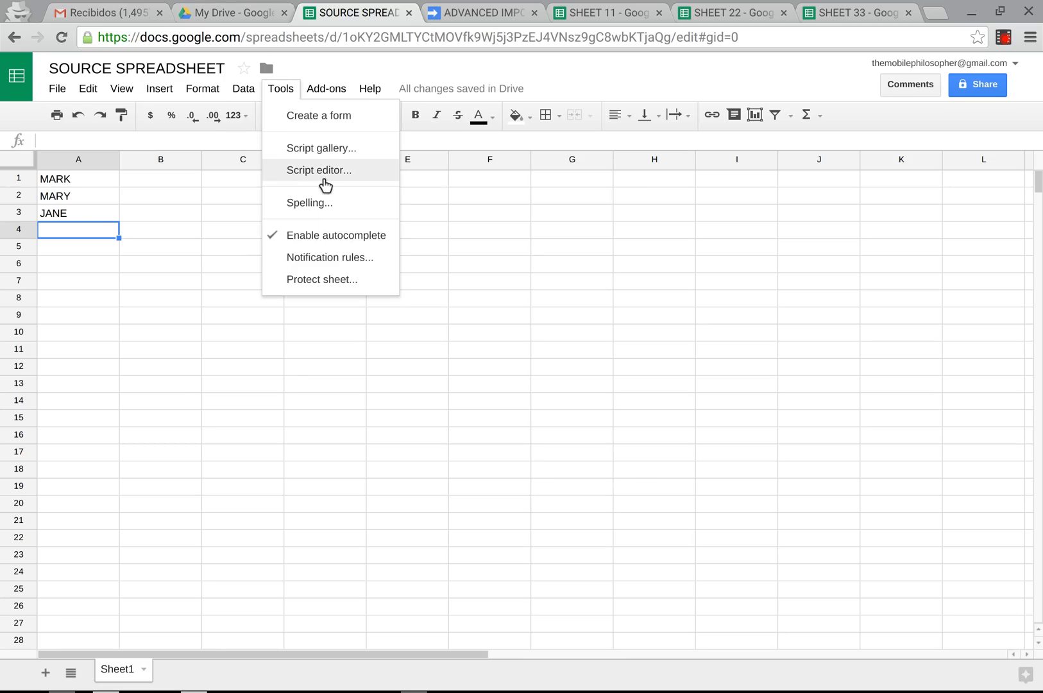
{"action": "left_click", "coordinate": [318, 170]}
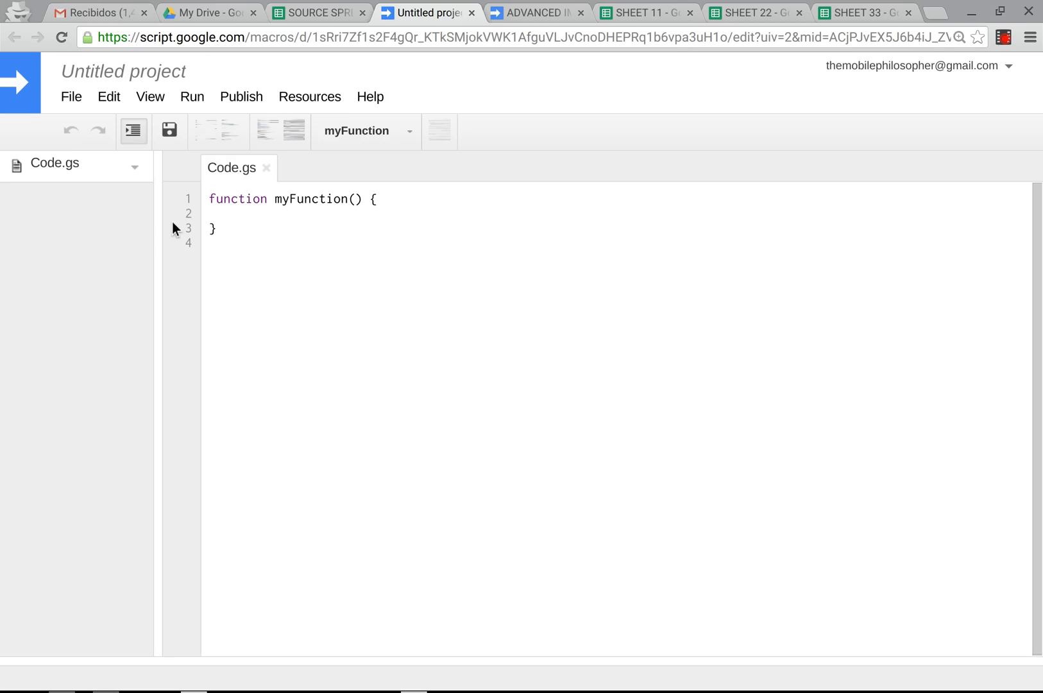
{"action": "mouse_move", "coordinate": [509, 9]}
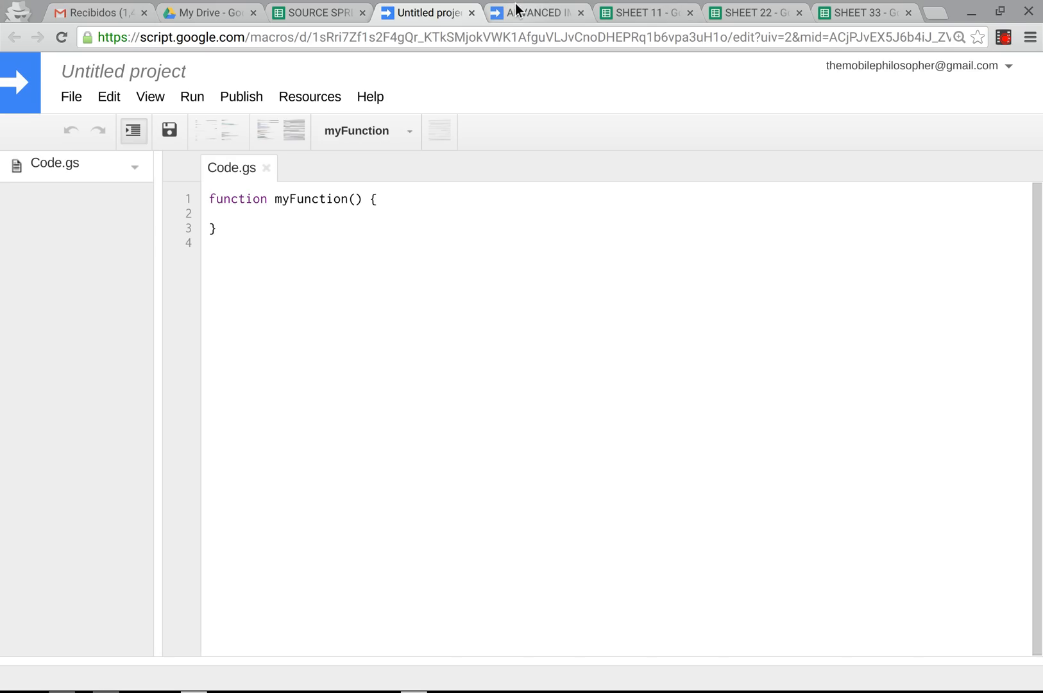
{"action": "left_click", "coordinate": [542, 12]}
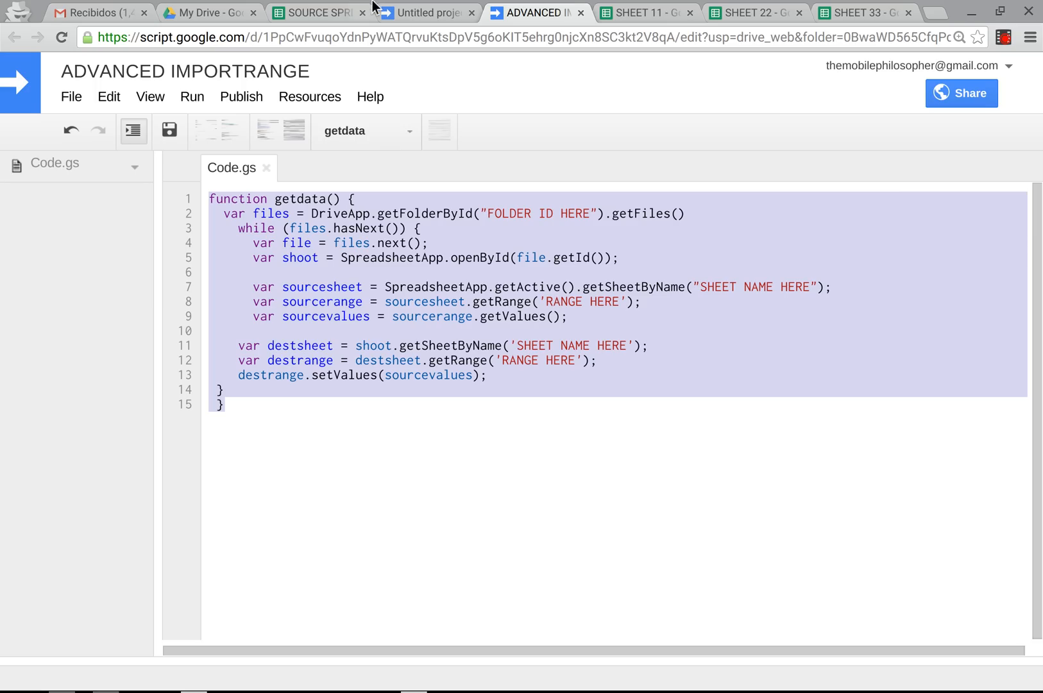
{"action": "left_click", "coordinate": [429, 12]}
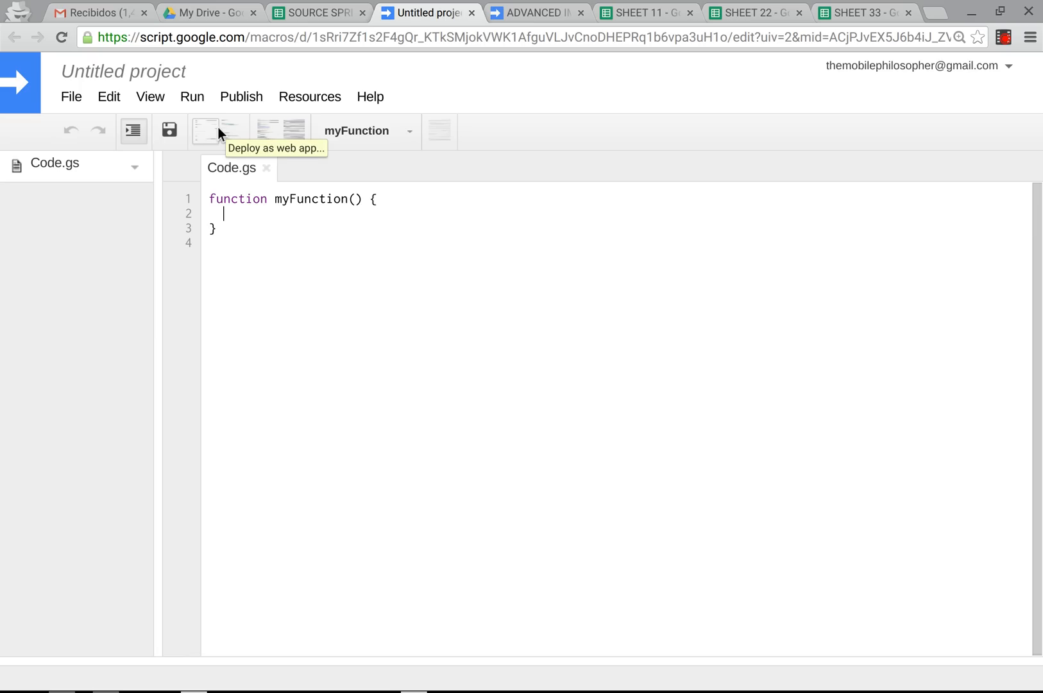
{"action": "type", "text": "function getdata() {"}
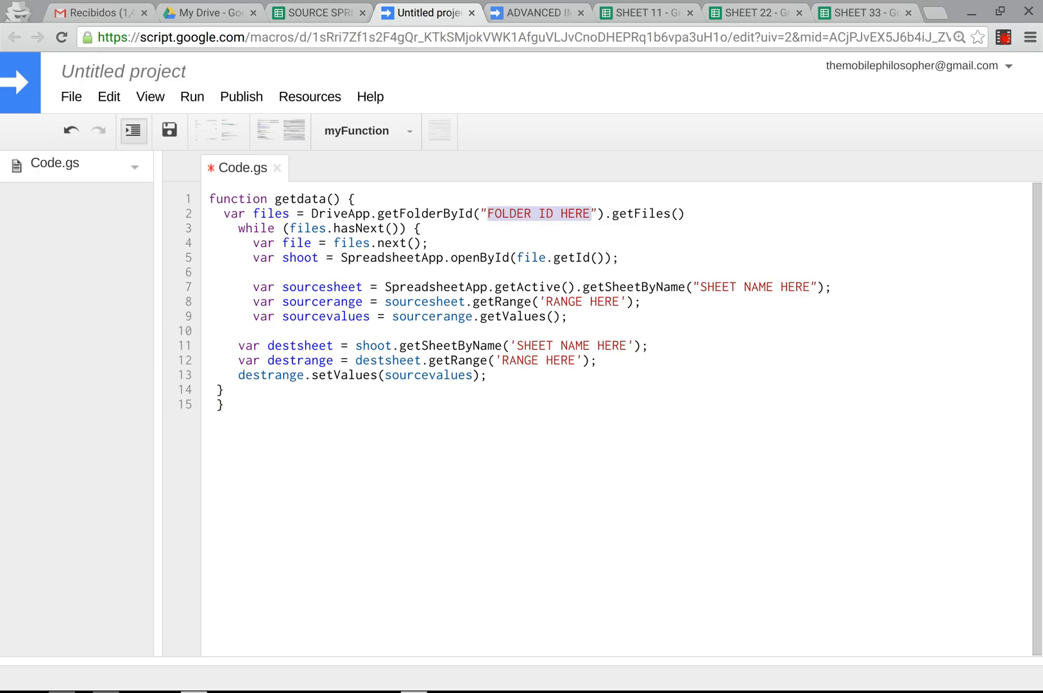
Step: Copy the TEST FOR IMPORT RANGE folder's shareable link and put its ID into the script
{"action": "left_click", "coordinate": [205, 12]}
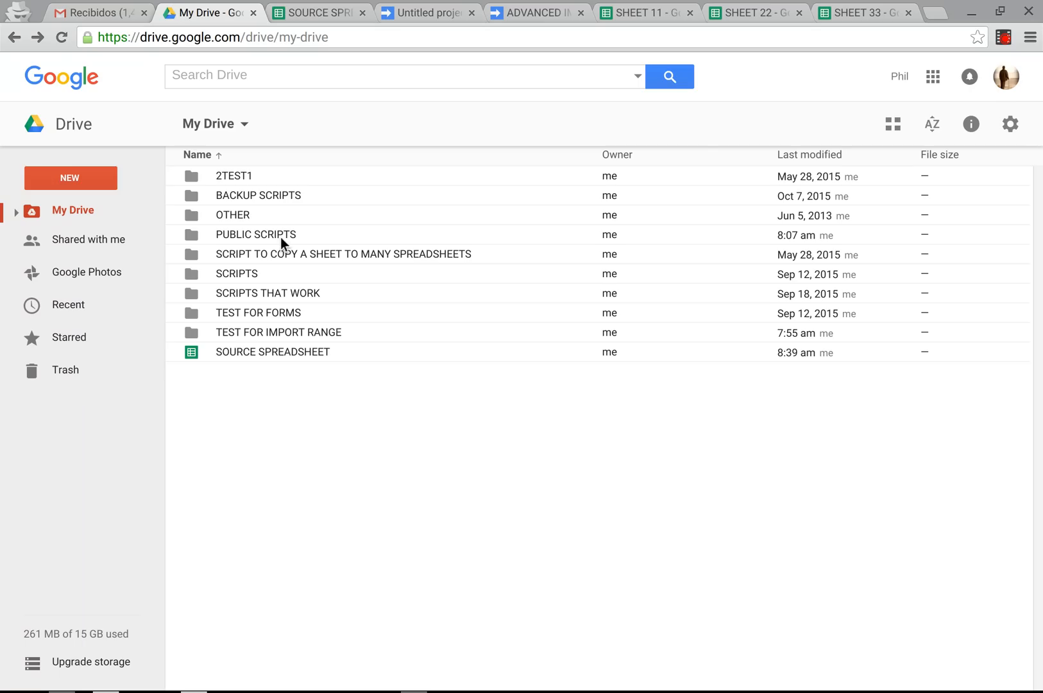
{"action": "right_click", "coordinate": [240, 332]}
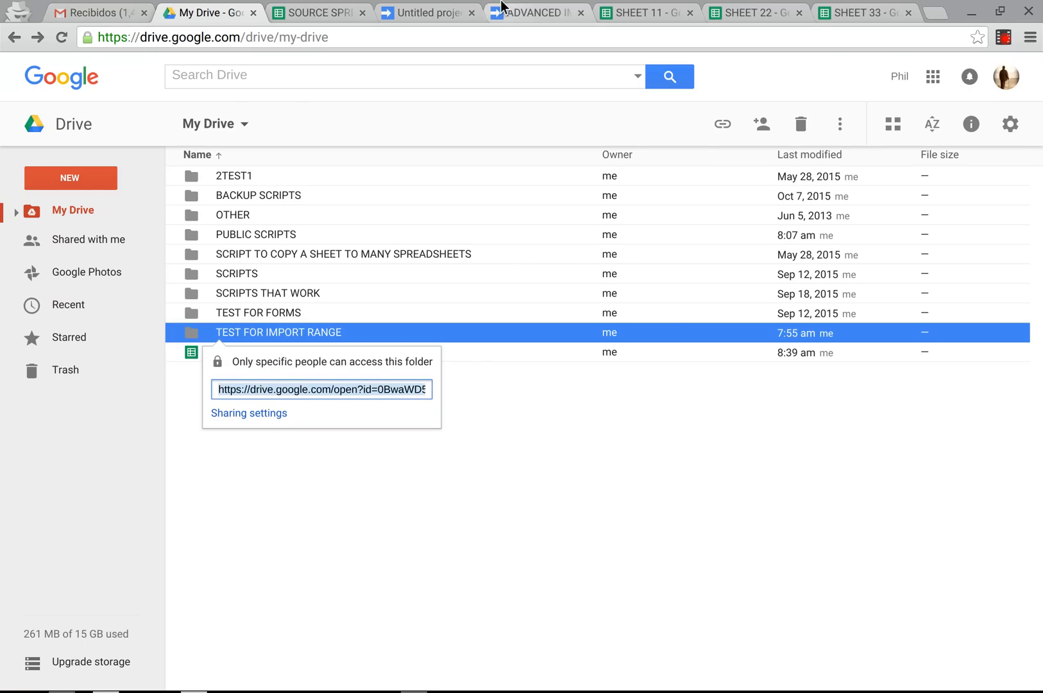
{"action": "left_click", "coordinate": [436, 13]}
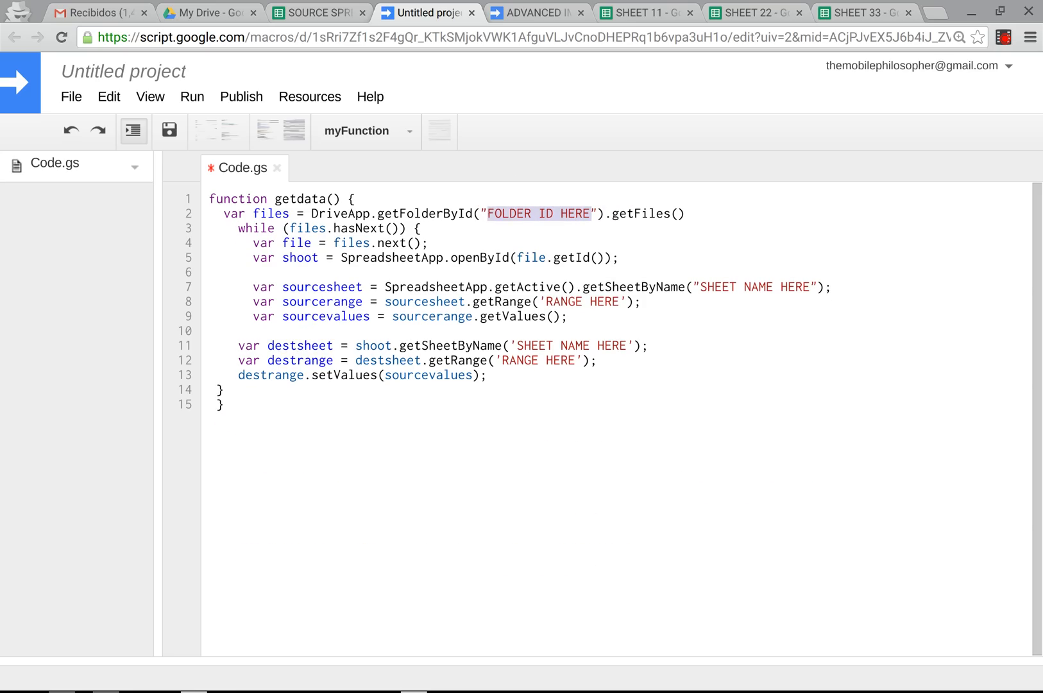
{"action": "left_click", "coordinate": [212, 13]}
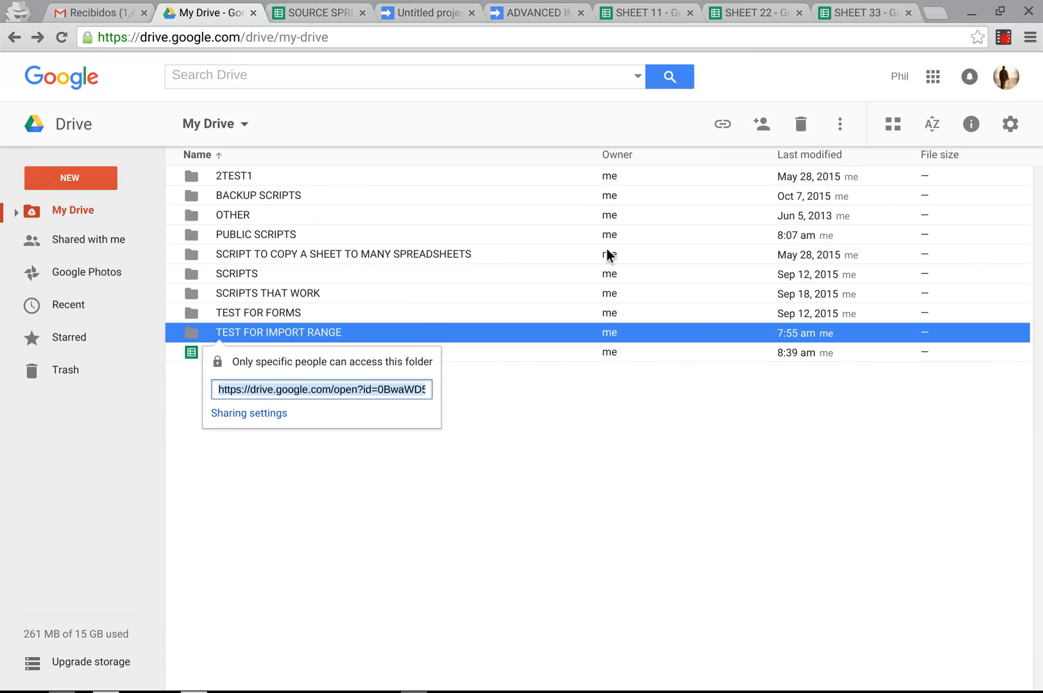
{"action": "mouse_move", "coordinate": [474, 6]}
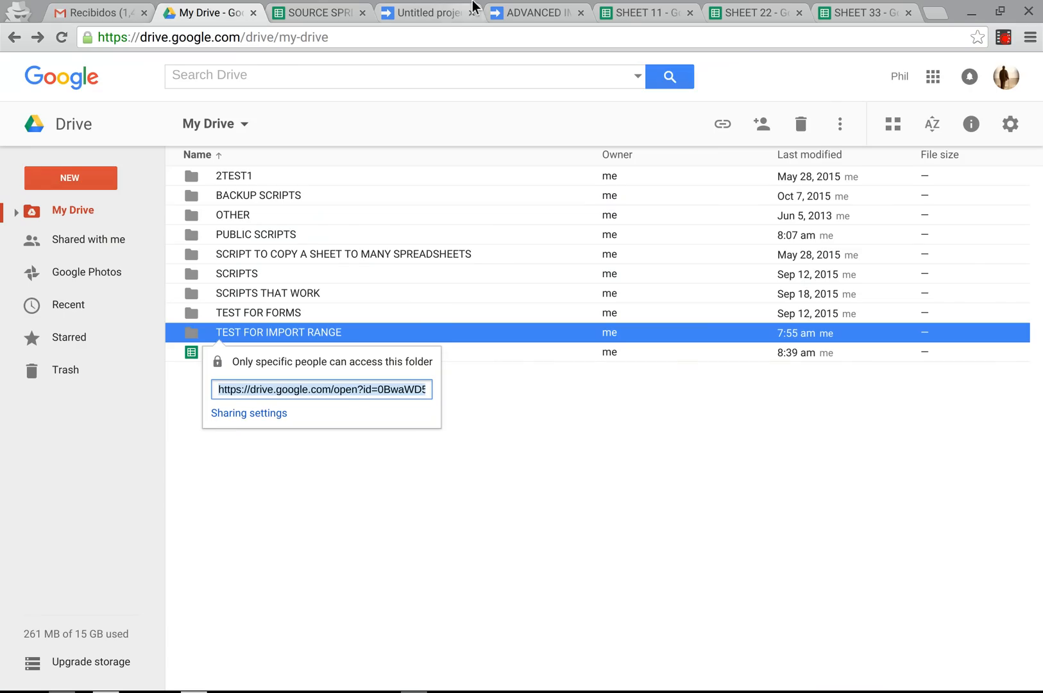
{"action": "left_click", "coordinate": [431, 12]}
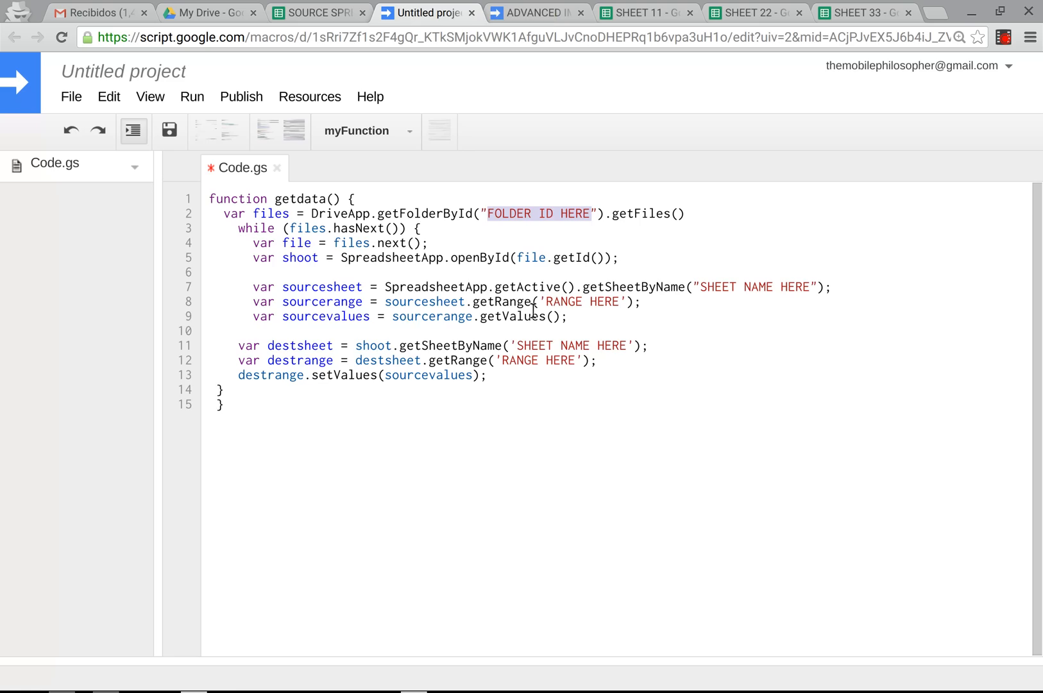
{"action": "type", "text": "https://drive.google.com/open?id=dBwaWD565CfqPLUtjS1FZTE15RzQ"}
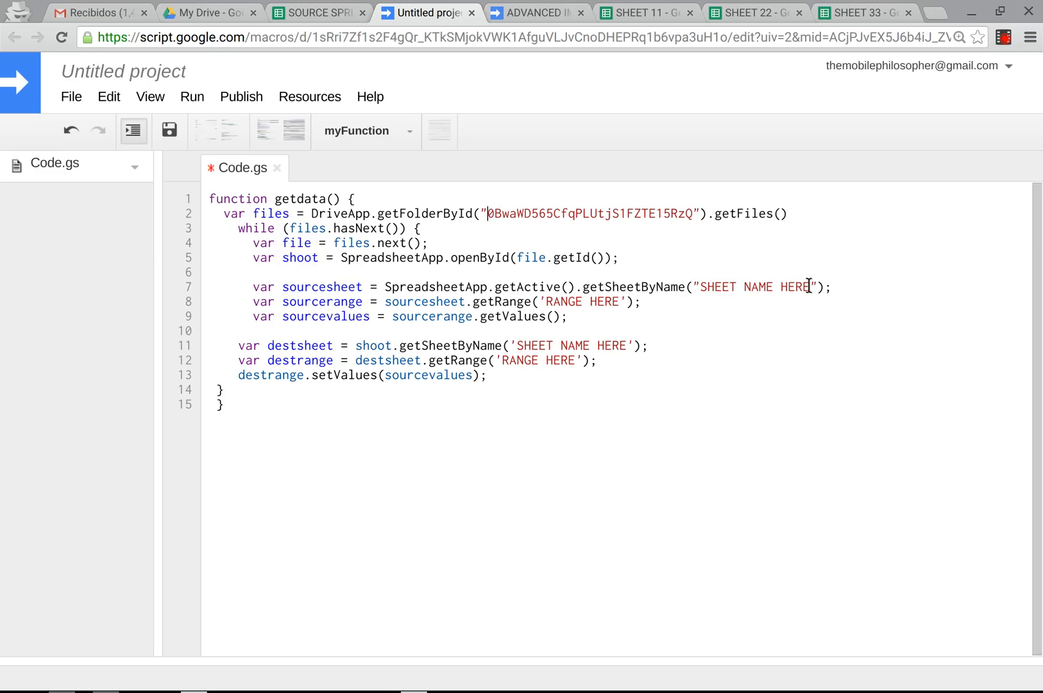
Step: Set the script's source sheet name to Sheet1 and source range to A:A
{"action": "left_click", "coordinate": [318, 13]}
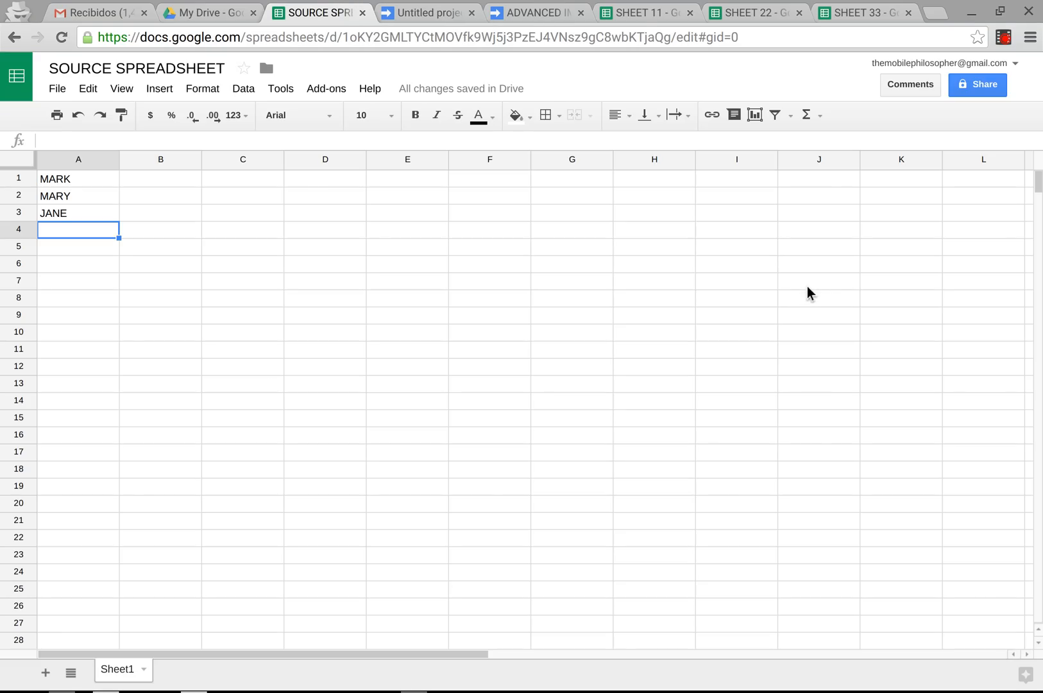
{"action": "left_click", "coordinate": [437, 12]}
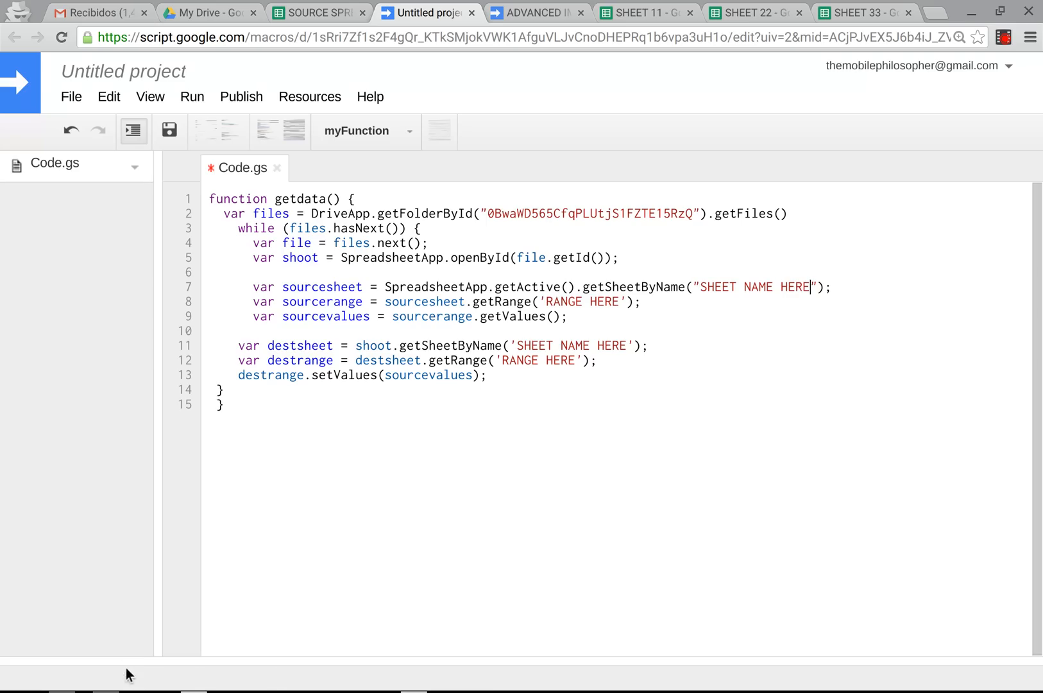
{"action": "key", "text": "Backspace"}
{"action": "type", "text": "h"}
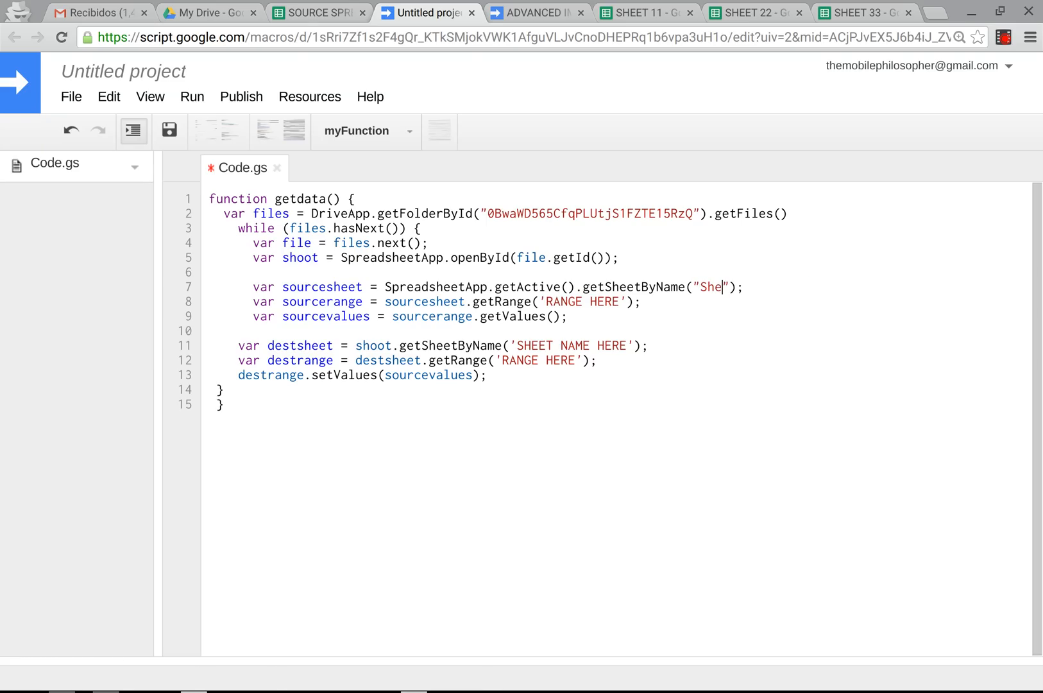
{"action": "type", "text": "et"}
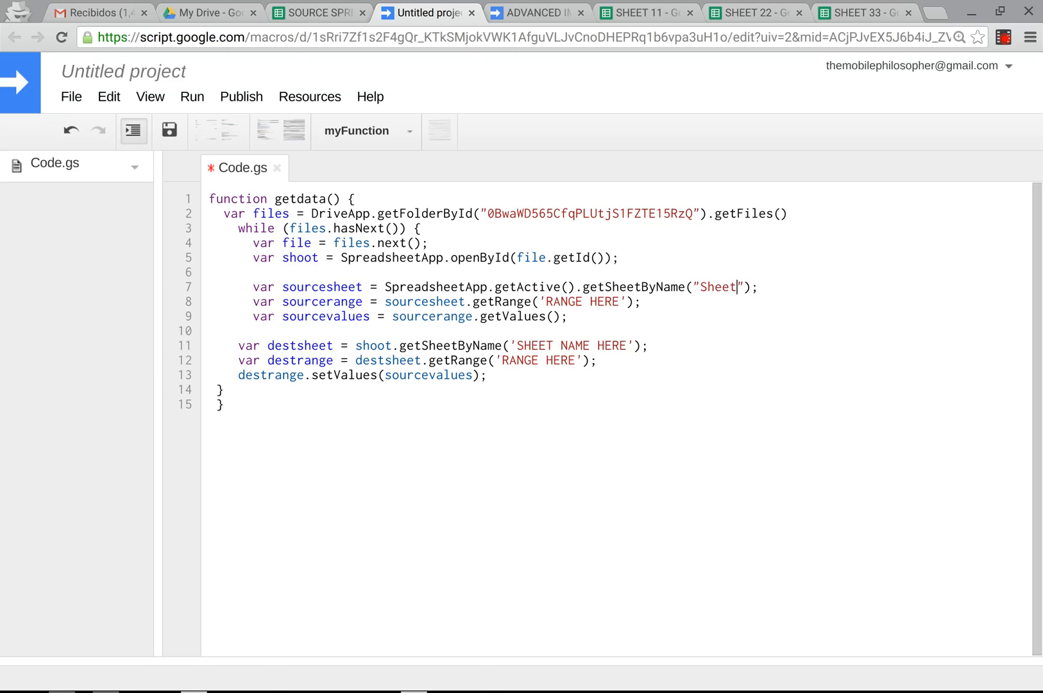
{"action": "type", "text": "1"}
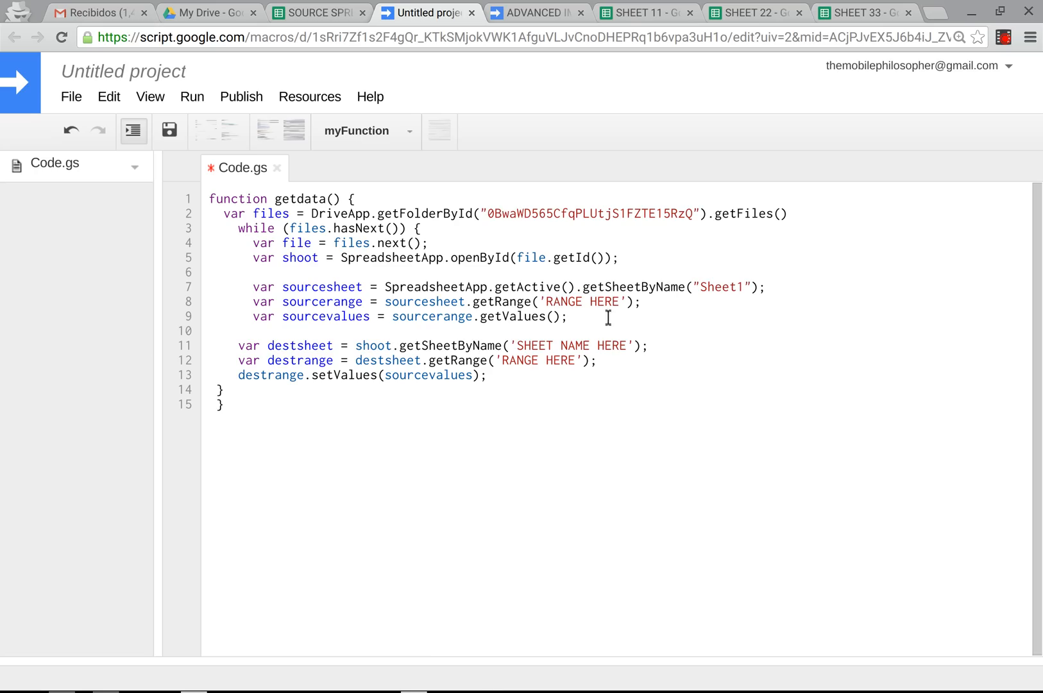
{"action": "key", "text": "Backspace"}
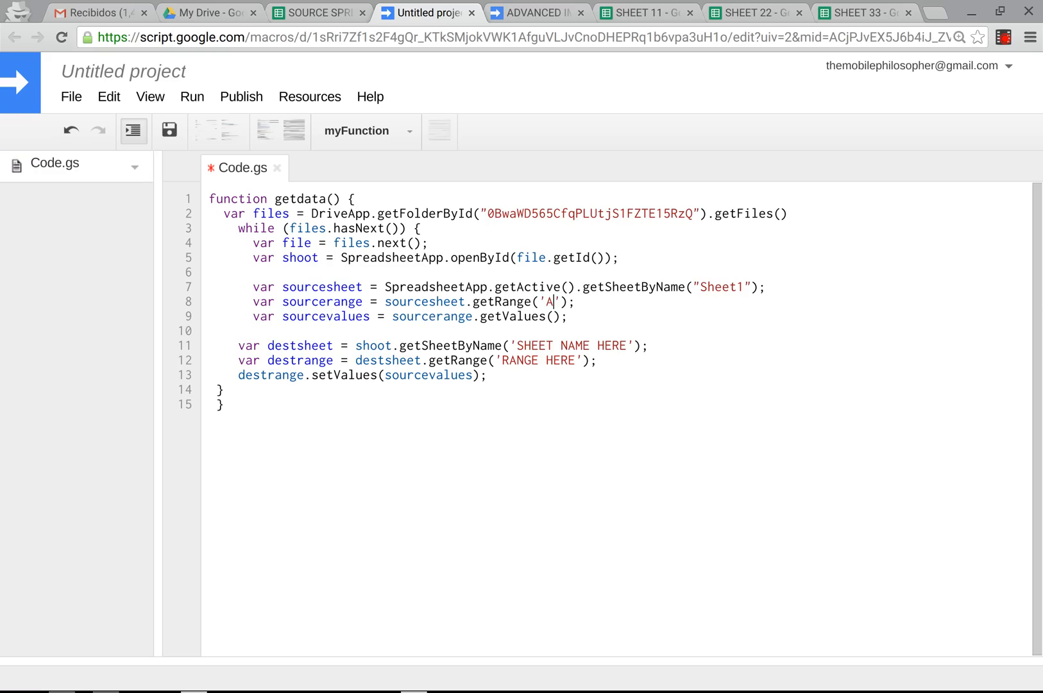
{"action": "type", "text": ":"}
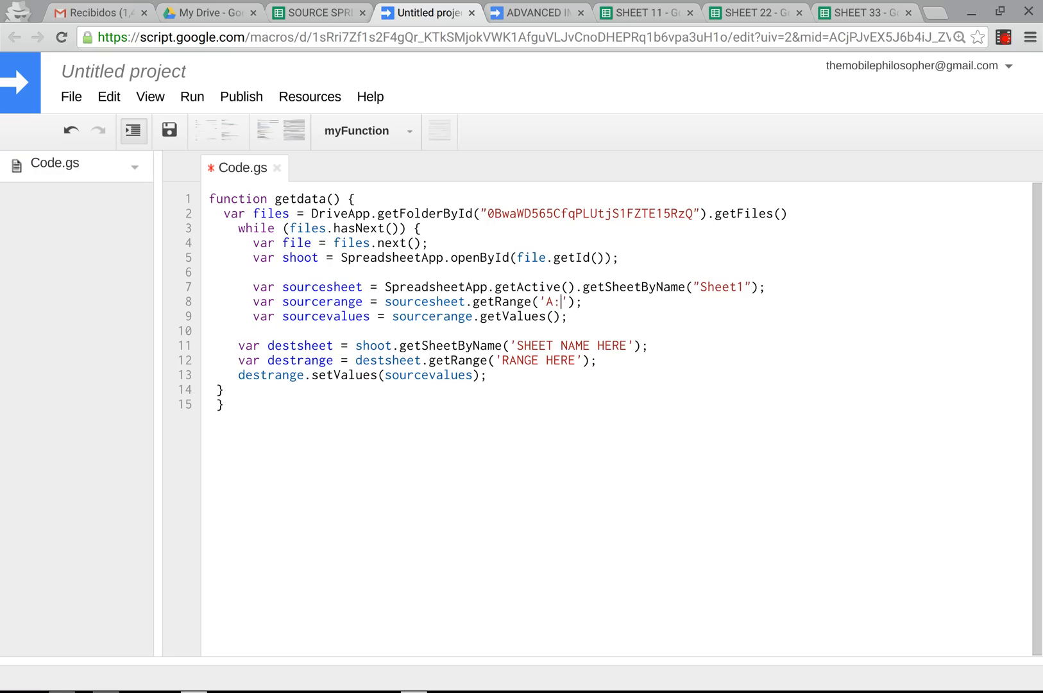
{"action": "type", "text": "A"}
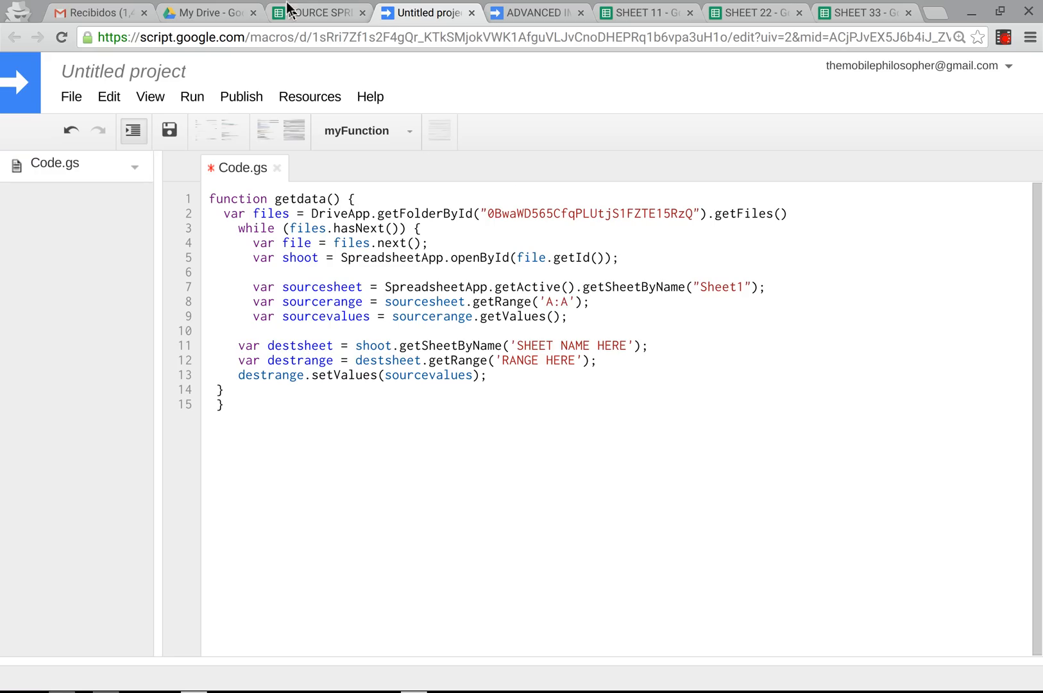
{"action": "mouse_move", "coordinate": [868, 8]}
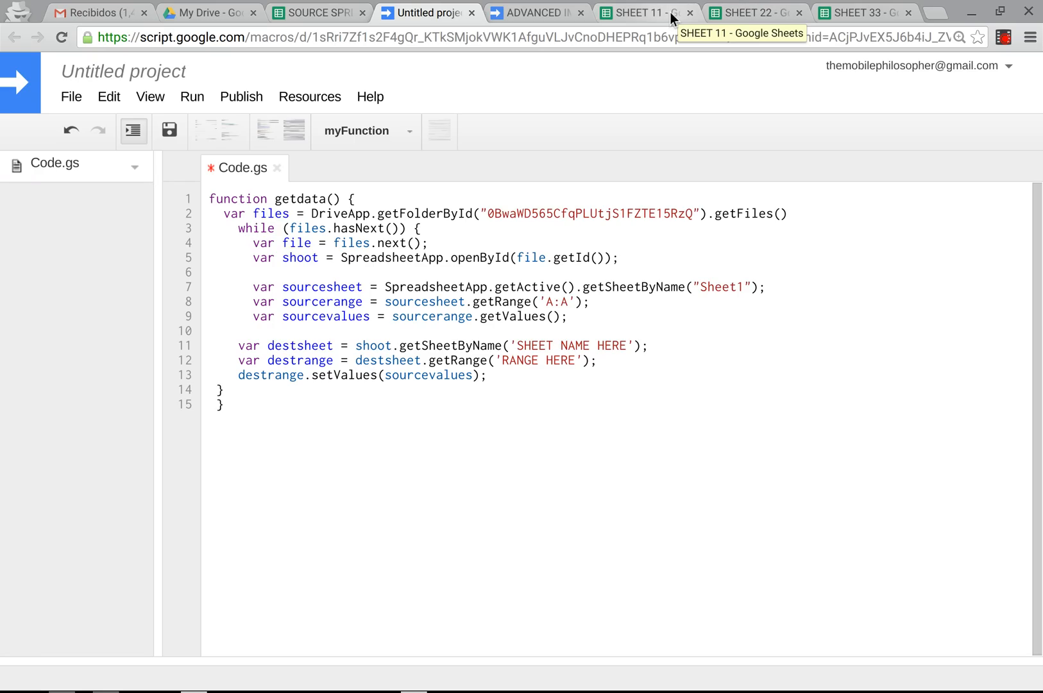
{"action": "left_click", "coordinate": [648, 12]}
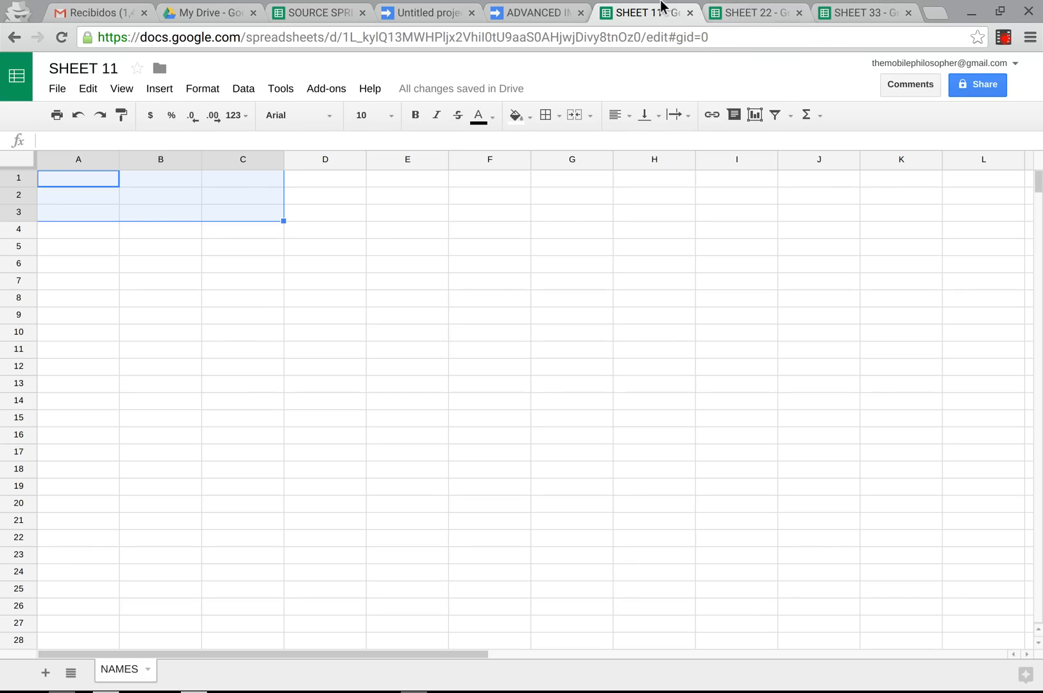
{"action": "mouse_move", "coordinate": [578, 5]}
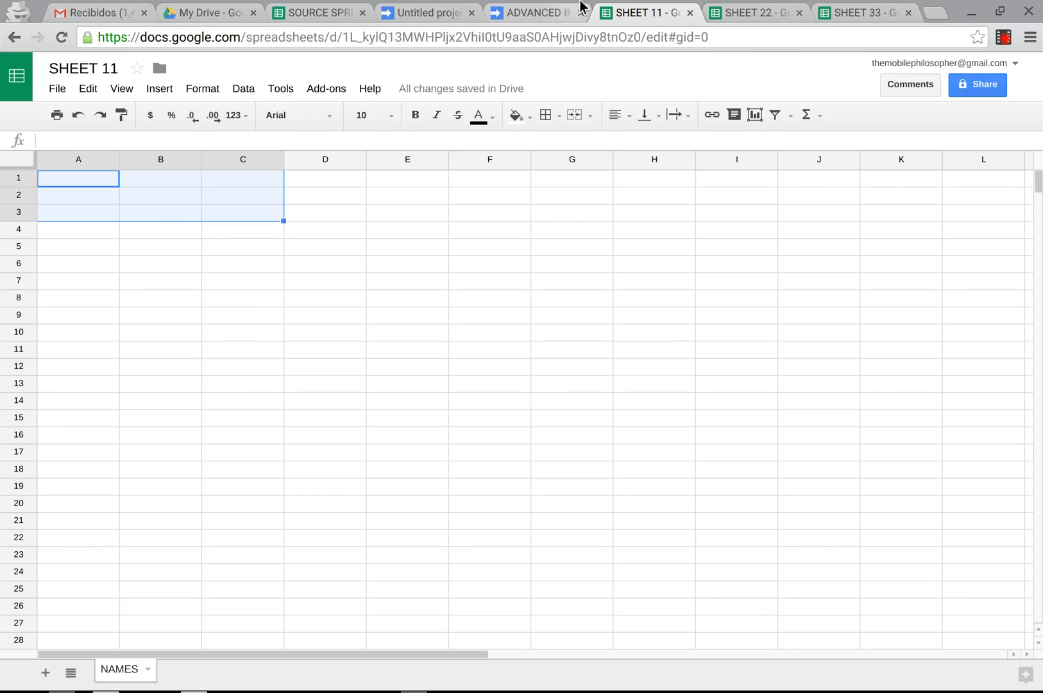
{"action": "left_click", "coordinate": [432, 13]}
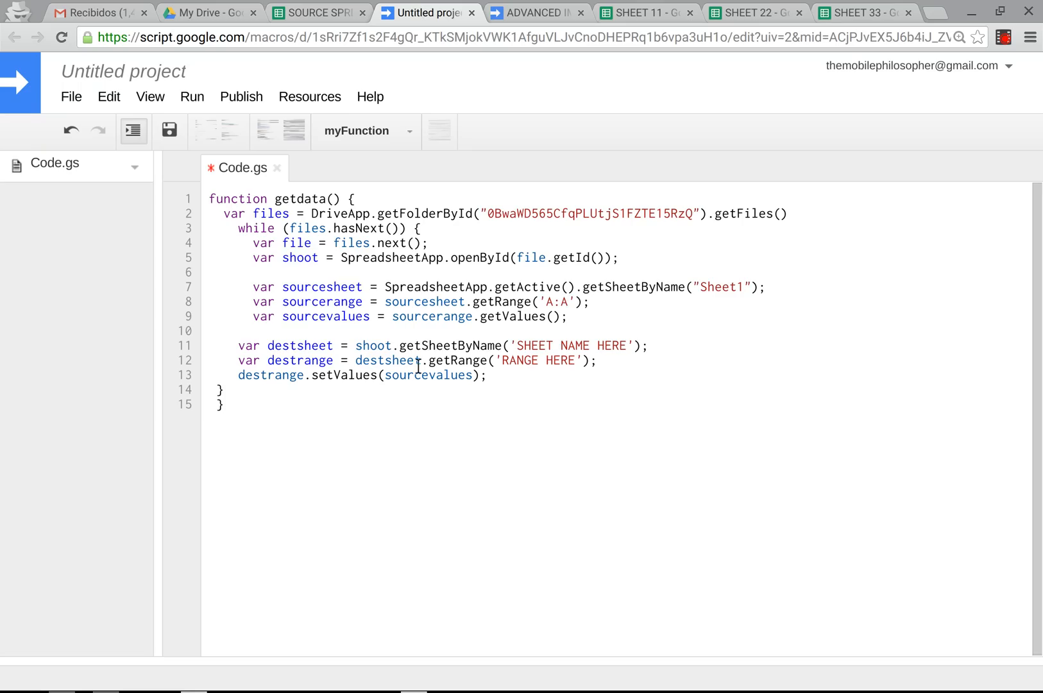
{"action": "left_click", "coordinate": [579, 317]}
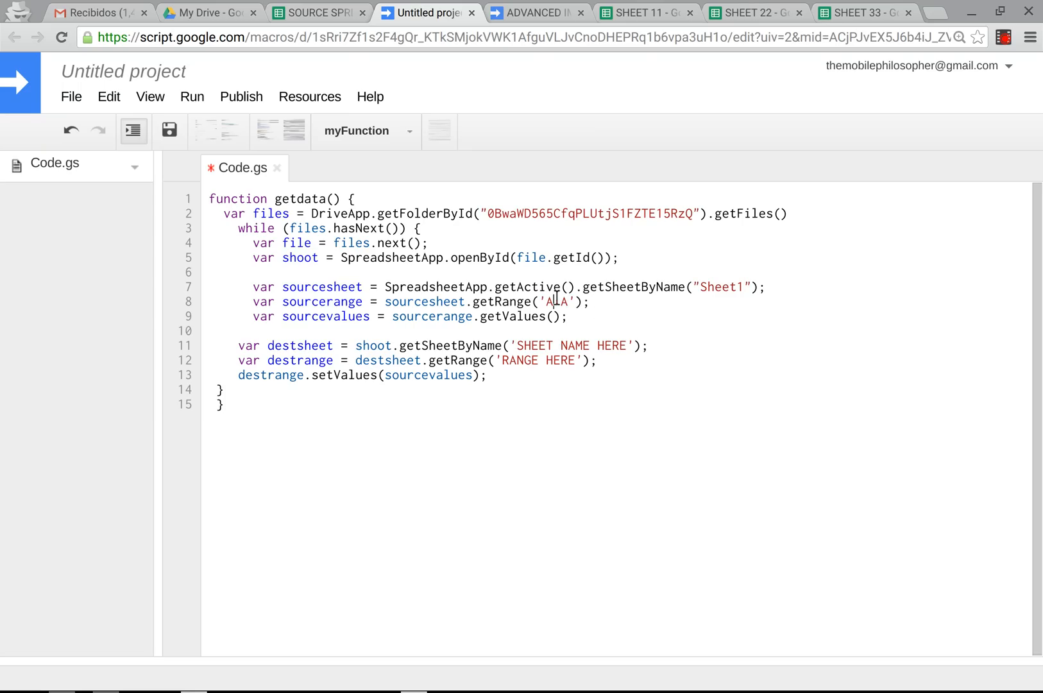
{"action": "type", "text": "A1:A100"}
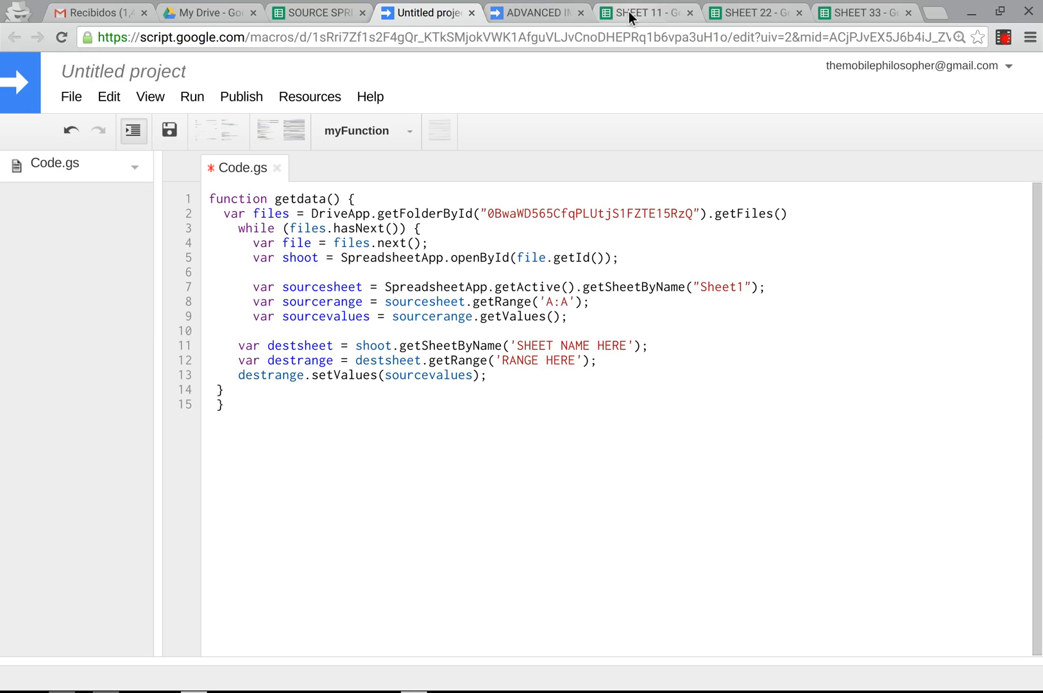
{"action": "left_click", "coordinate": [649, 12]}
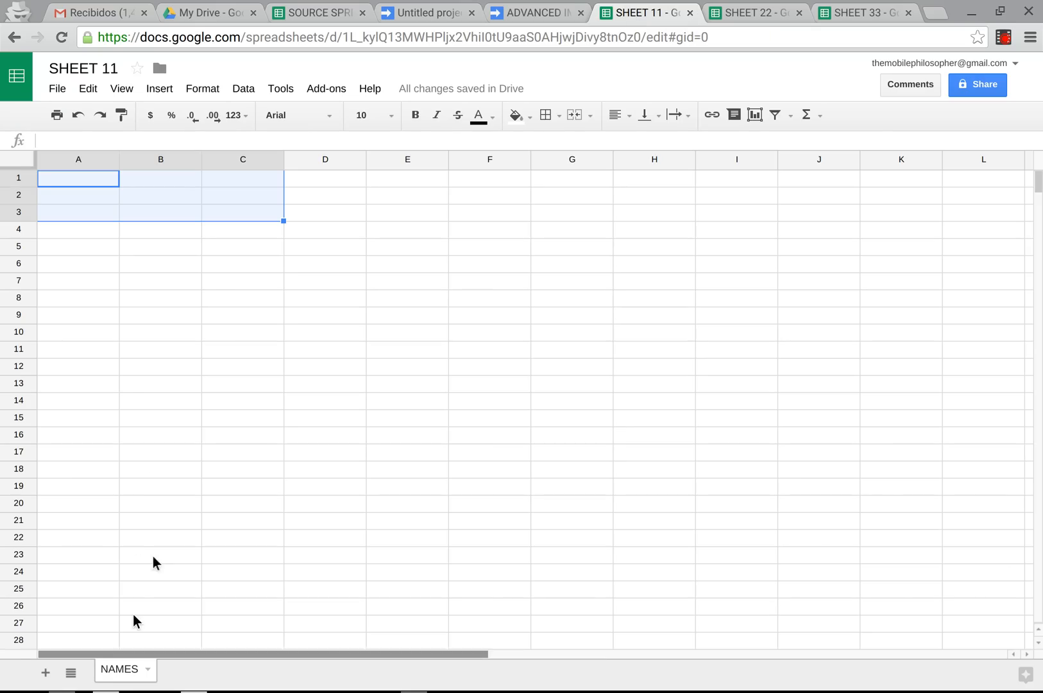
{"action": "left_click", "coordinate": [860, 13]}
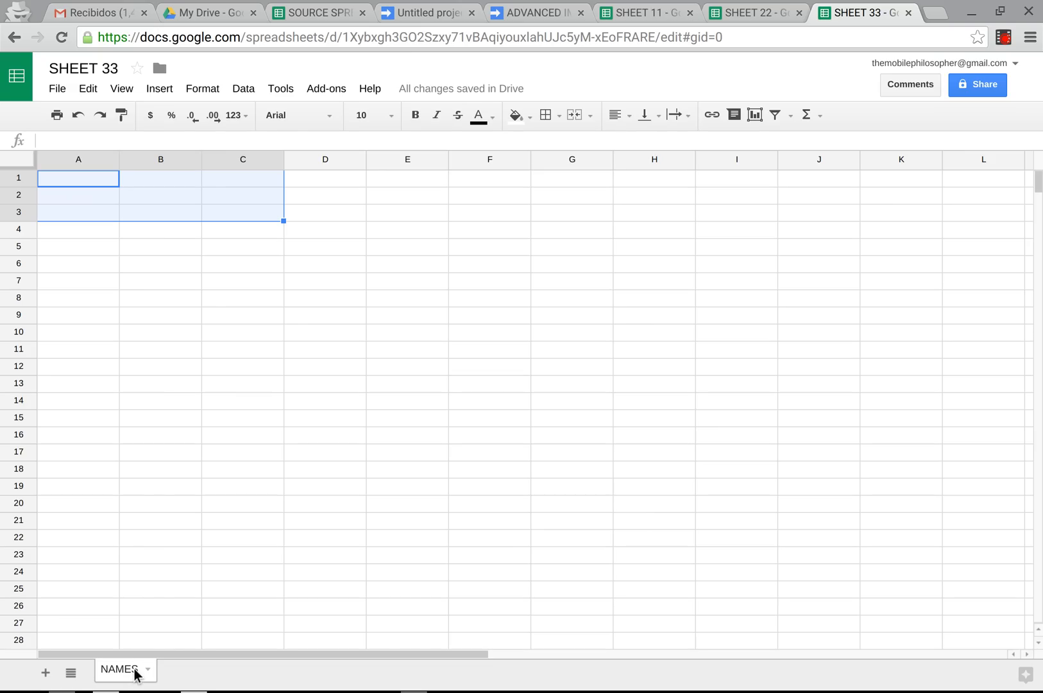
{"action": "left_click", "coordinate": [545, 12]}
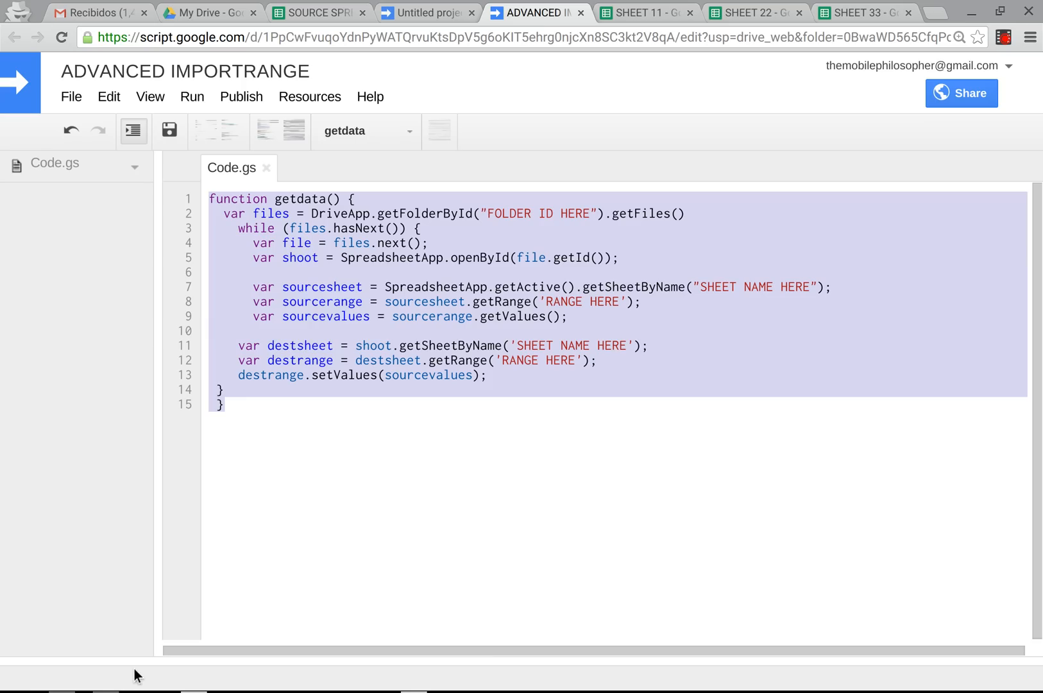
{"action": "left_click", "coordinate": [429, 13]}
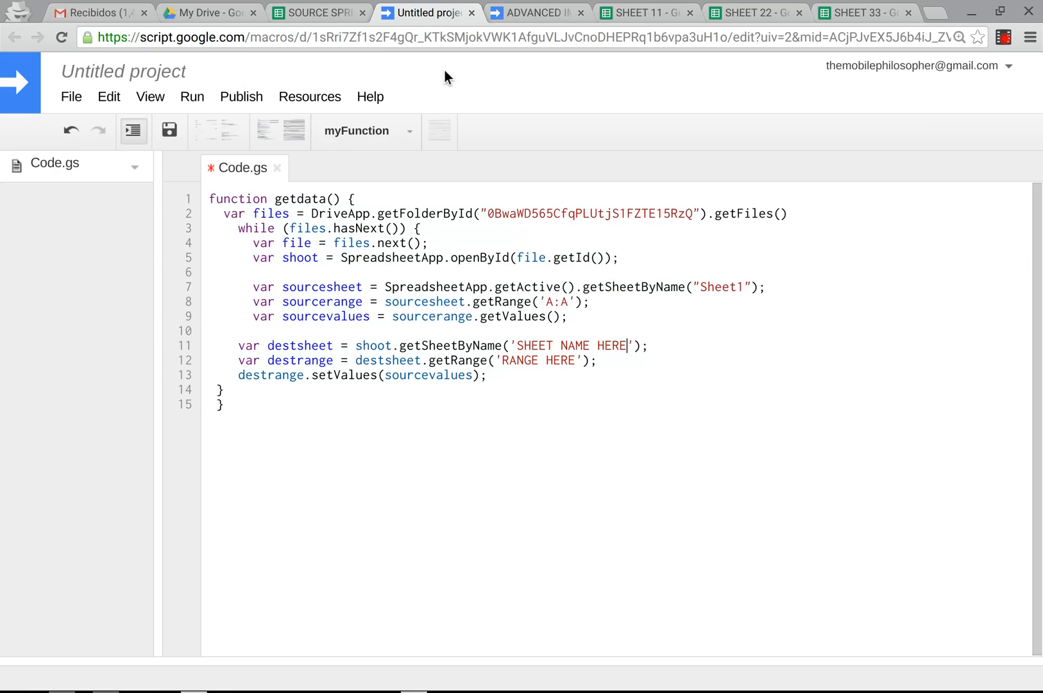
Step: Replace the destination placeholders with sheet name NAMES and range A:A
{"action": "key", "text": "Backspace"}
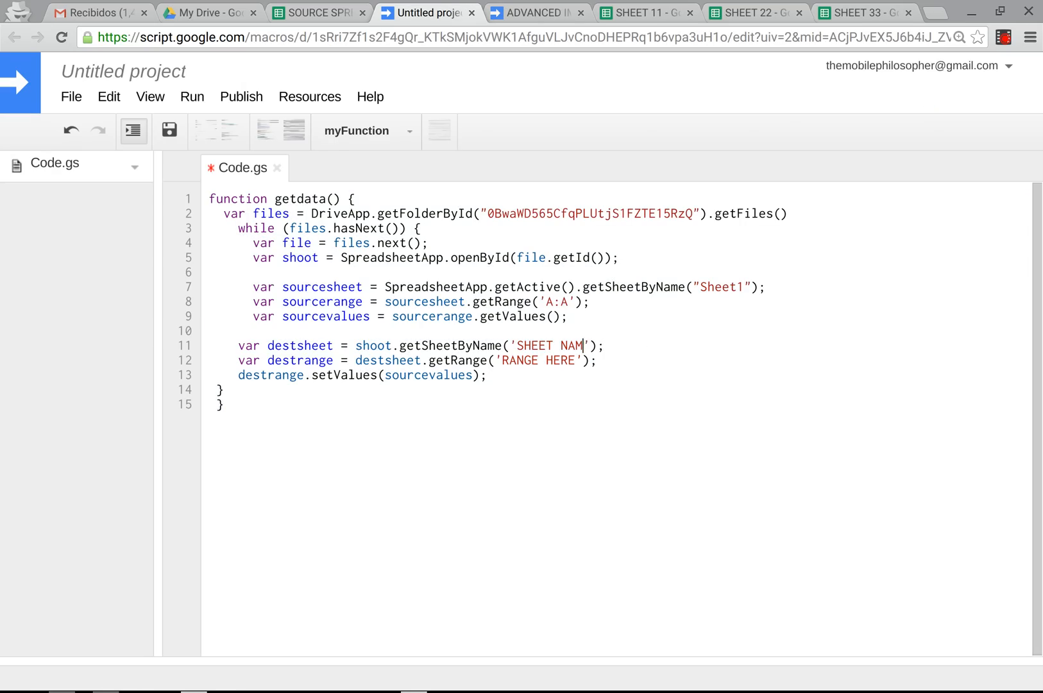
{"action": "type", "text": "n"}
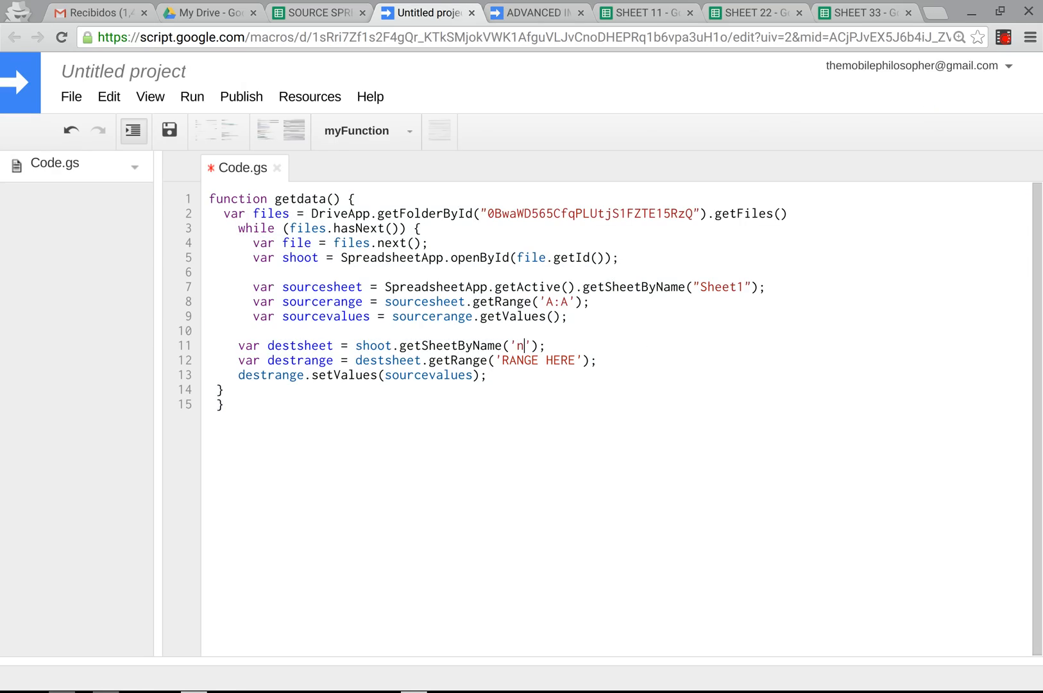
{"action": "type", "text": "AME"}
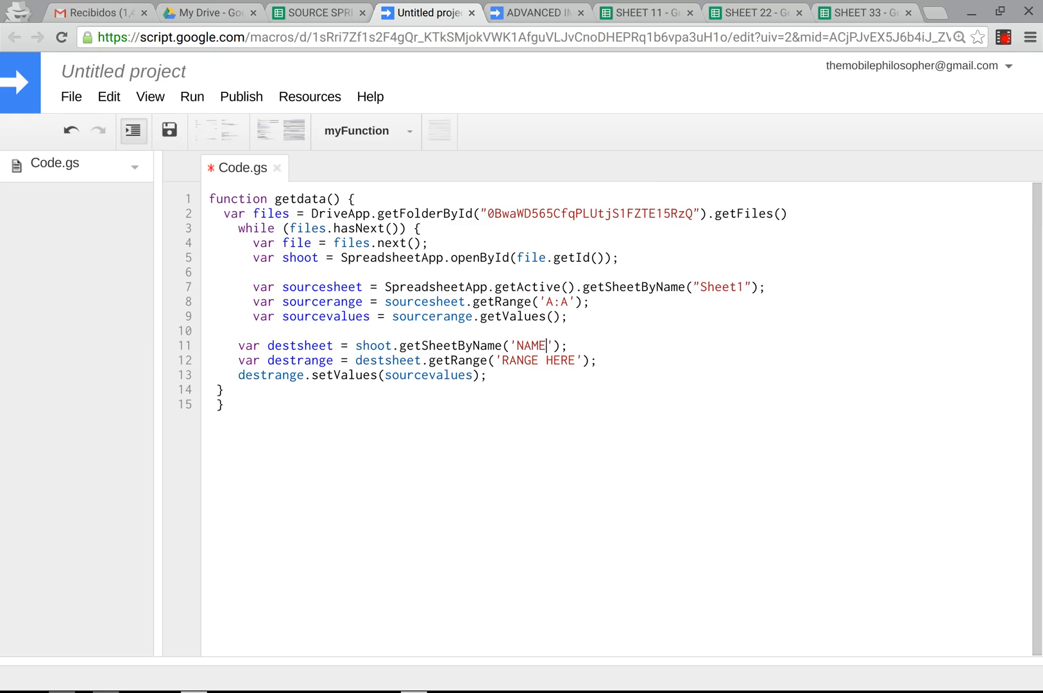
{"action": "type", "text": "S"}
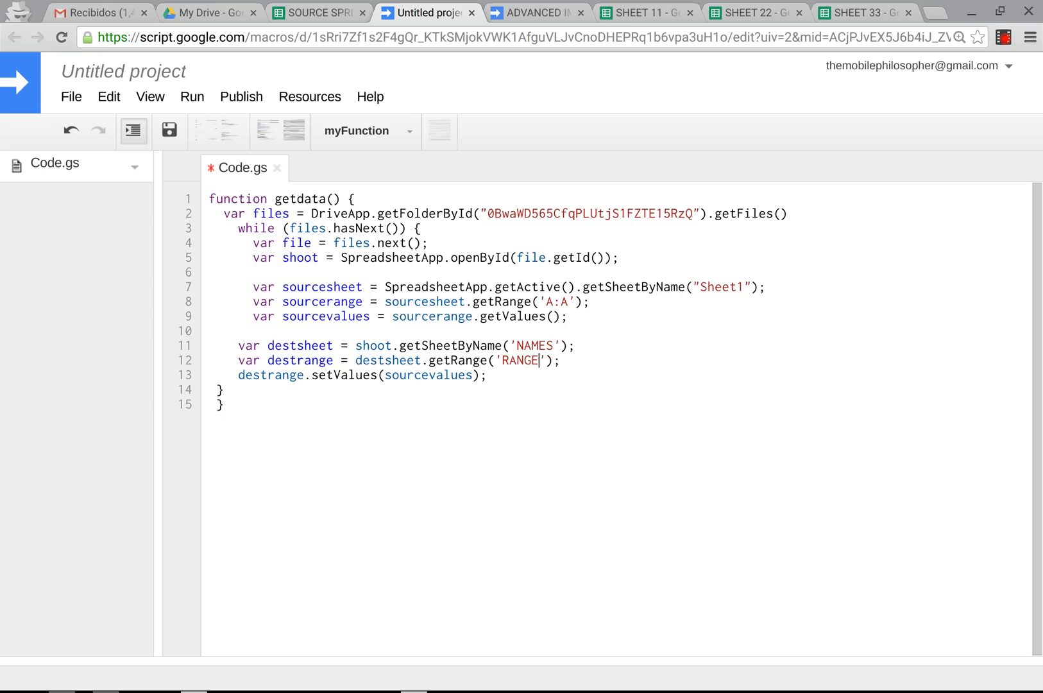
{"action": "type", "text": "A:A"}
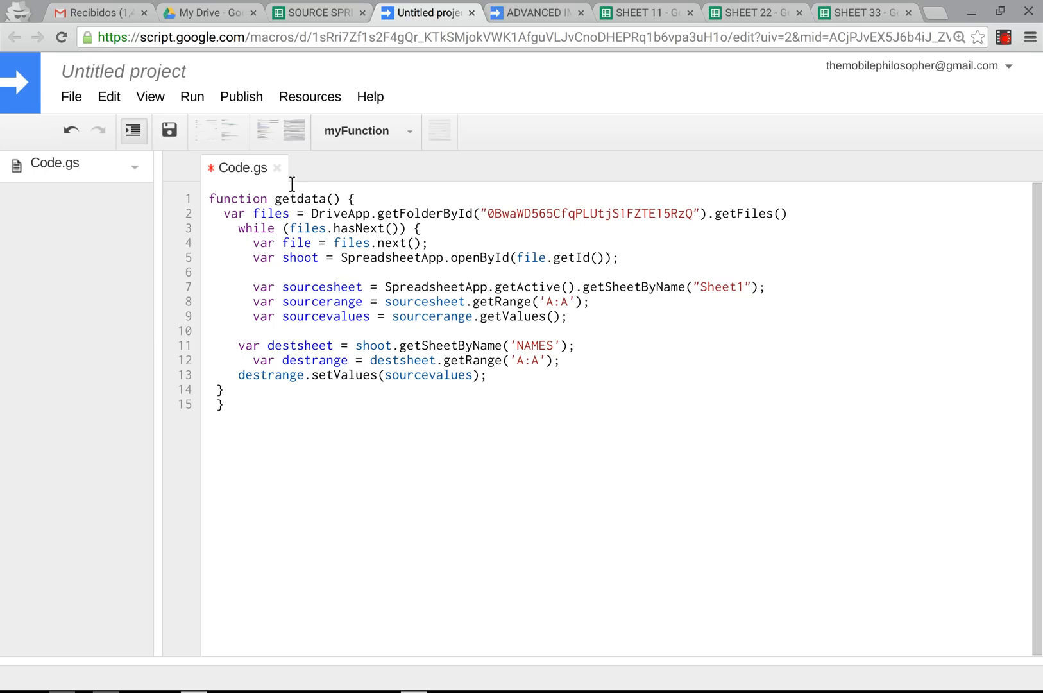
{"action": "mouse_move", "coordinate": [259, 193]}
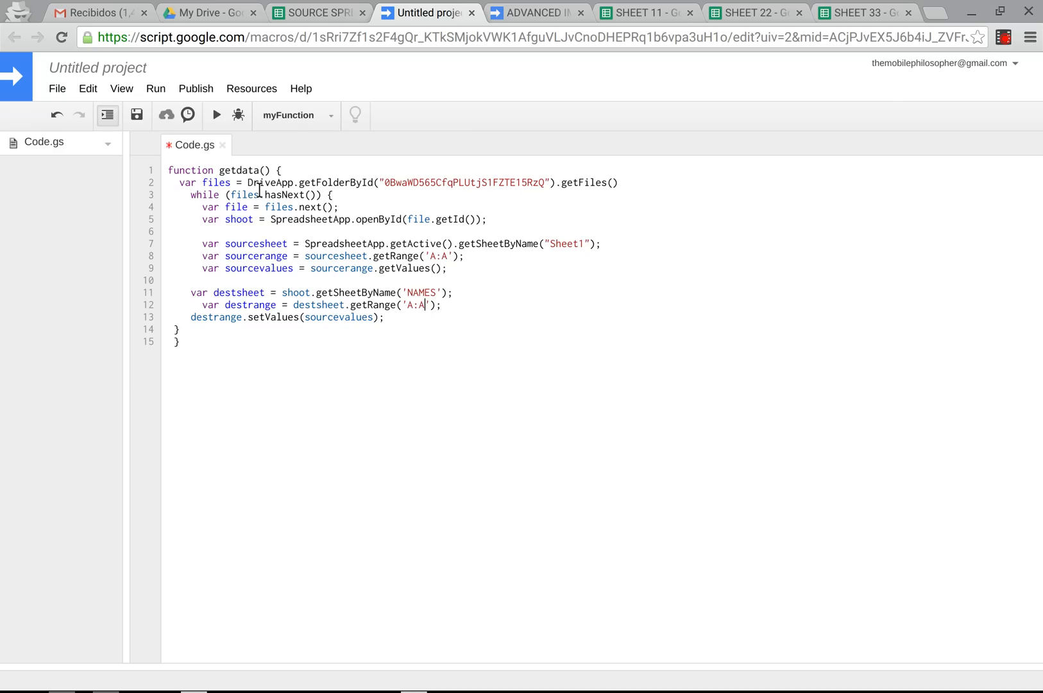
{"action": "mouse_move", "coordinate": [216, 117]}
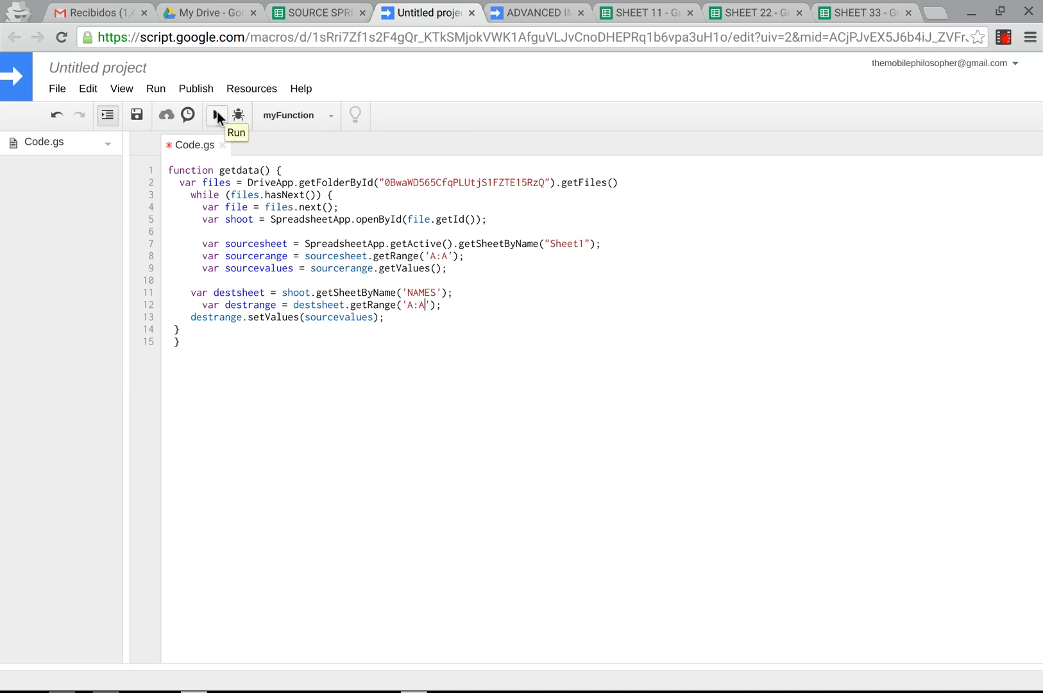
{"action": "mouse_move", "coordinate": [128, 70]}
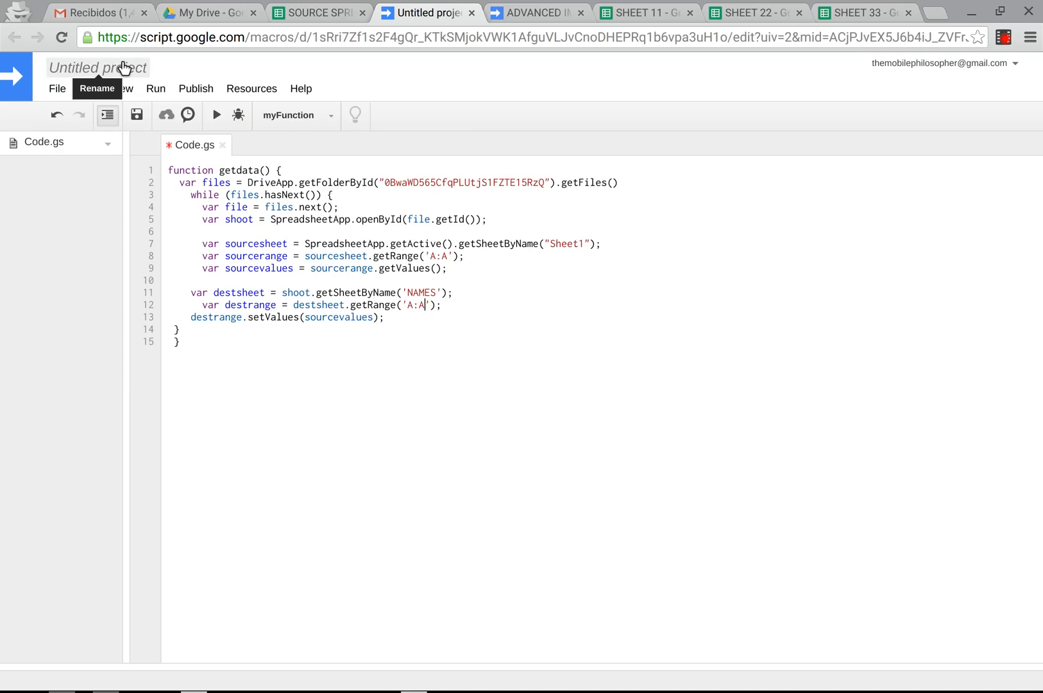
Step: Name the Apps Script project MY IMPORTRANGE in the Edit Project Name dialog
{"action": "left_click", "coordinate": [97, 89]}
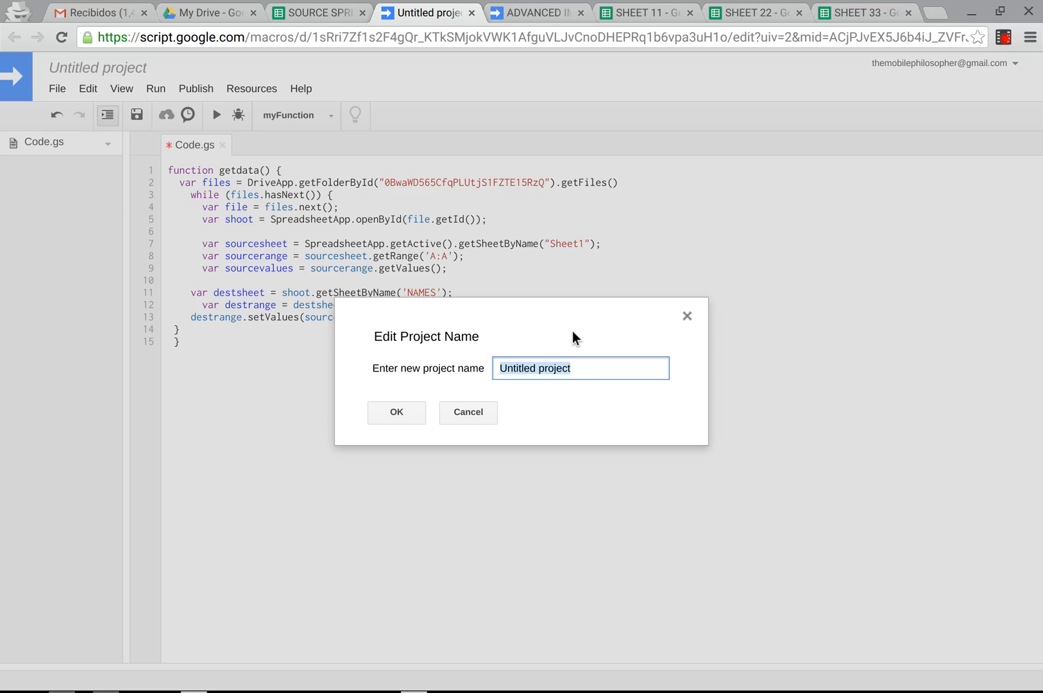
{"action": "type", "text": "MY IMPOR"}
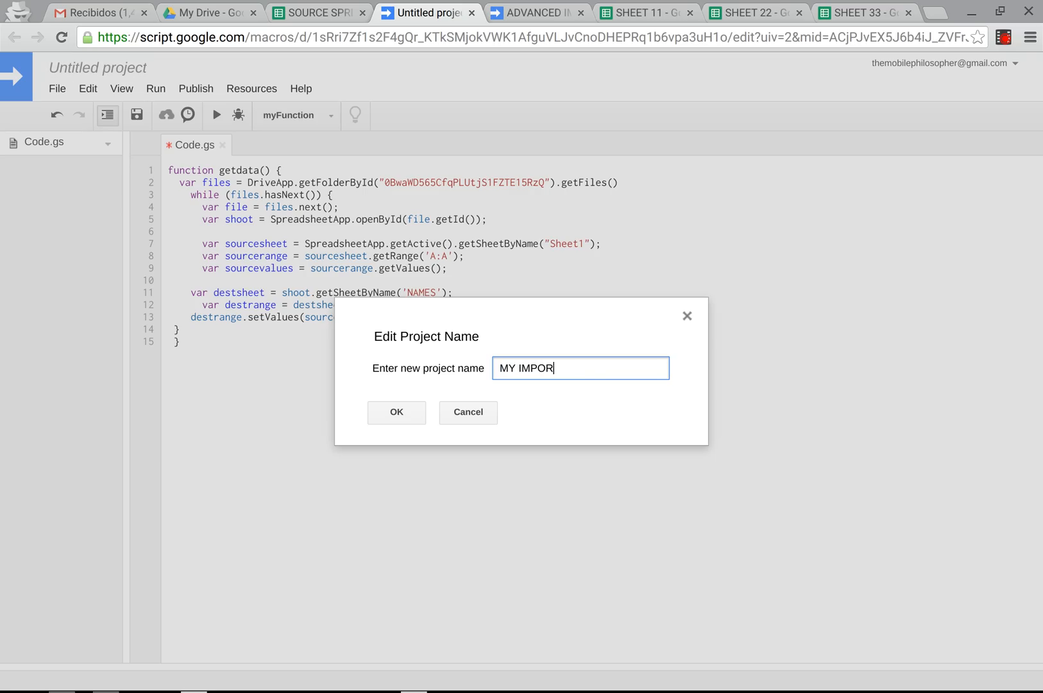
{"action": "type", "text": "TRANGE"}
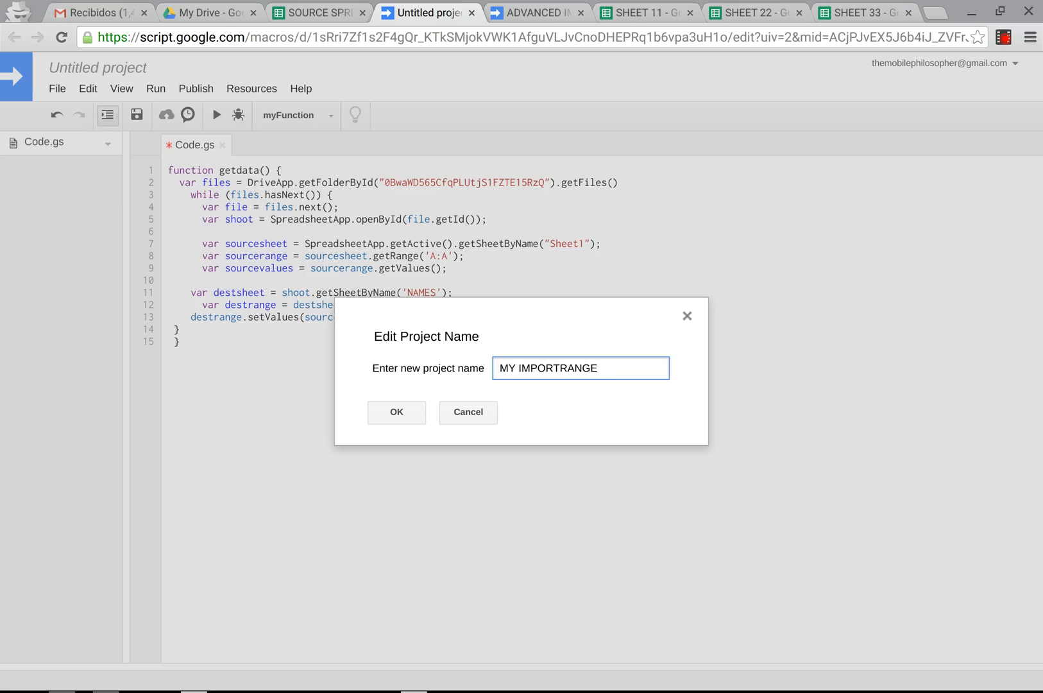
{"action": "left_click", "coordinate": [397, 412]}
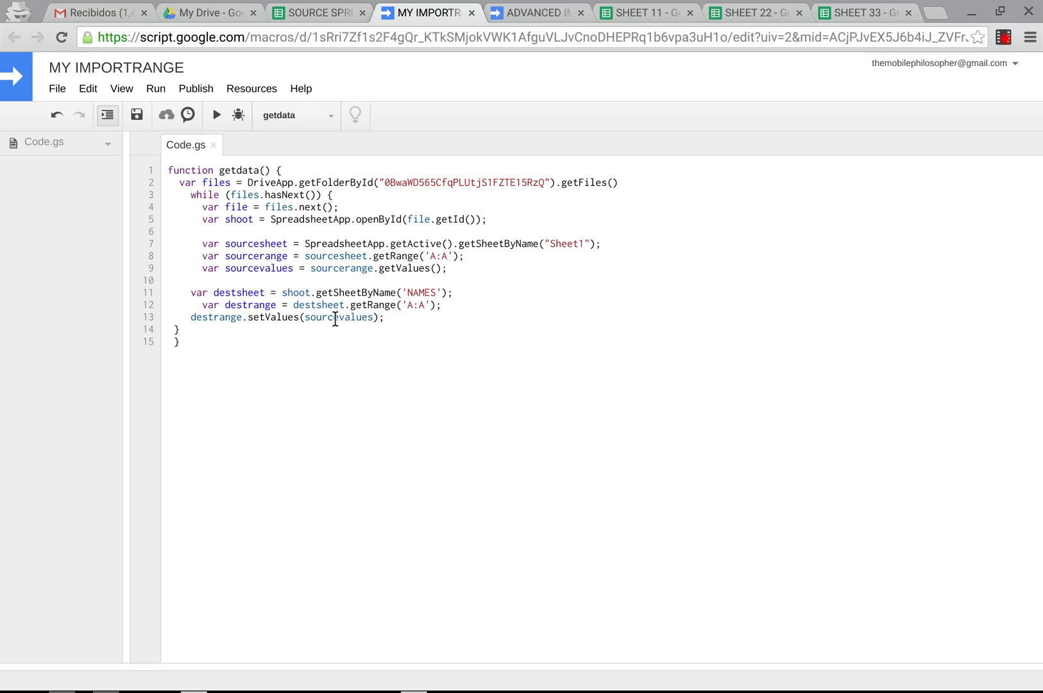
Step: Run getdata and allow the script access to spreadsheets and Drive
{"action": "left_click", "coordinate": [216, 116]}
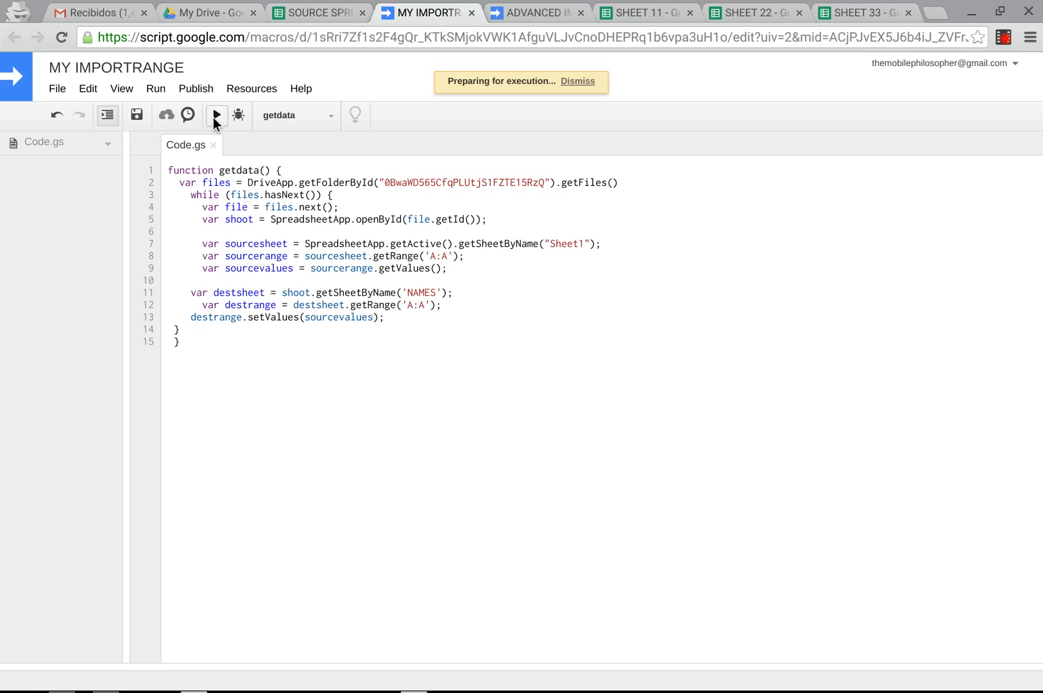
{"action": "left_click", "coordinate": [216, 115]}
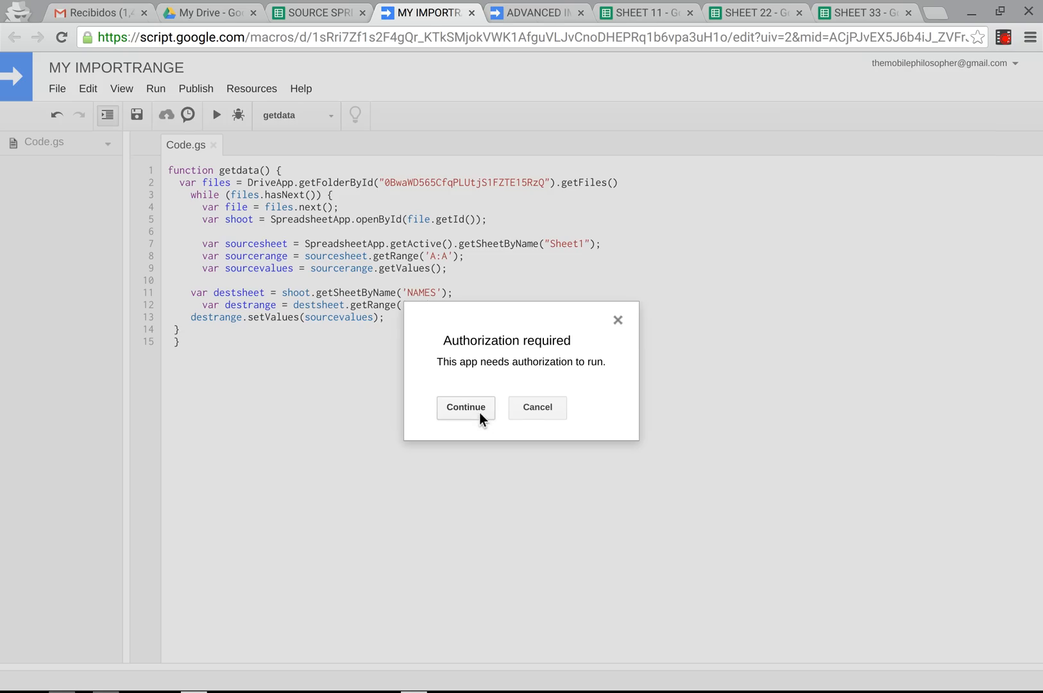
{"action": "left_click", "coordinate": [466, 407]}
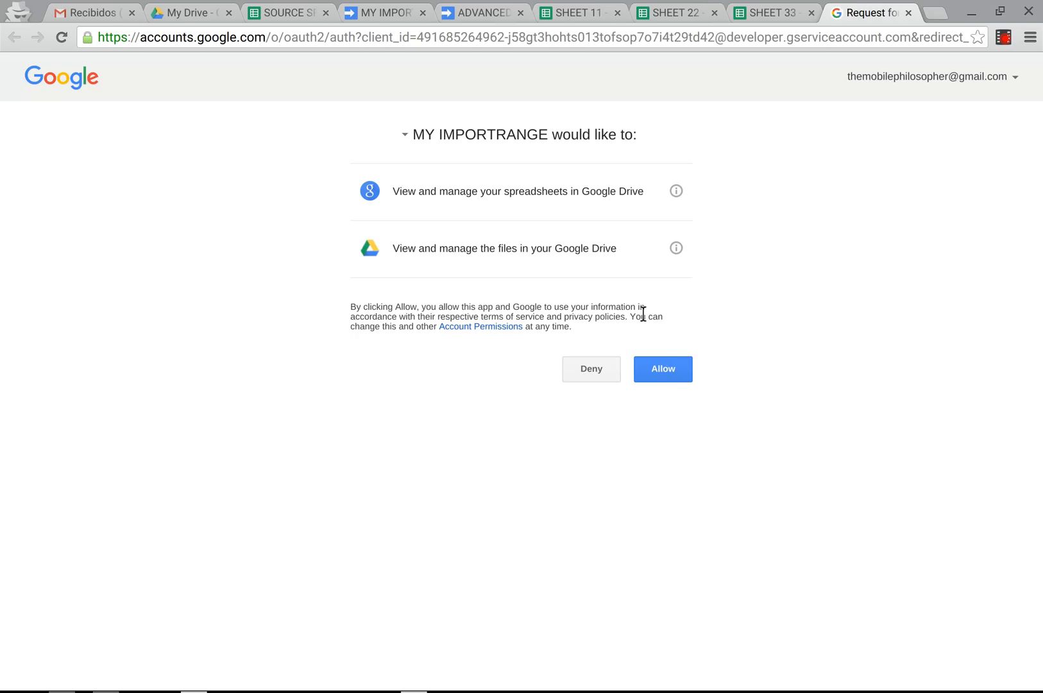
{"action": "left_click", "coordinate": [663, 368]}
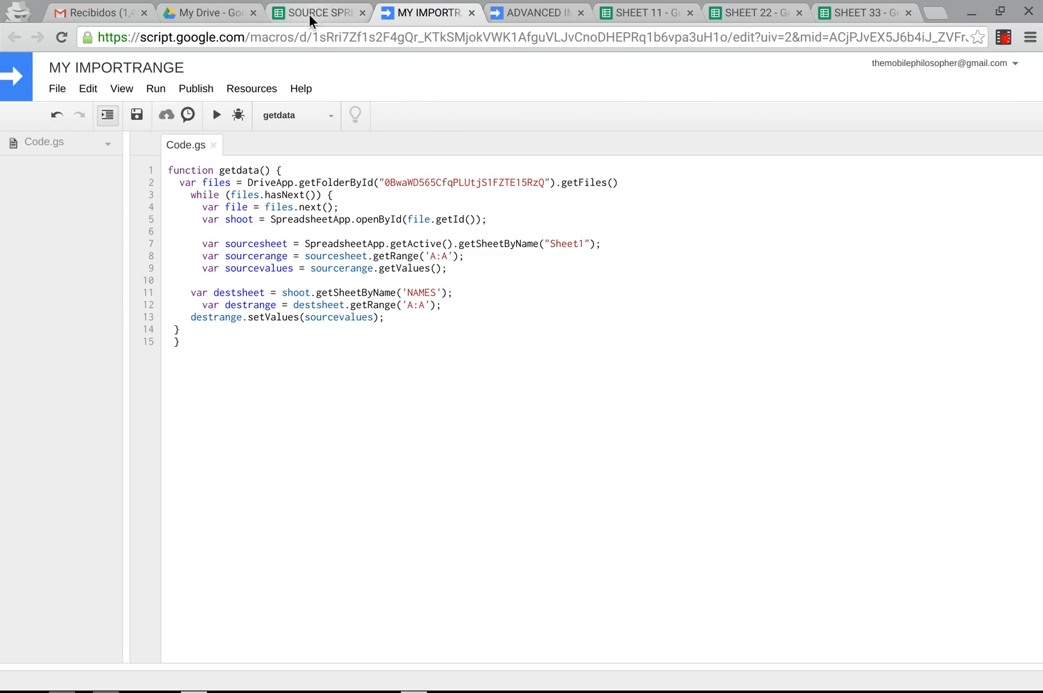
Step: Confirm SHEET 33 received the copied names, then return to MY IMPORTRANGE
{"action": "left_click", "coordinate": [538, 13]}
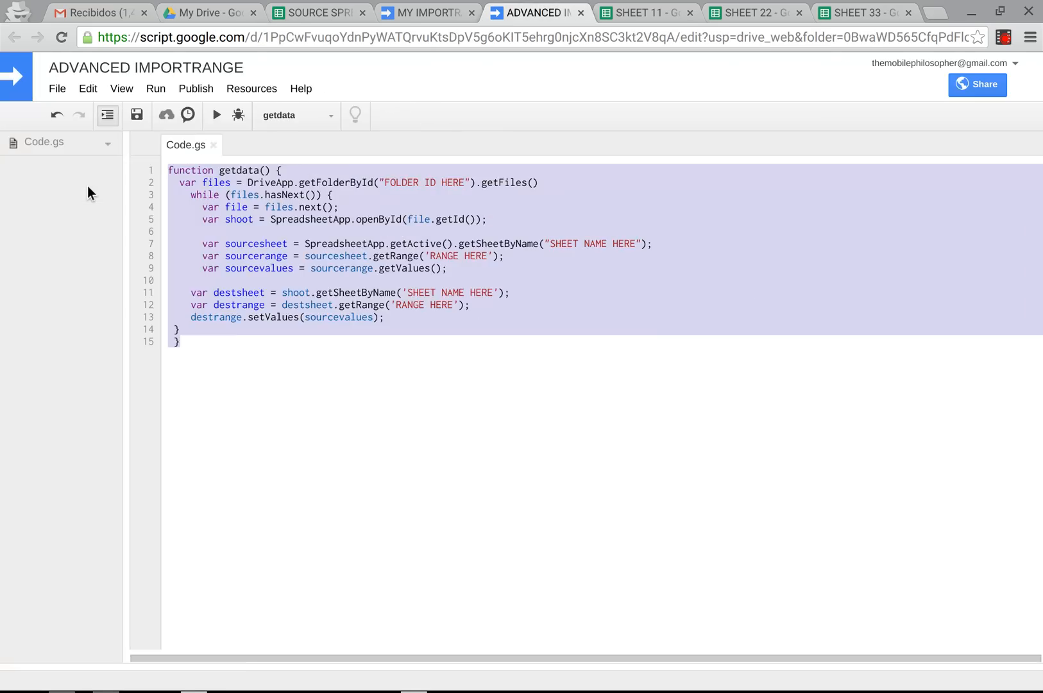
{"action": "left_click", "coordinate": [864, 13]}
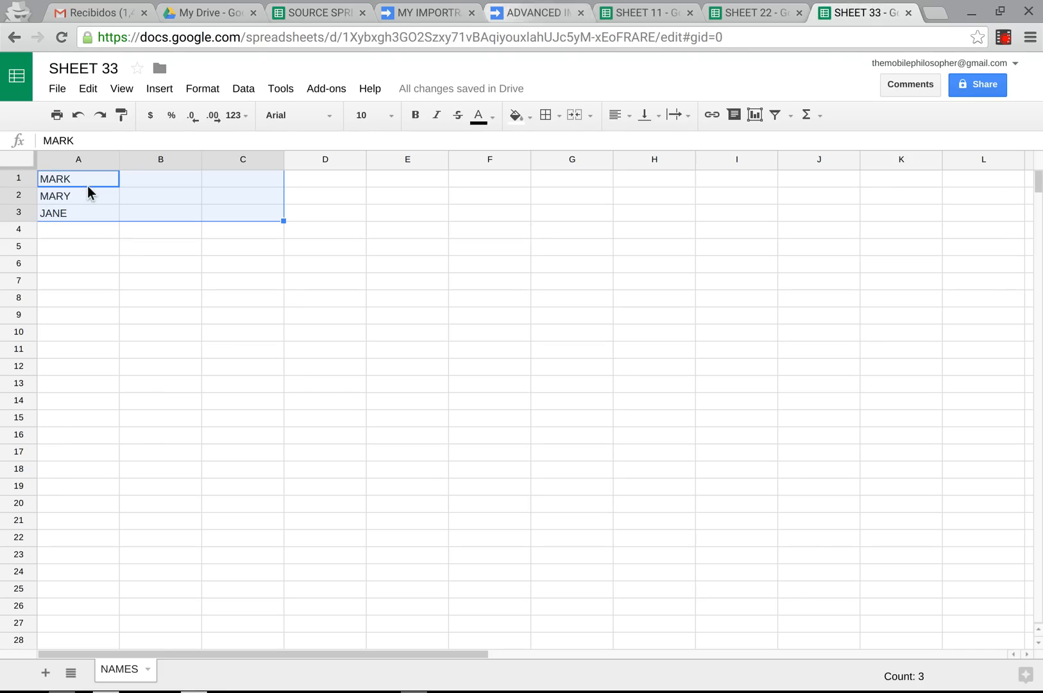
{"action": "left_click", "coordinate": [436, 13]}
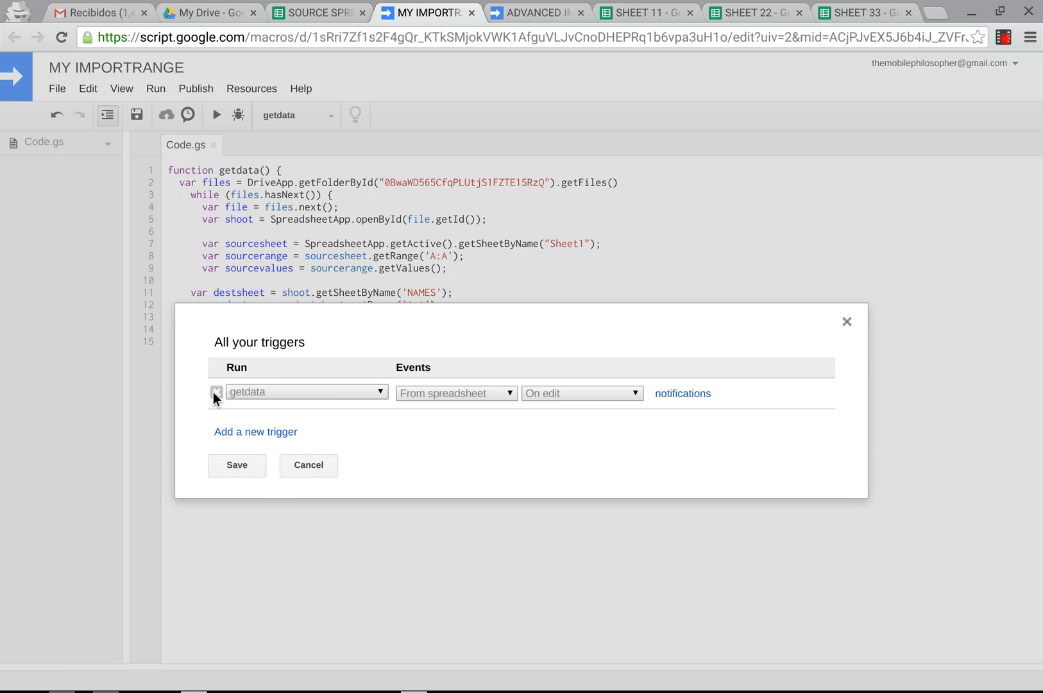
Step: Add and save a trigger running getdata From spreadsheet On edit
{"action": "left_click", "coordinate": [455, 394]}
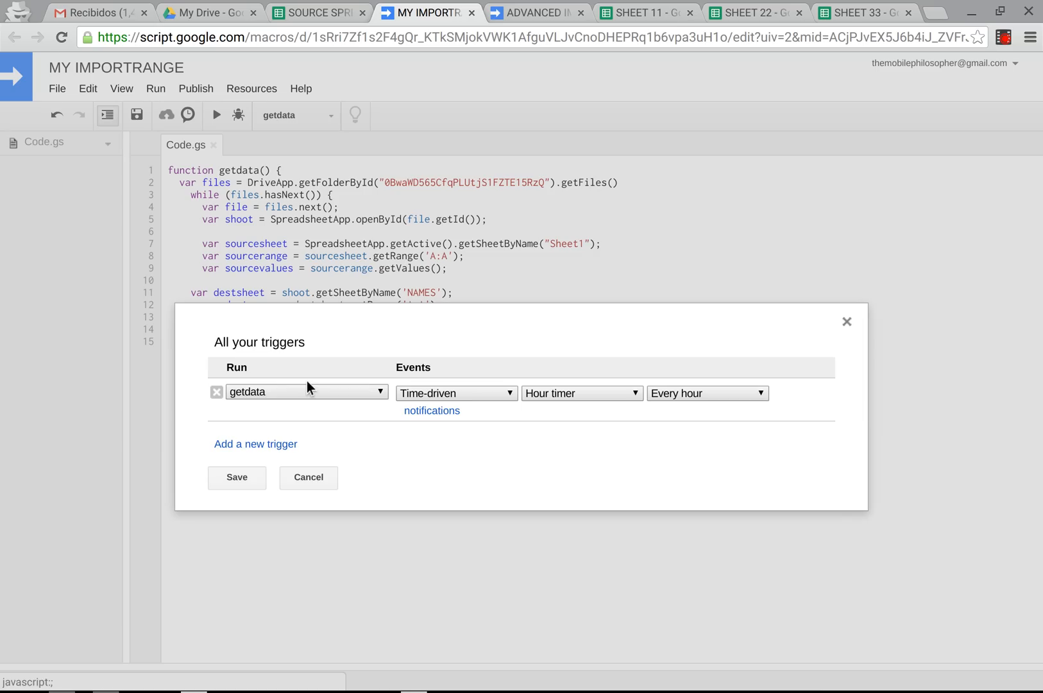
{"action": "left_click", "coordinate": [306, 391]}
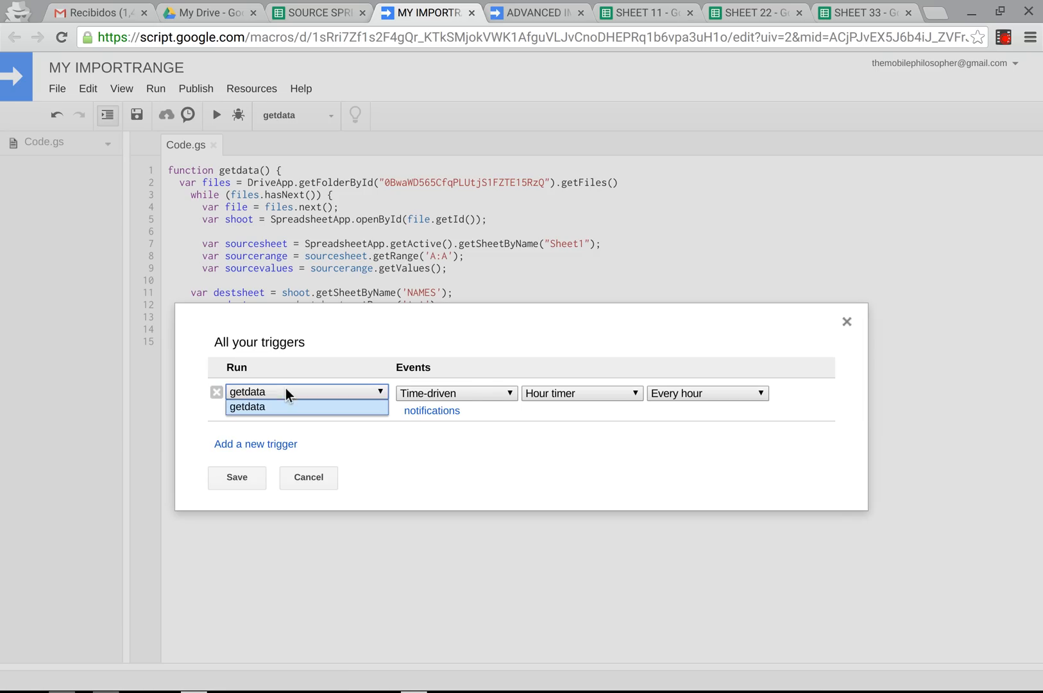
{"action": "left_click", "coordinate": [456, 393]}
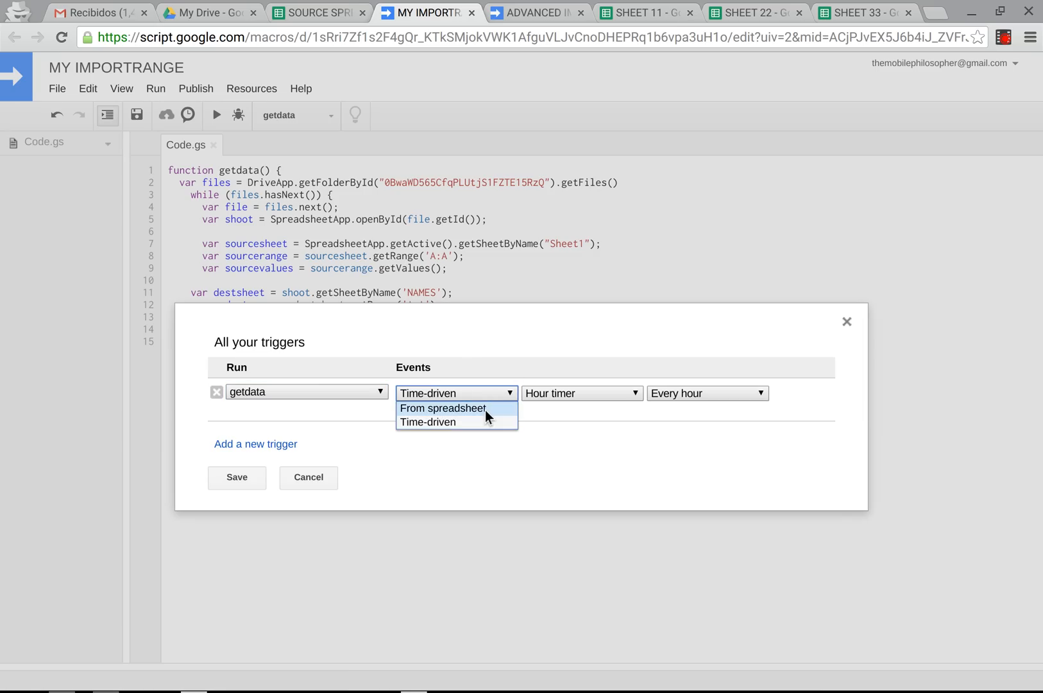
{"action": "left_click", "coordinate": [443, 408]}
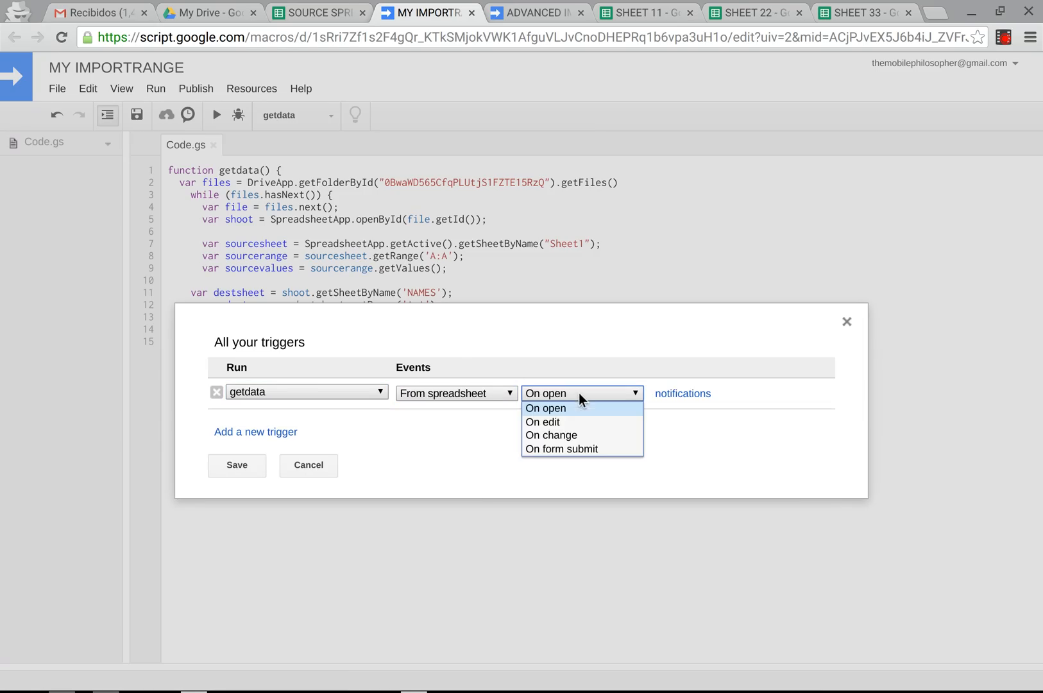
{"action": "left_click", "coordinate": [542, 421]}
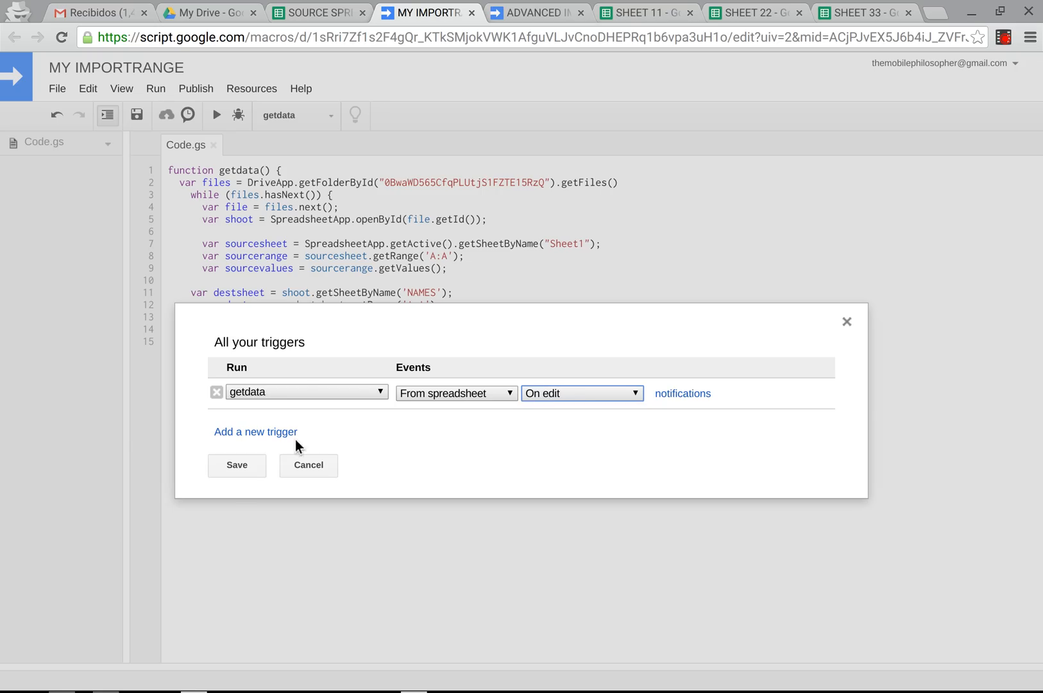
{"action": "mouse_move", "coordinate": [242, 482]}
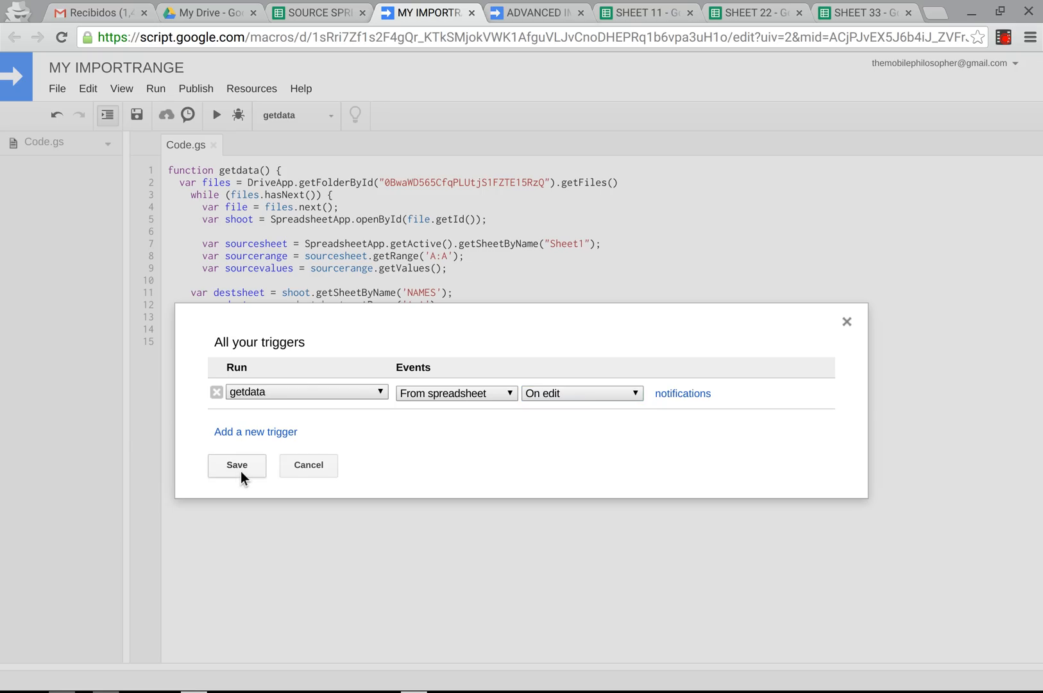
{"action": "left_click", "coordinate": [237, 465]}
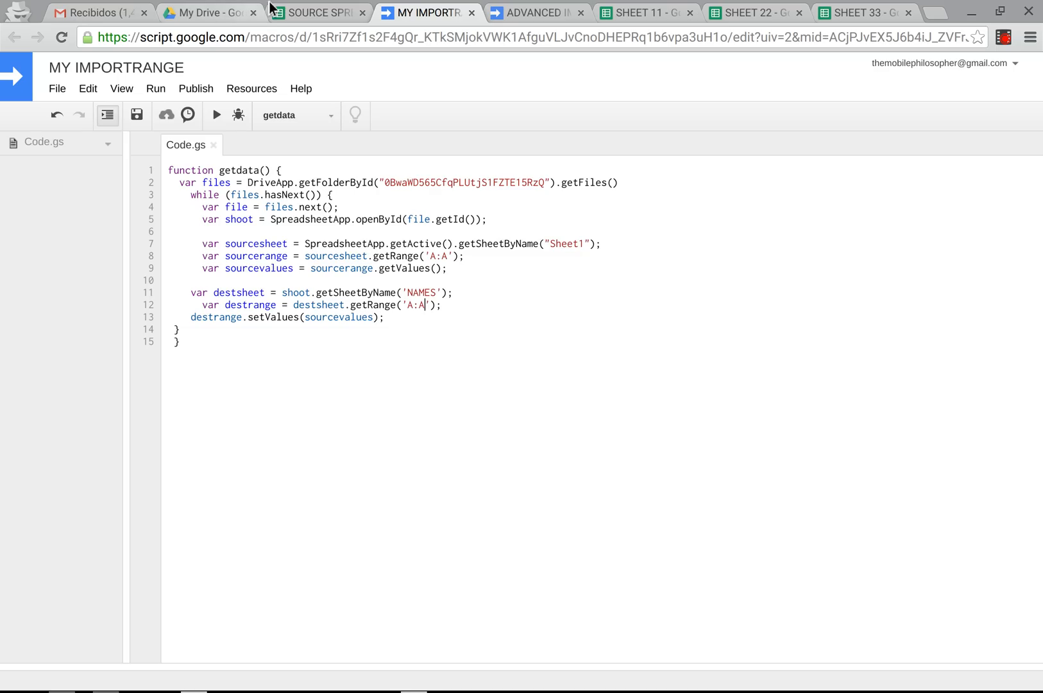
Step: Type new names in SOURCE SPREADSHEET and check SHEET 11 and SHEET 33 pick them up
{"action": "left_click", "coordinate": [329, 13]}
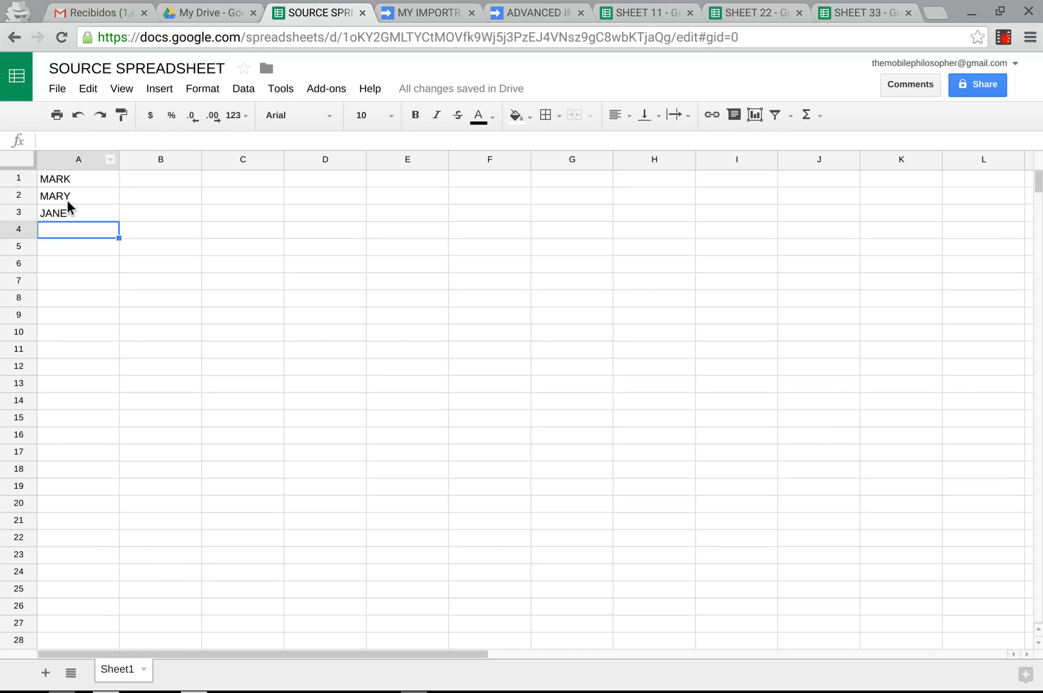
{"action": "type", "text": "mARK"}
{"action": "left_click", "coordinate": [78, 247]}
{"action": "type", "text": "JMAR"}
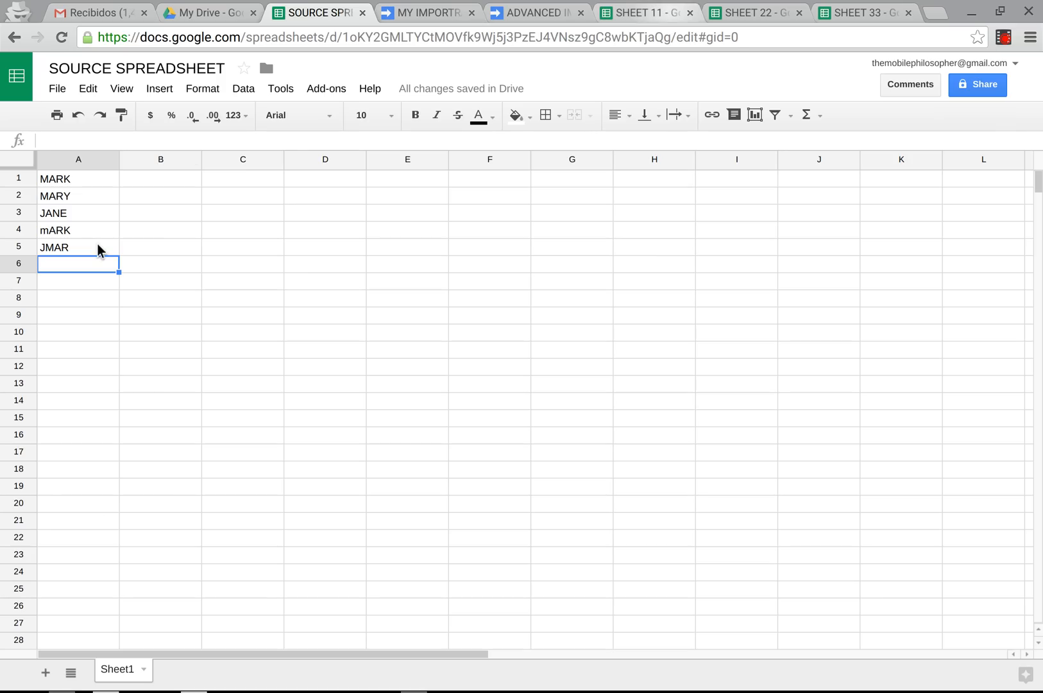
{"action": "left_click", "coordinate": [648, 11]}
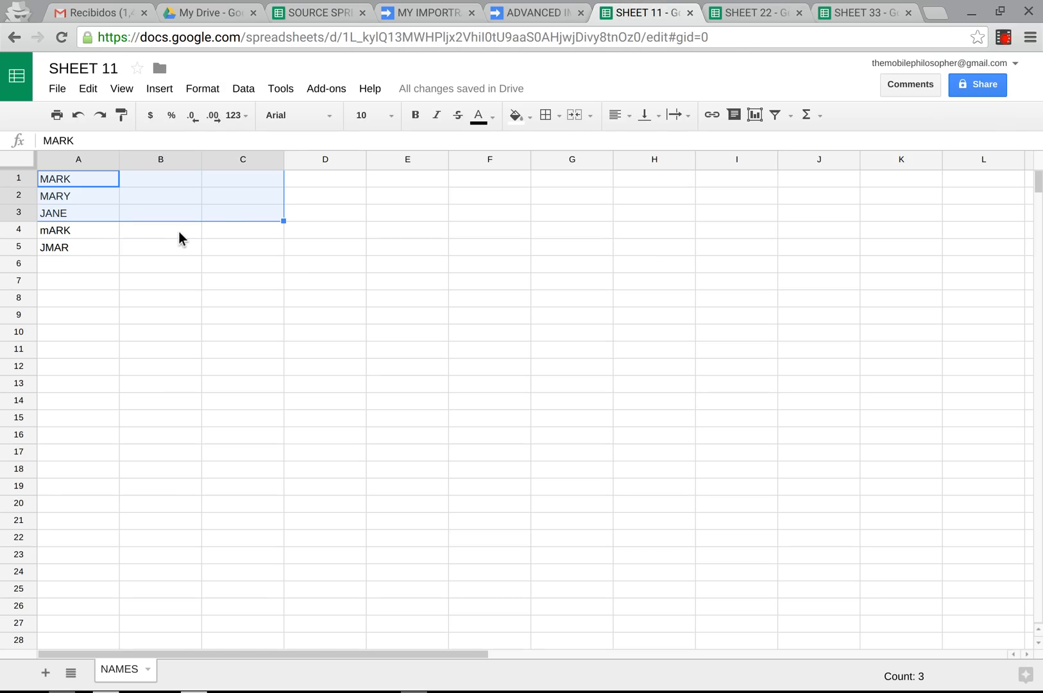
{"action": "left_click", "coordinate": [865, 13]}
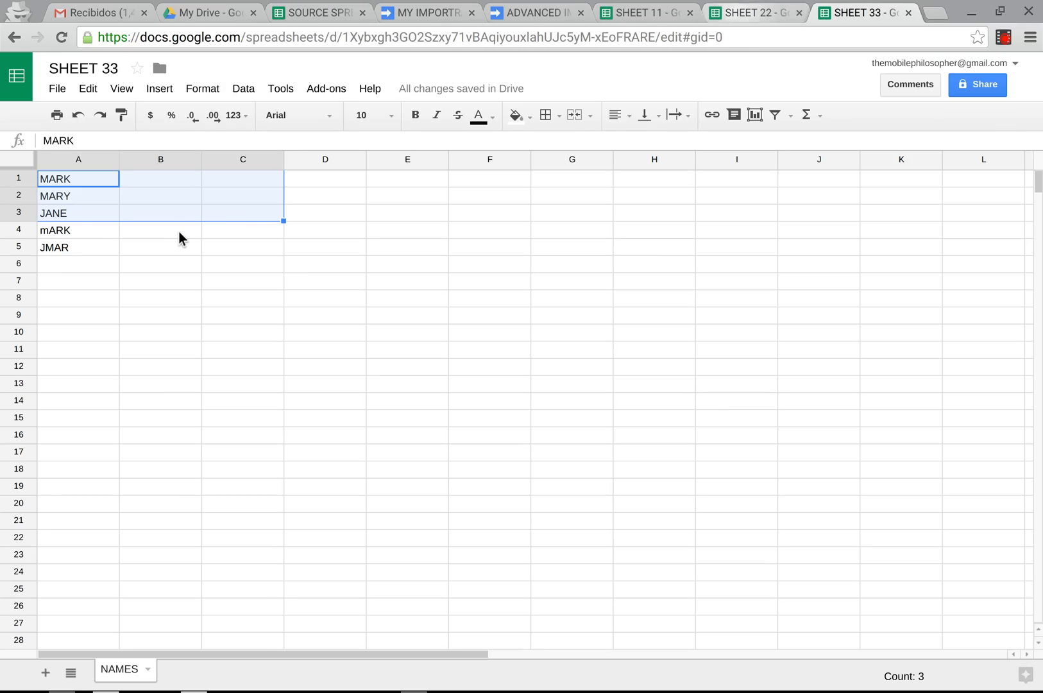
Step: Delete names from JANE downward and verify SHEET 11 and SHEET 22 mirror MARK and MARY
{"action": "left_click", "coordinate": [318, 12]}
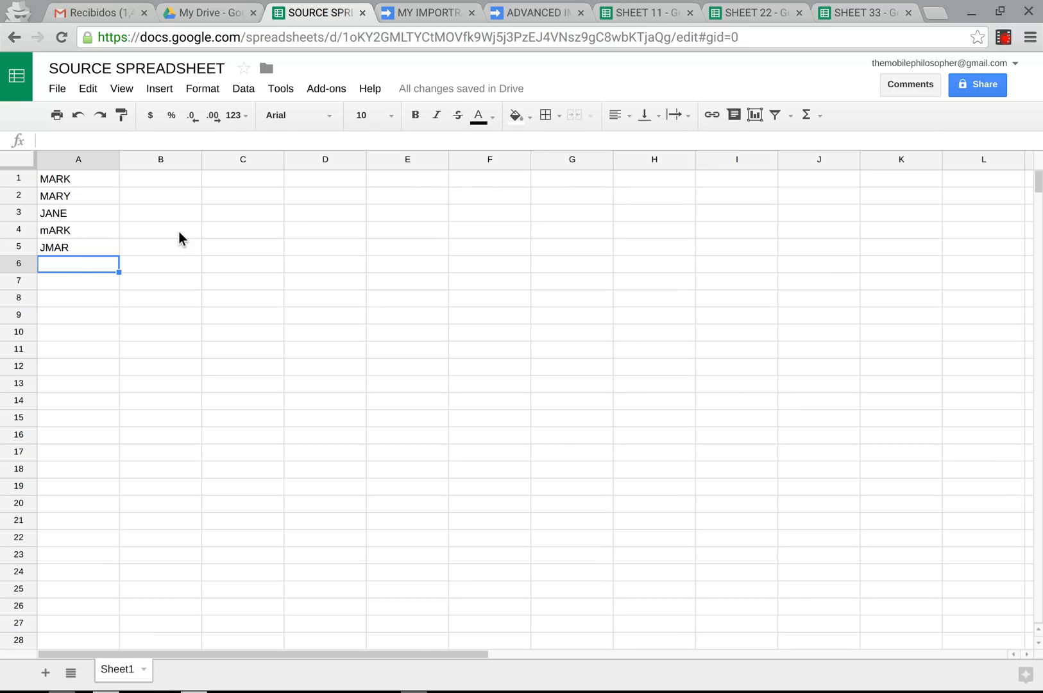
{"action": "left_click_drag", "start_coordinate": [78, 212], "coordinate": [78, 263]}
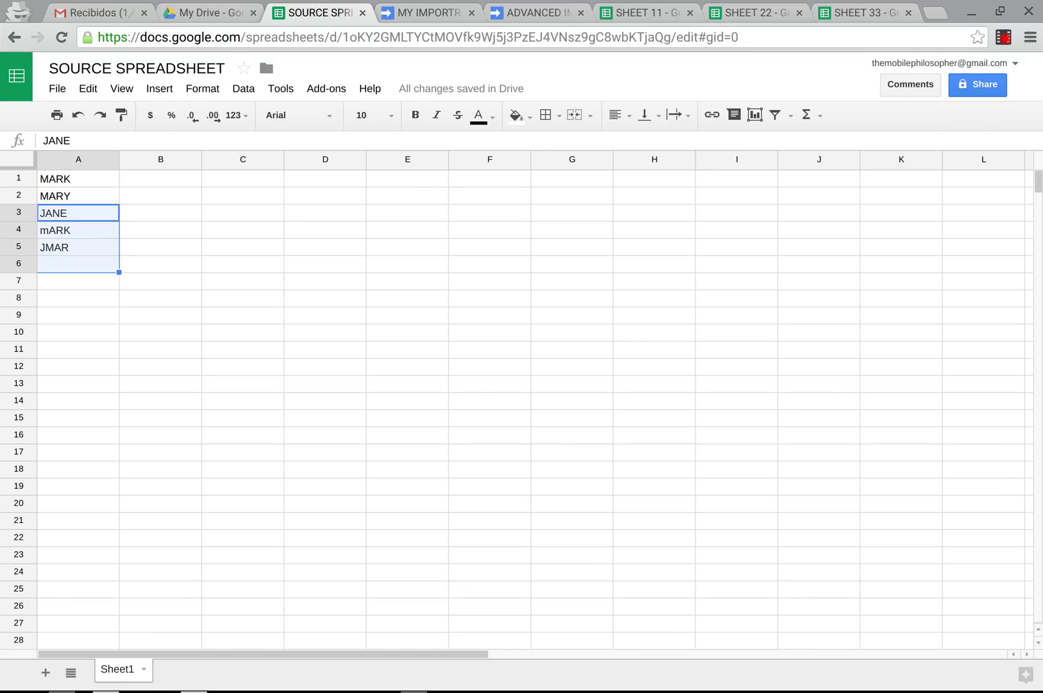
{"action": "key", "text": "Delete"}
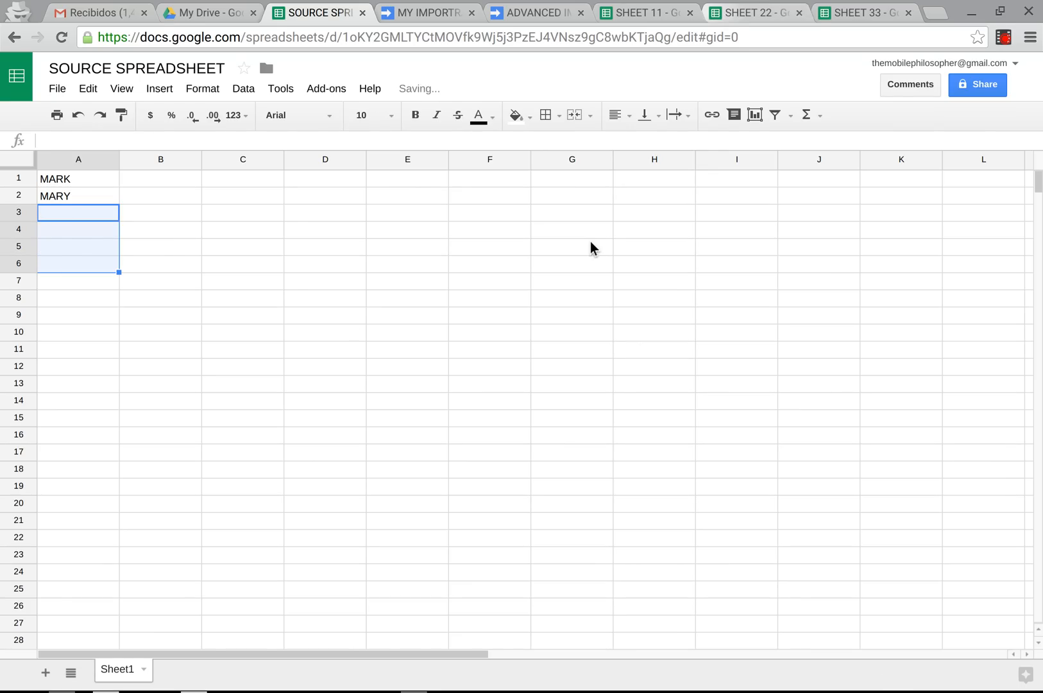
{"action": "left_click", "coordinate": [650, 12]}
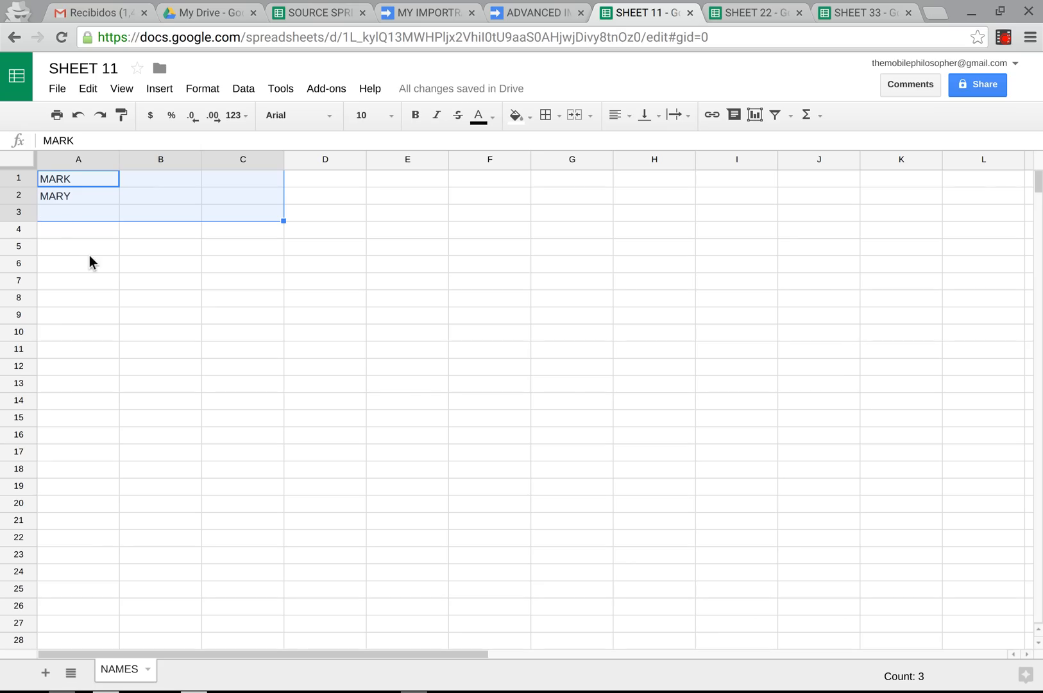
{"action": "left_click", "coordinate": [758, 14]}
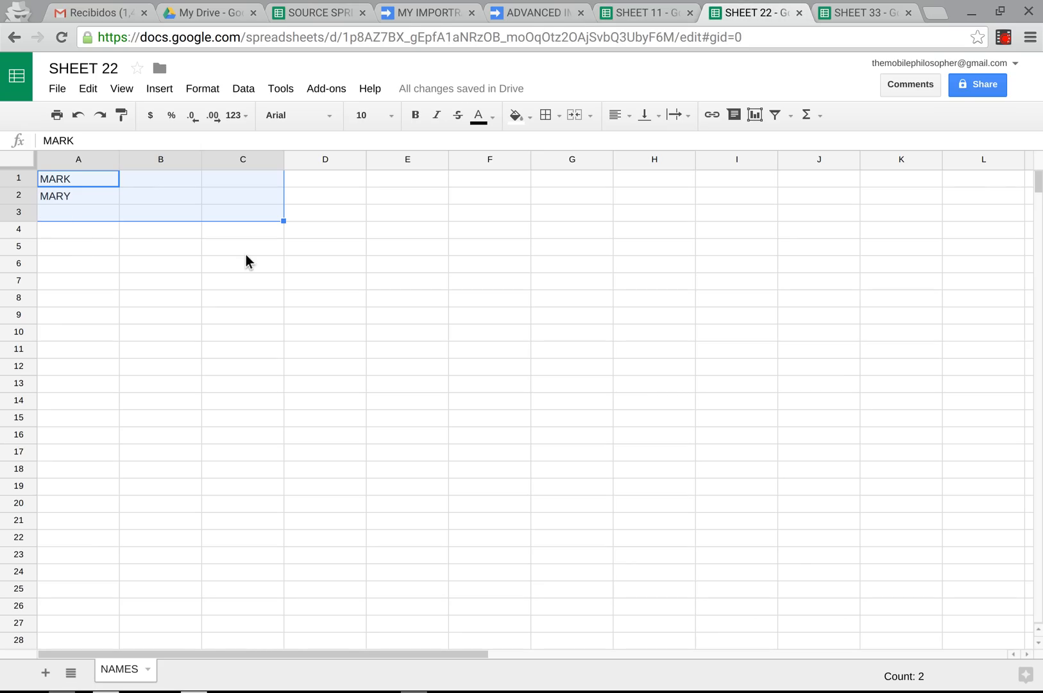
{"action": "left_click", "coordinate": [653, 13]}
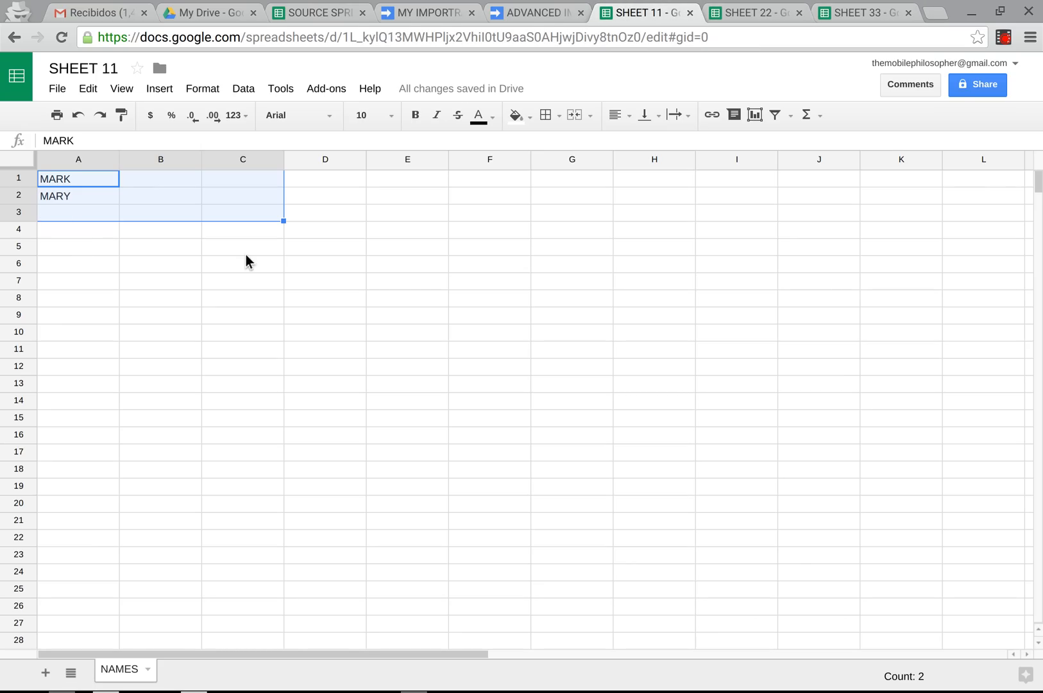
Step: Switch through the open tabs back to the MY IMPORTRANGE script
{"action": "left_click", "coordinate": [535, 12]}
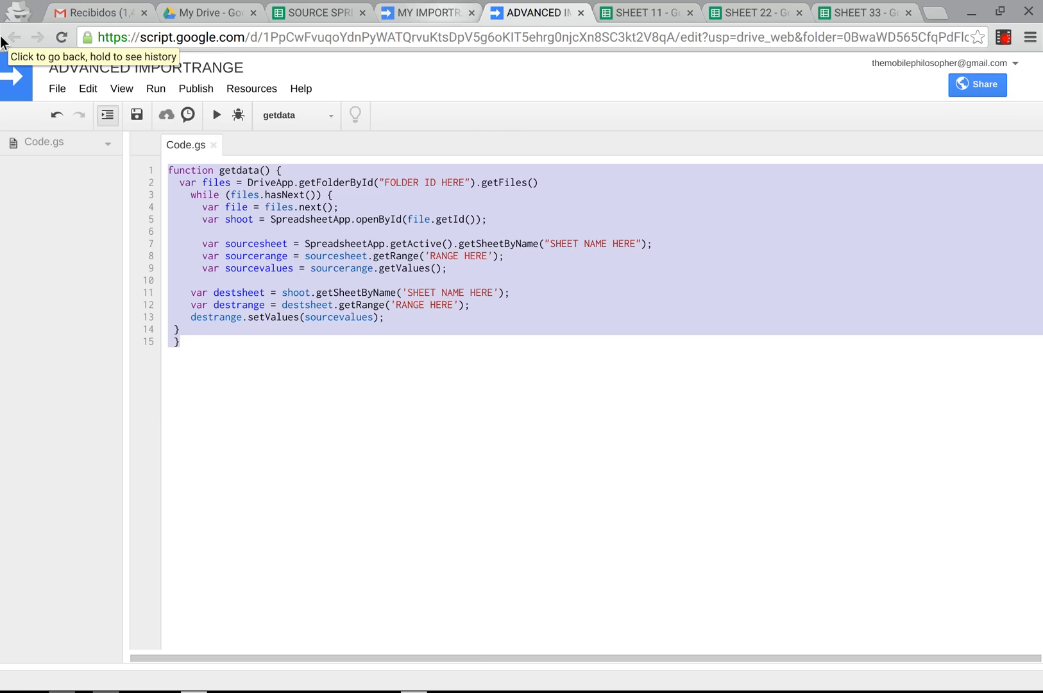
{"action": "left_click", "coordinate": [320, 12]}
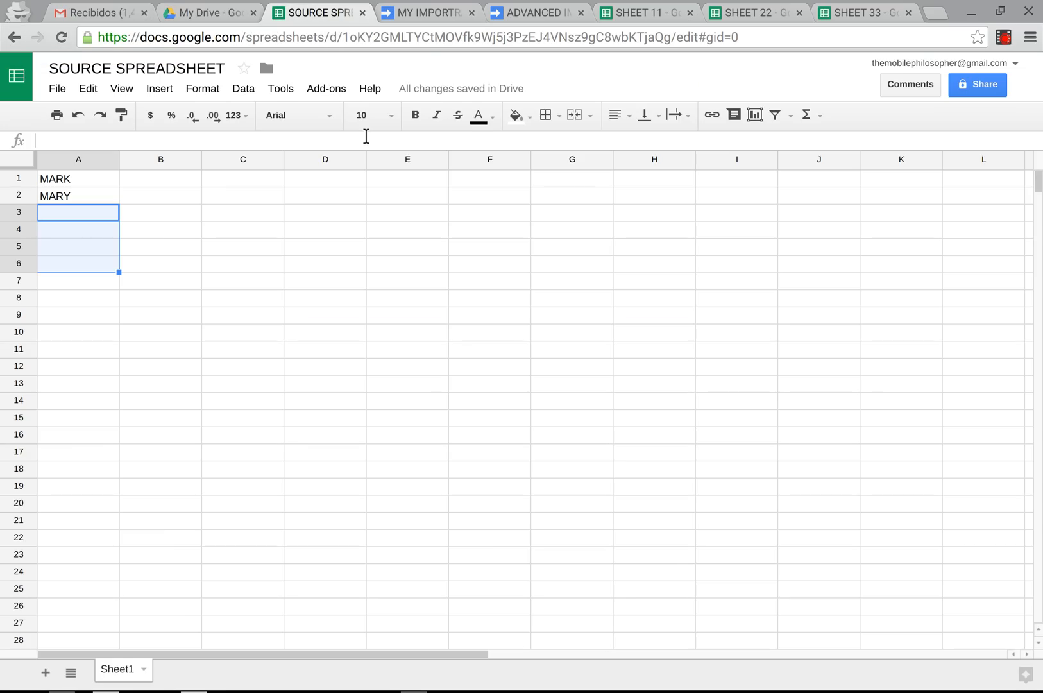
{"action": "left_click", "coordinate": [424, 13]}
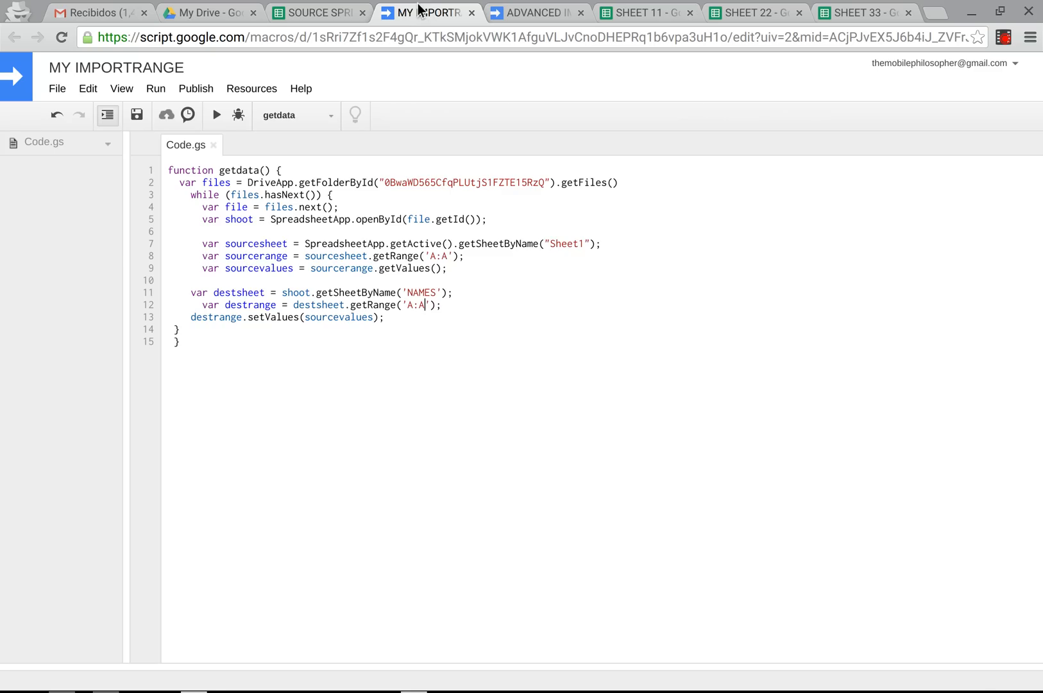
{"action": "mouse_move", "coordinate": [522, 362]}
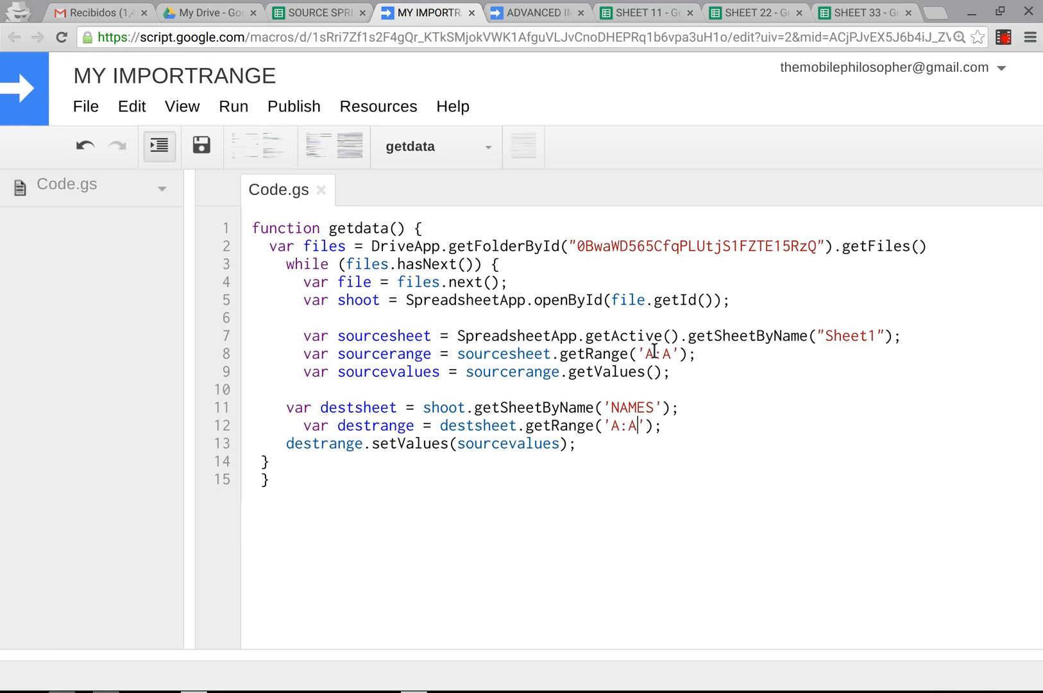
Step: Re-edit the A:A source and destination range columns, then add an empty line after sourcevalues
{"action": "key", "text": "Backspace"}
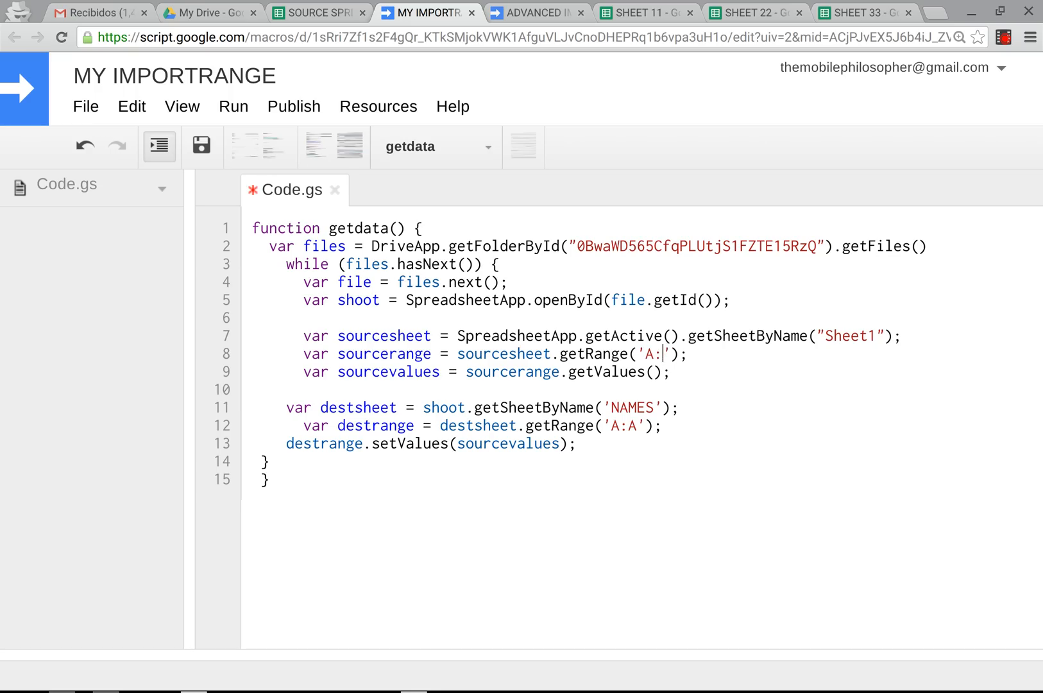
{"action": "type", "text": "c"}
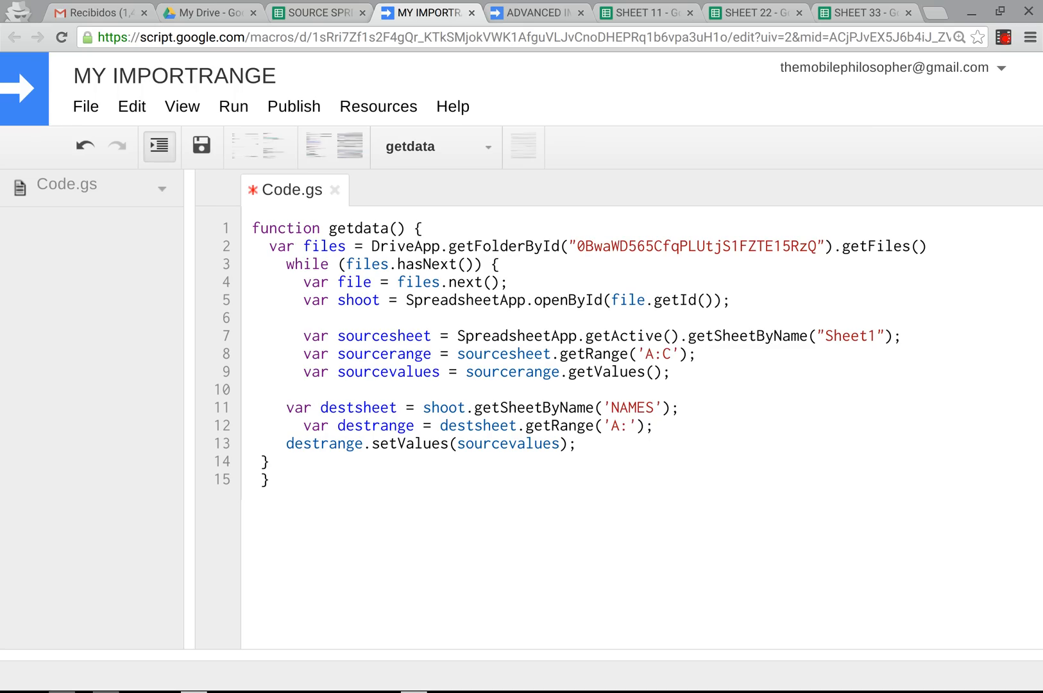
{"action": "left_click", "coordinate": [632, 425]}
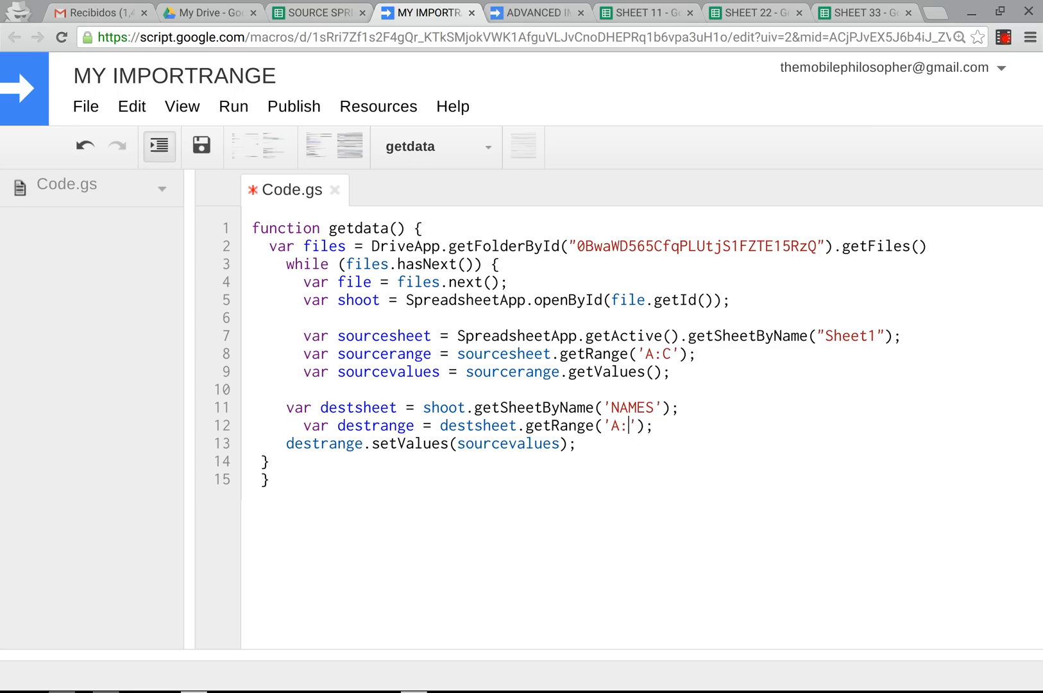
{"action": "type", "text": "C"}
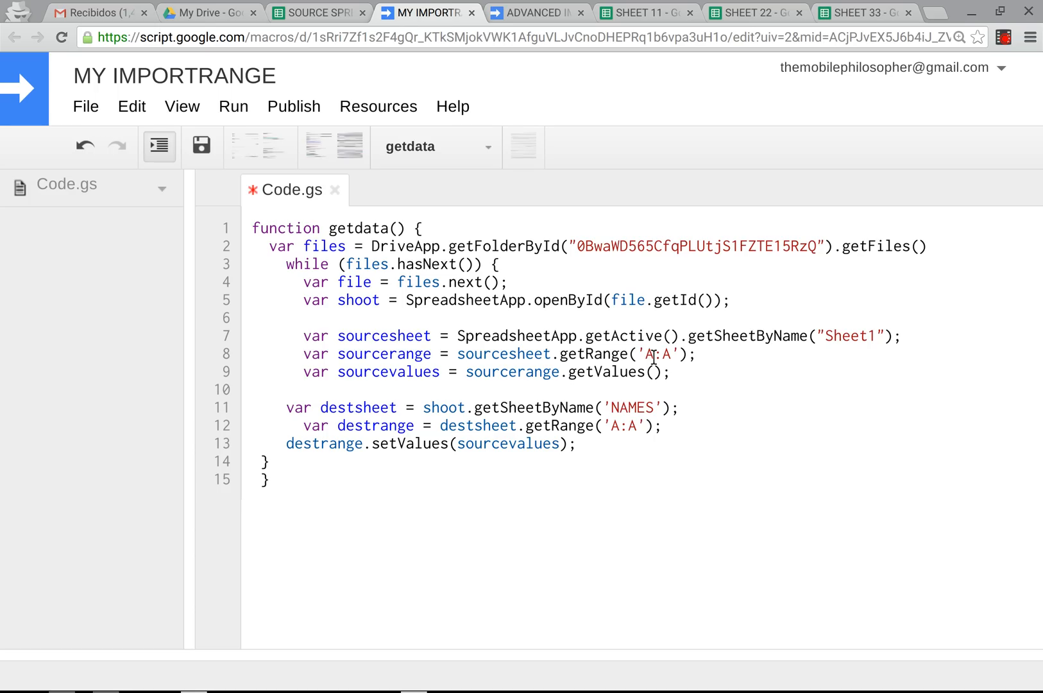
{"action": "left_click_drag", "start_coordinate": [651, 353], "coordinate": [674, 371]}
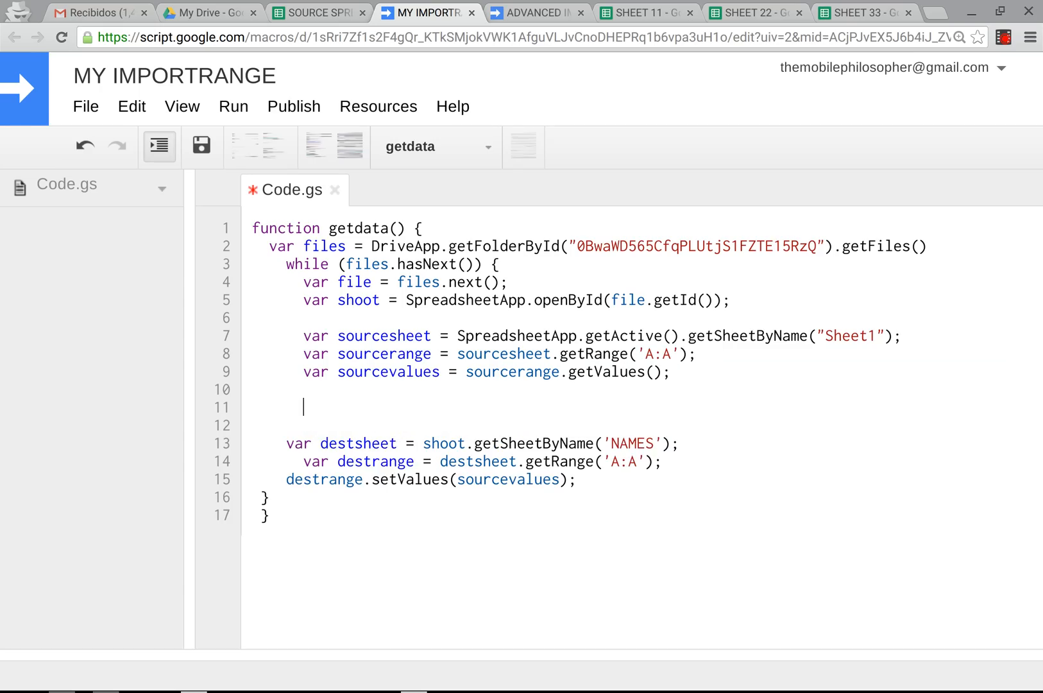
Step: Add a second source lookup, sourcerange2, reading column C:C into sourcevalues2
{"action": "type", "text": "var sourcerange = sourcesheet.getRange('A:A');"}
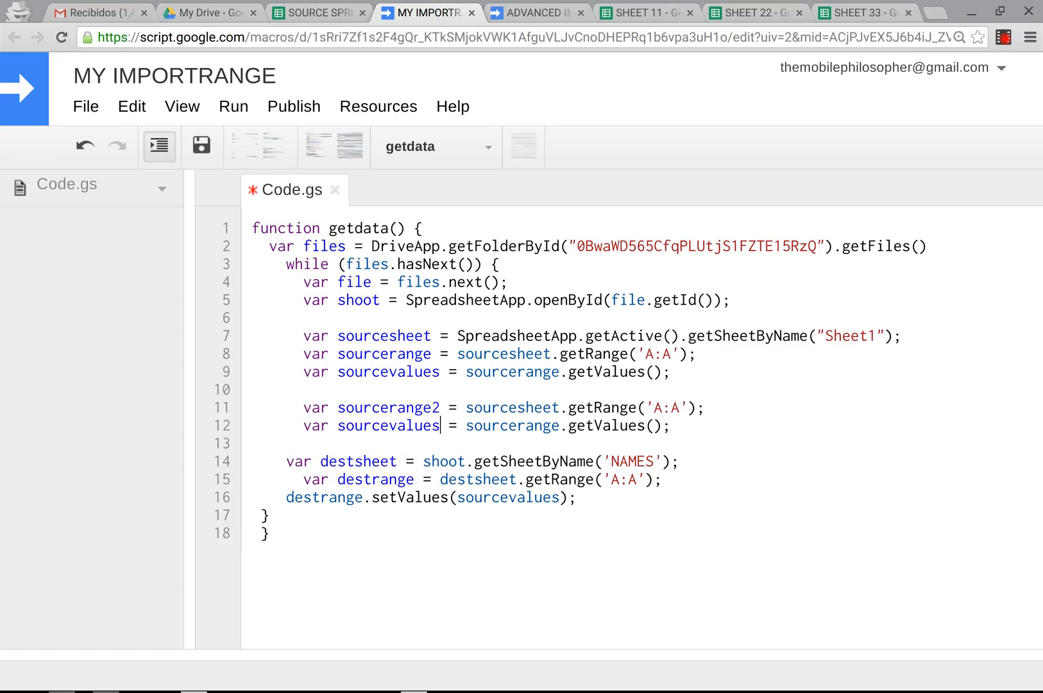
{"action": "type", "text": "2"}
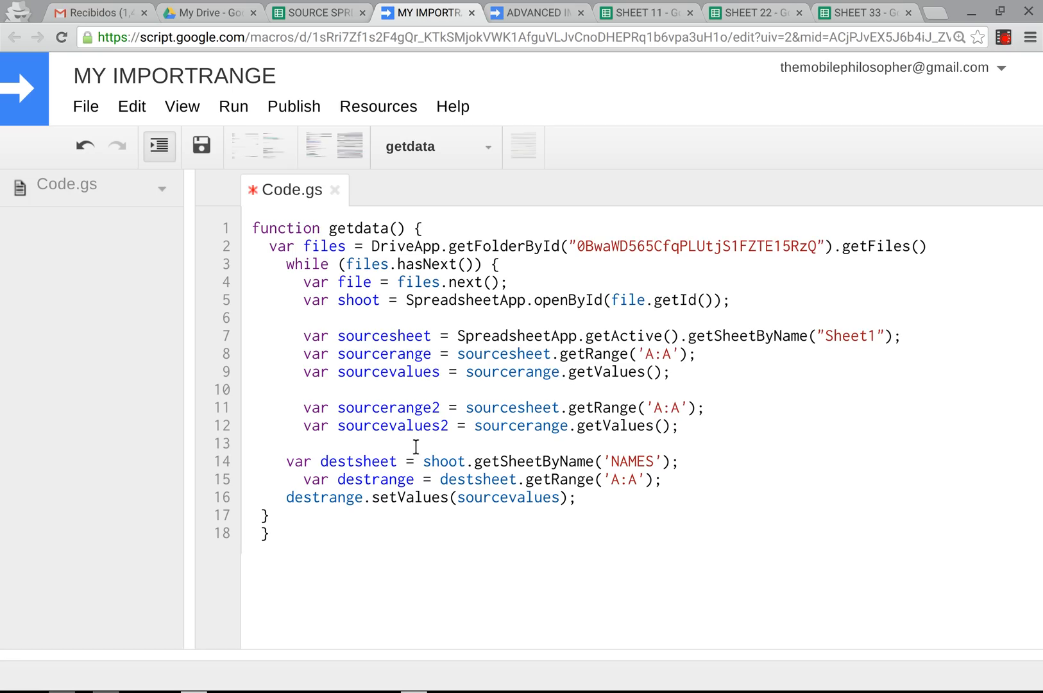
{"action": "mouse_move", "coordinate": [563, 425]}
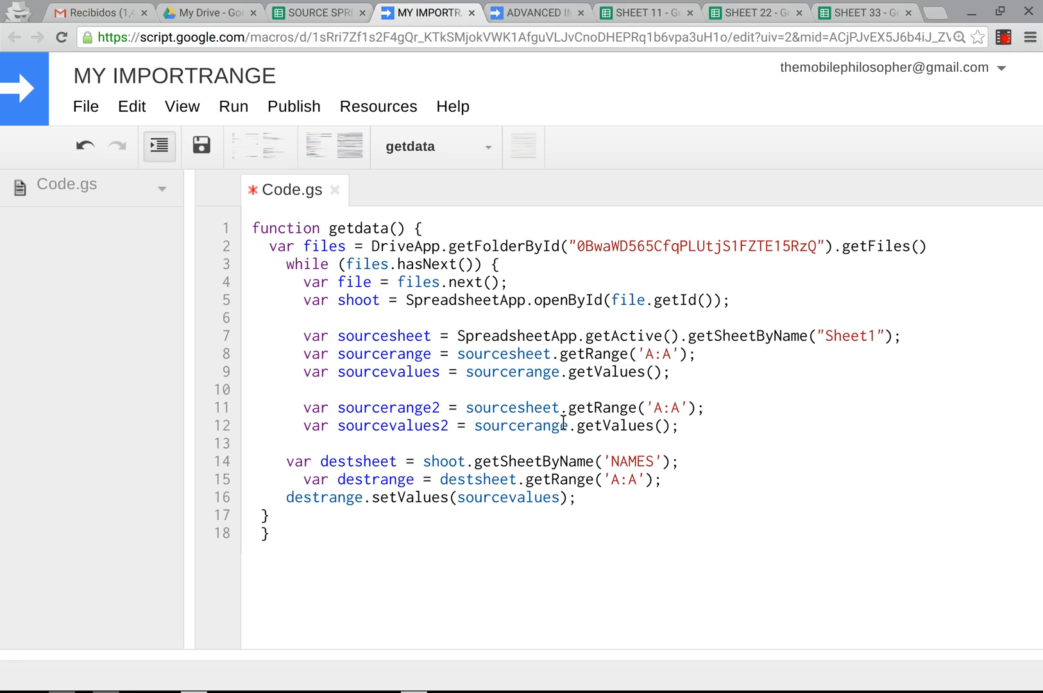
{"action": "type", "text": "2"}
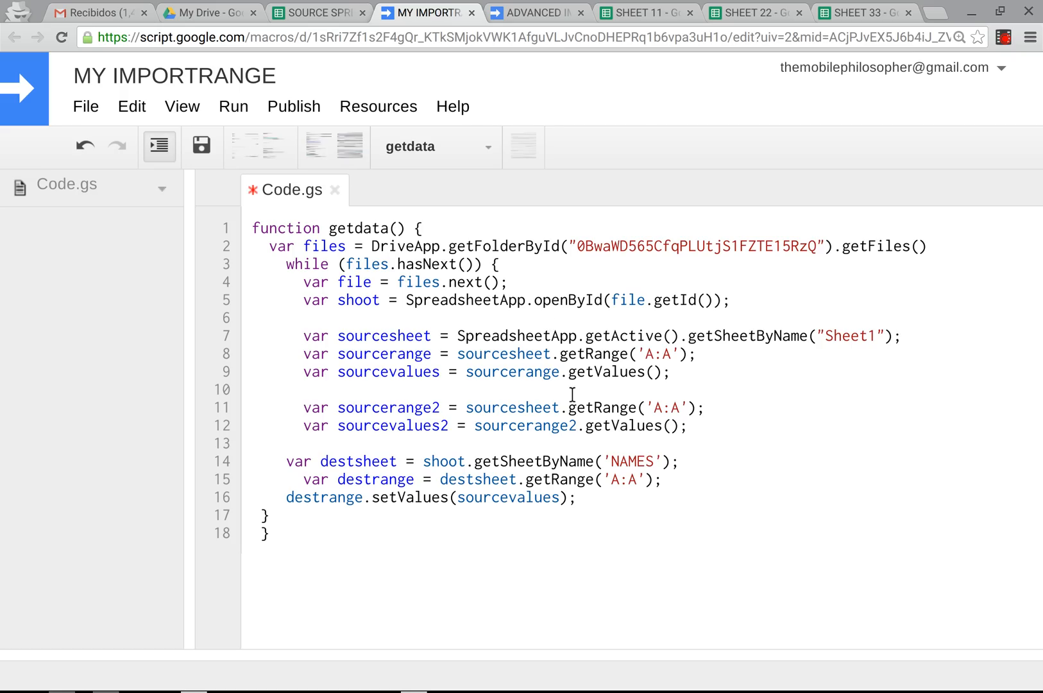
{"action": "left_click", "coordinate": [657, 408]}
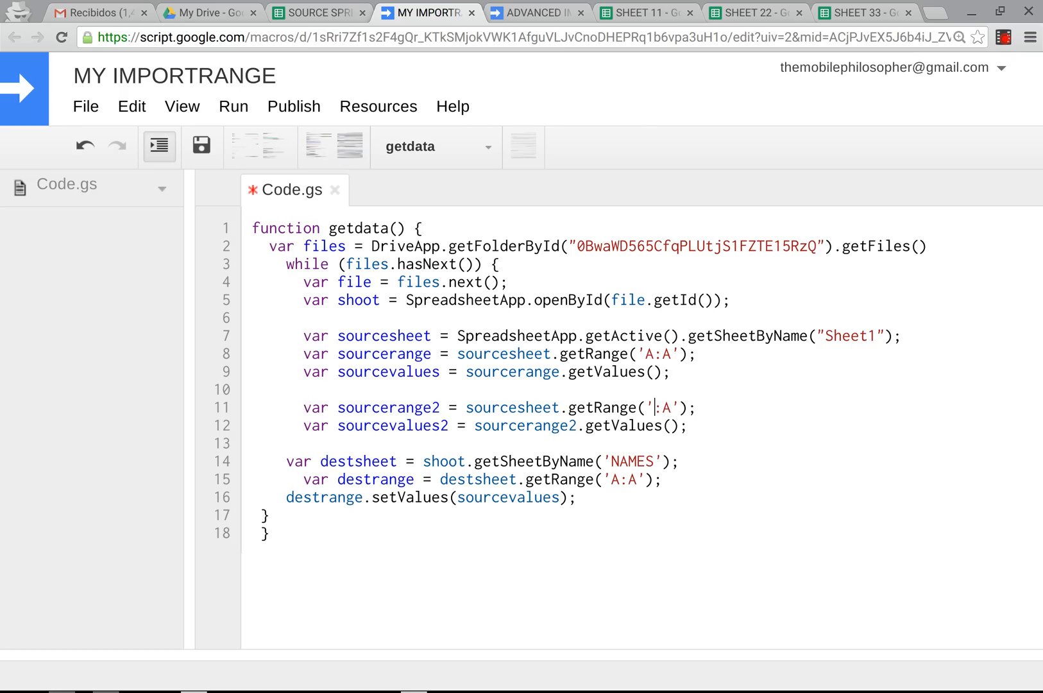
{"action": "type", "text": "C"}
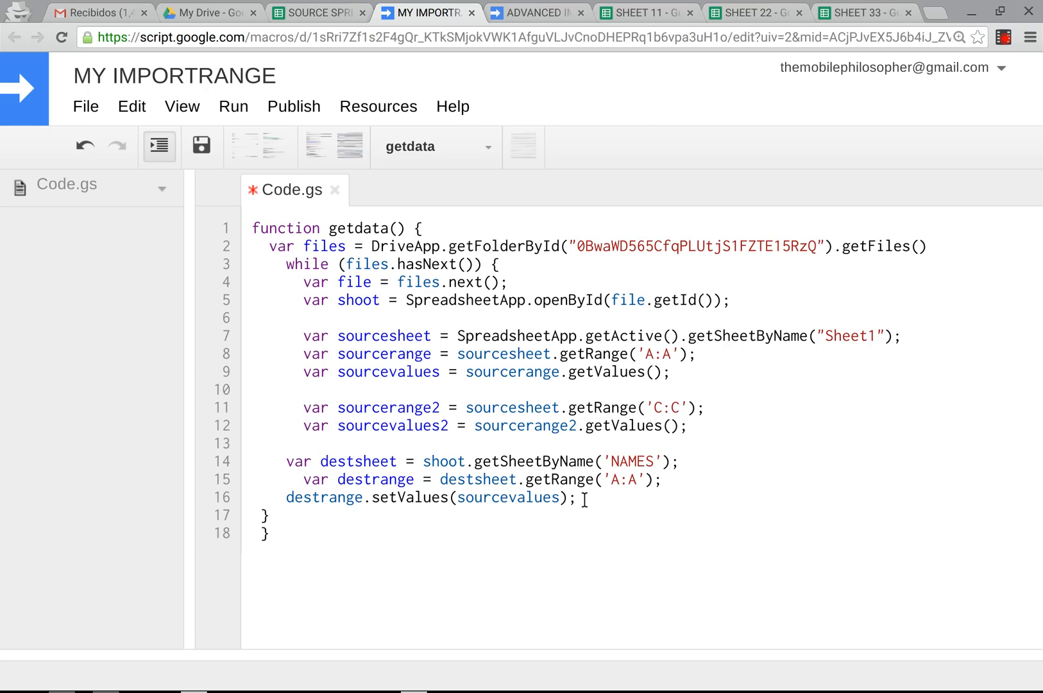
Step: Add a second destination range line, destrange2, after the first write line
{"action": "left_click_drag", "start_coordinate": [286, 479], "coordinate": [585, 497]}
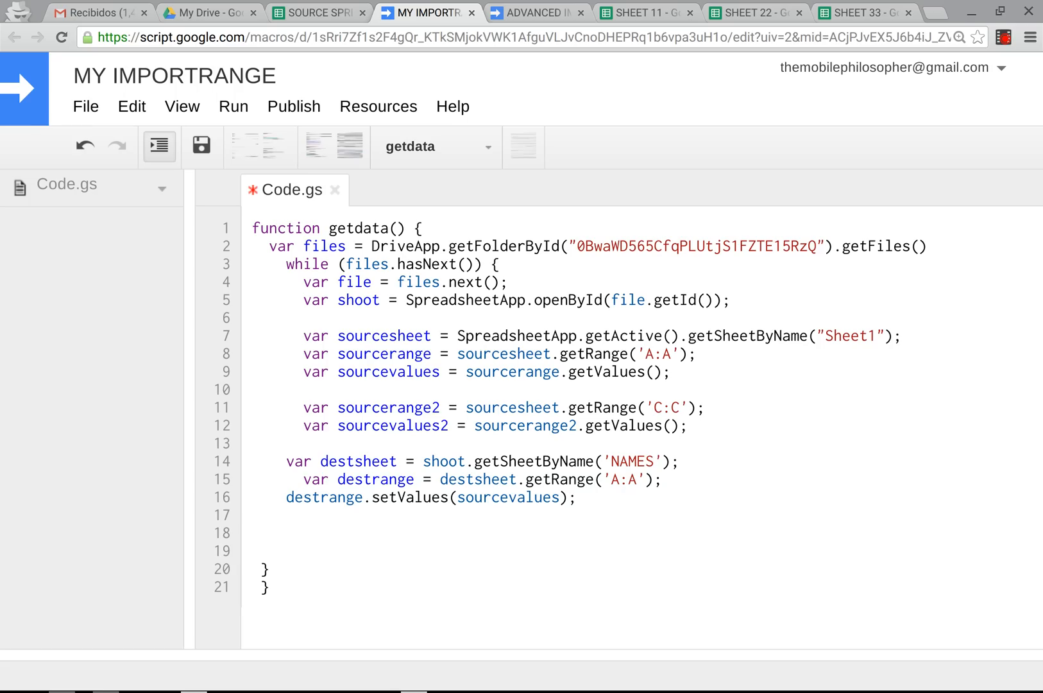
{"action": "type", "text": "var destrange = destsheet.getRange('A:A');"}
{"action": "type", "text": "destrange.setValues(sourcevalues2);"}
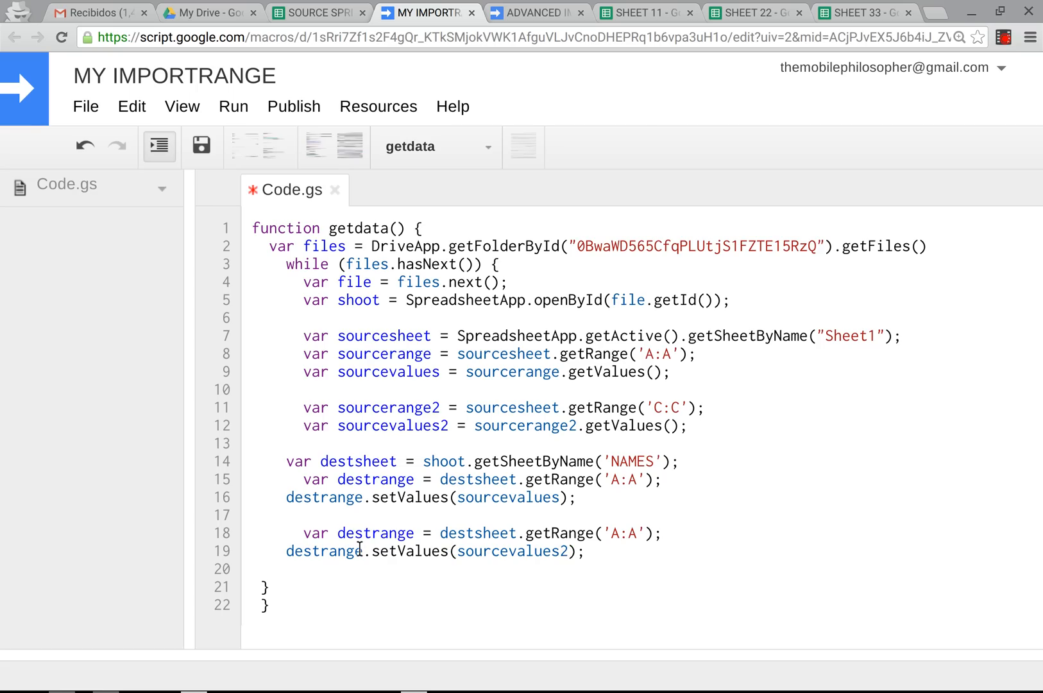
{"action": "type", "text": "2"}
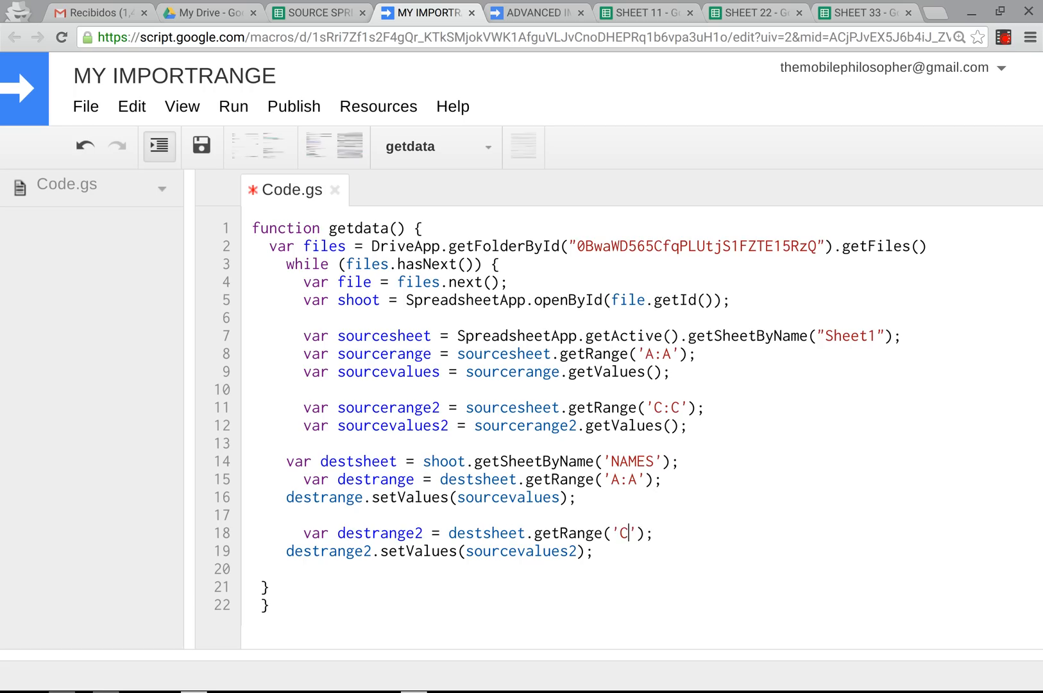
Step: Complete destrange2's getRange argument as 'C:C'
{"action": "type", "text": ":C"}
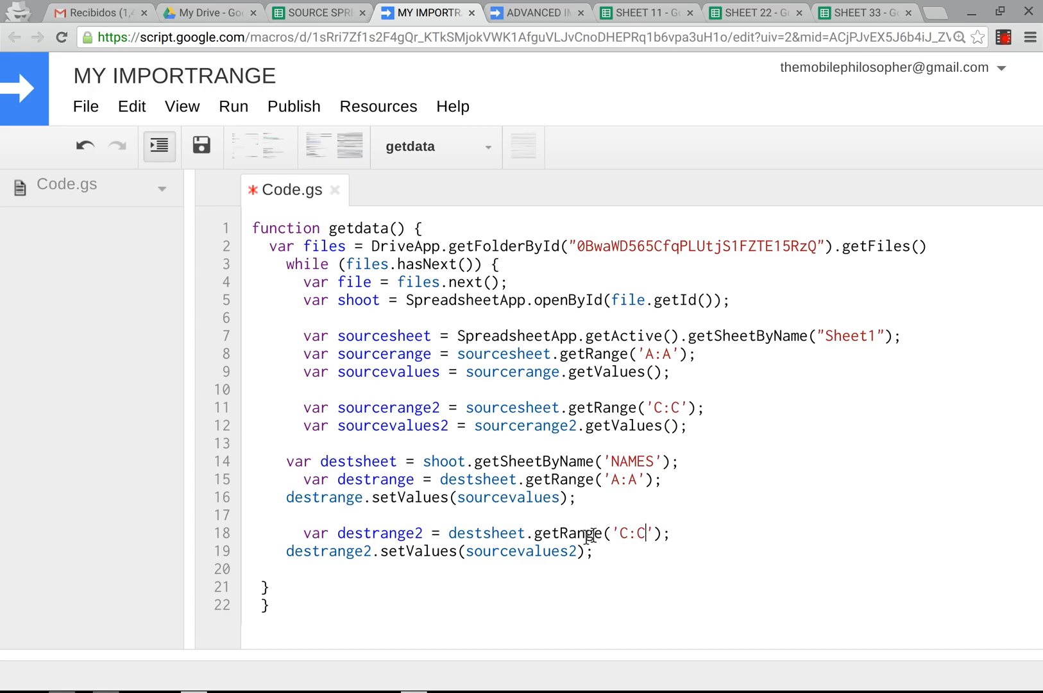
{"action": "mouse_move", "coordinate": [180, 156]}
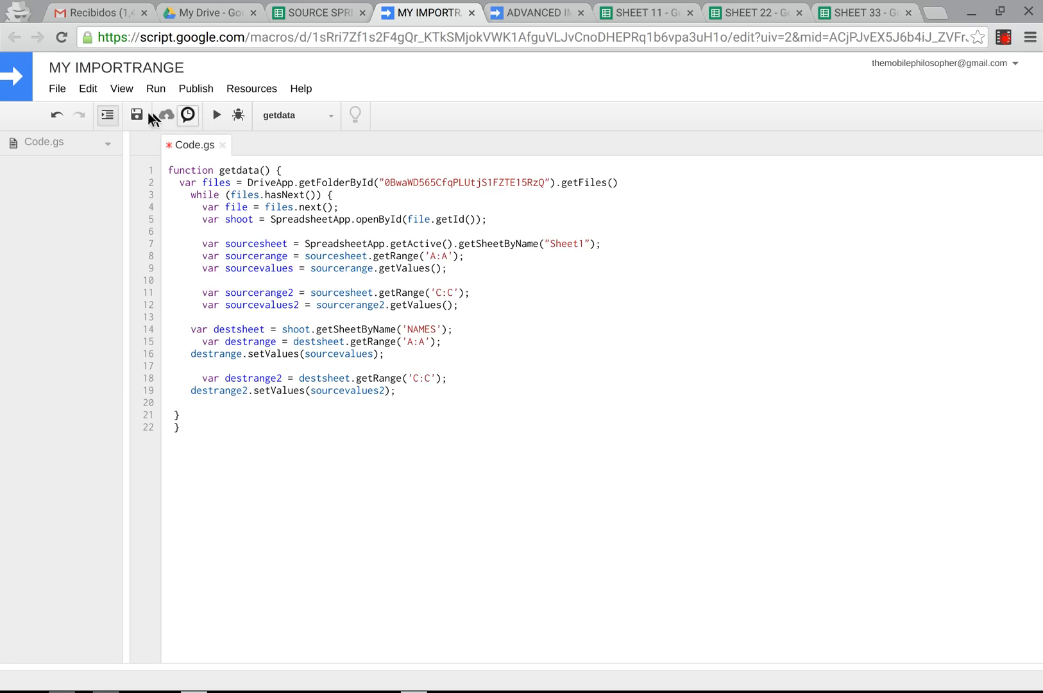
Step: Save and run getdata, then type 'jaldfa' in the source spreadsheet
{"action": "left_click", "coordinate": [216, 115]}
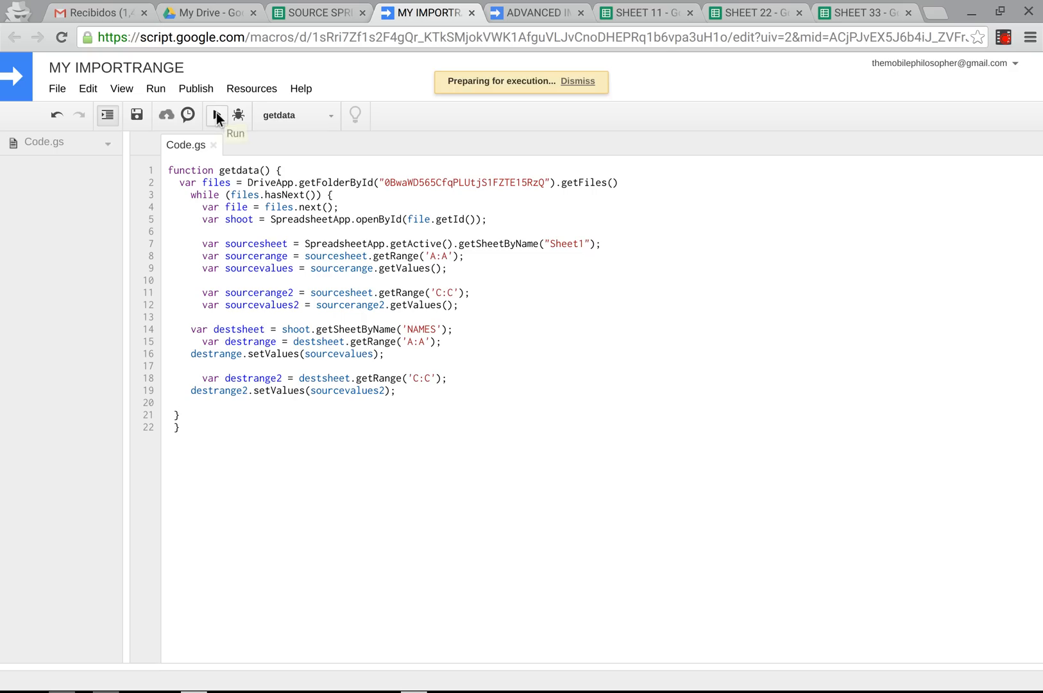
{"action": "left_click", "coordinate": [216, 116]}
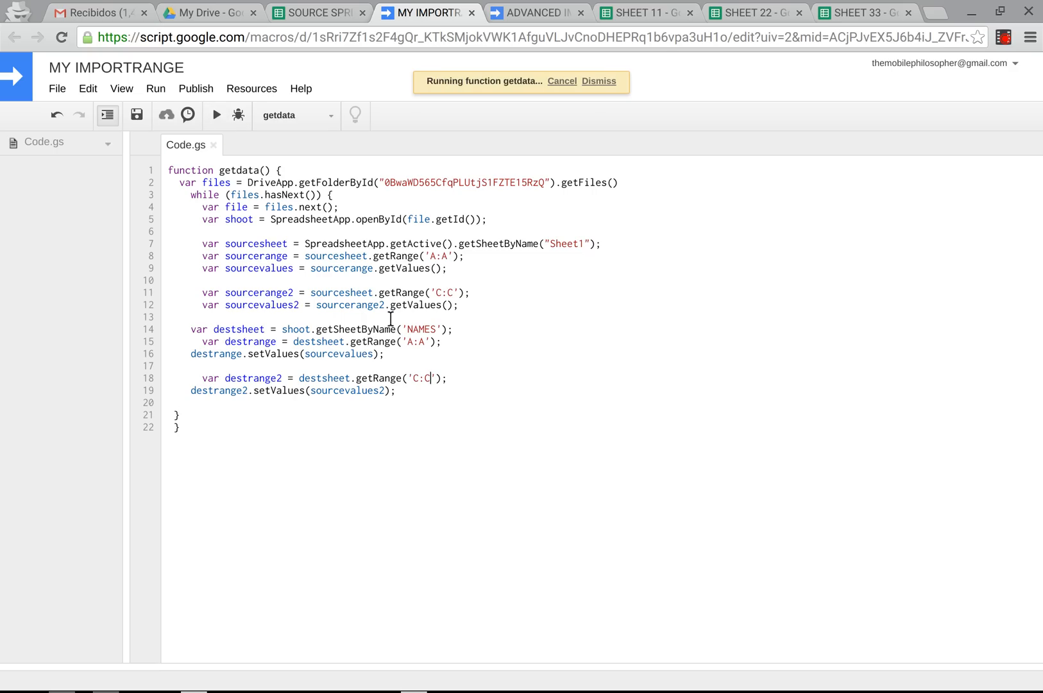
{"action": "left_click", "coordinate": [316, 13]}
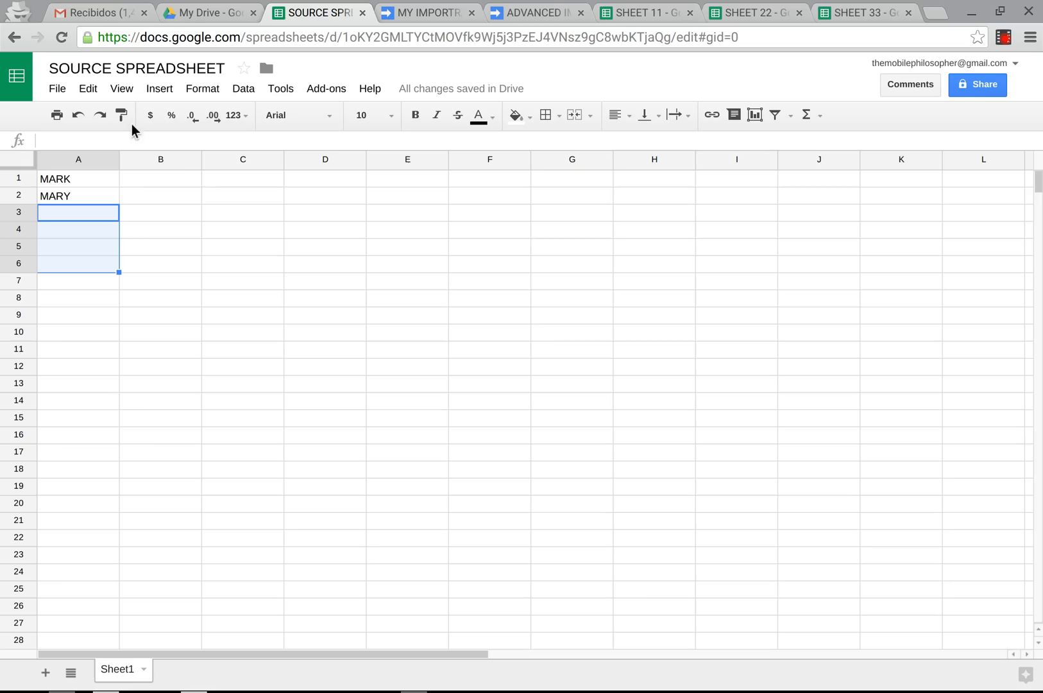
{"action": "type", "text": "jaldfas"}
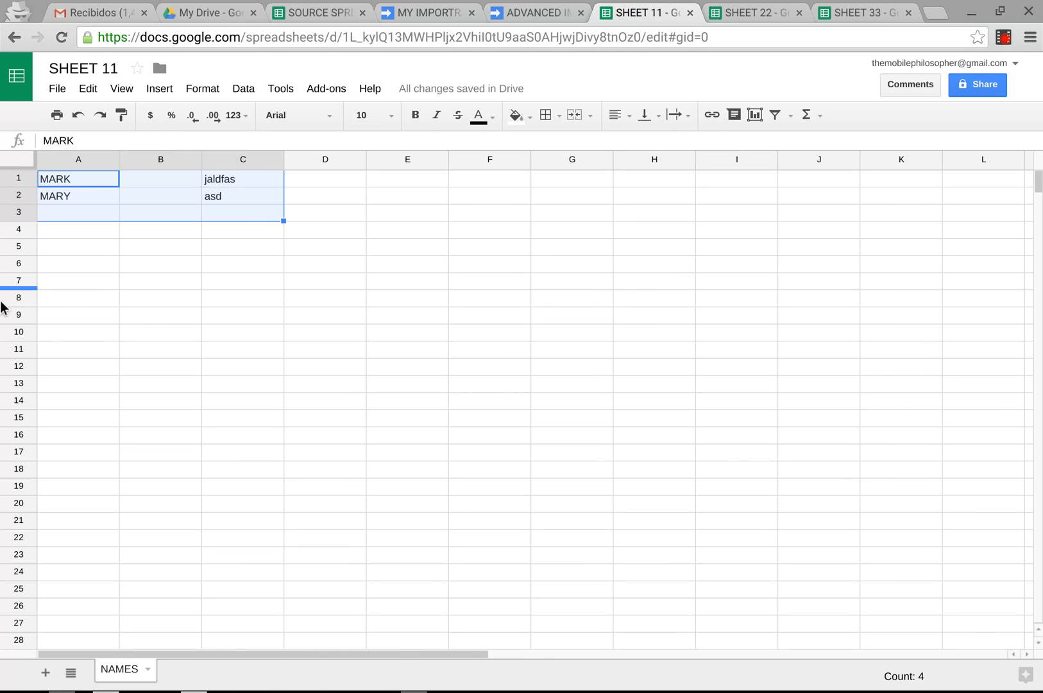
Step: Enter 'rera' in cell B1 of SHEET 33
{"action": "left_click", "coordinate": [860, 12]}
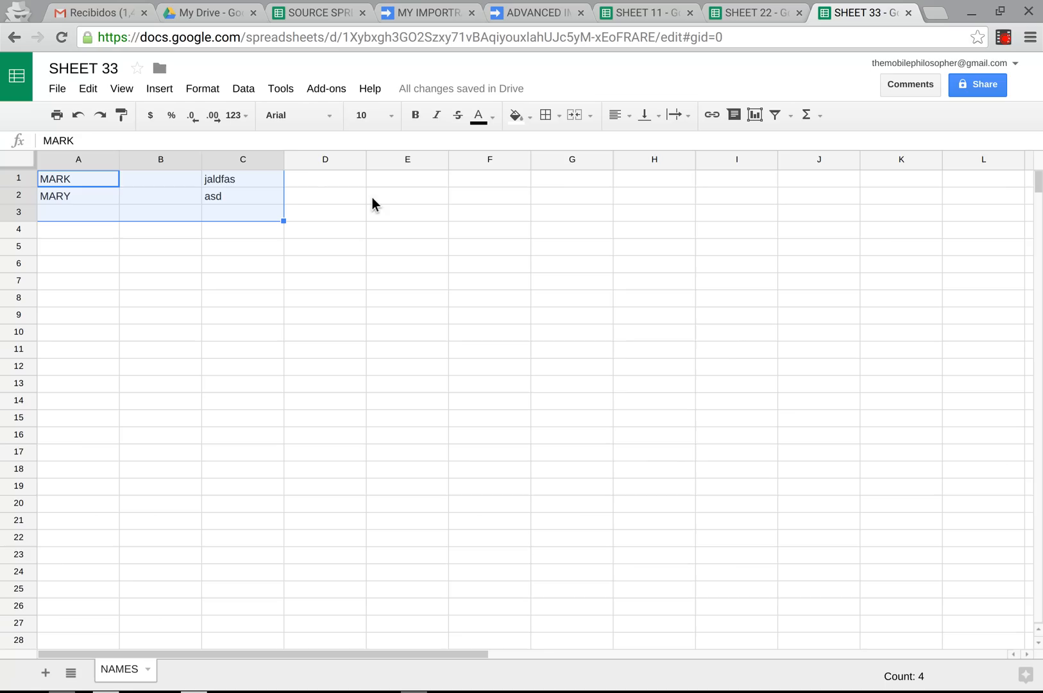
{"action": "left_click", "coordinate": [160, 179]}
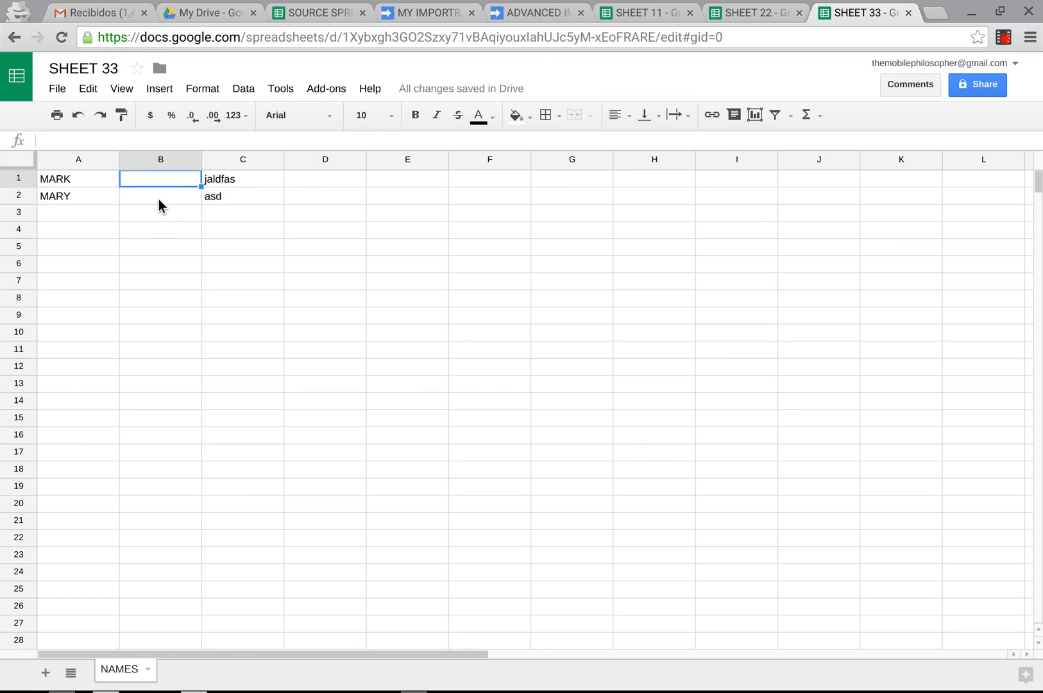
{"action": "type", "text": "rera"}
{"action": "left_click", "coordinate": [161, 195]}
{"action": "type", "text": "ssdfs"}
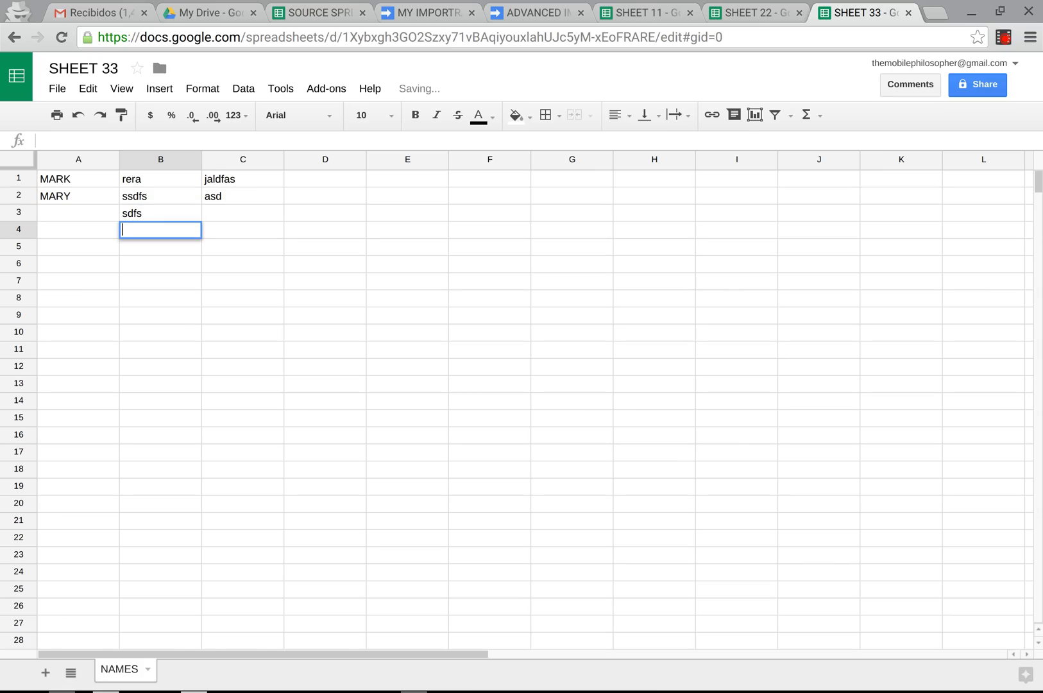
Step: Enter 'mark' in cell C3 of both the source spreadsheet and SHEET 33
{"action": "left_click", "coordinate": [323, 12]}
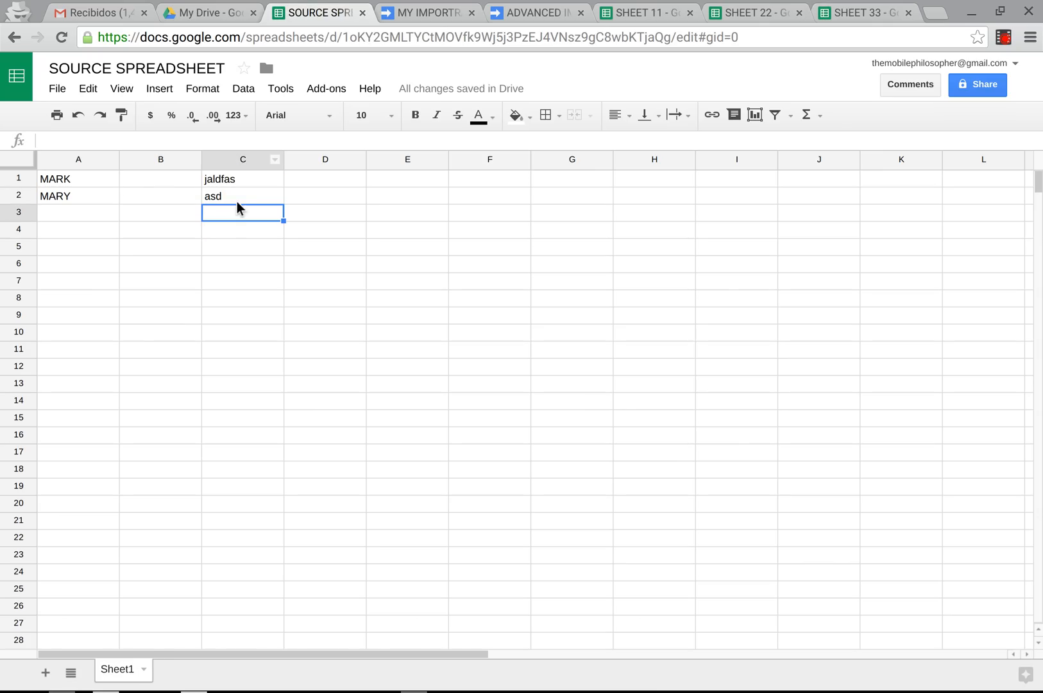
{"action": "mouse_move", "coordinate": [229, 234]}
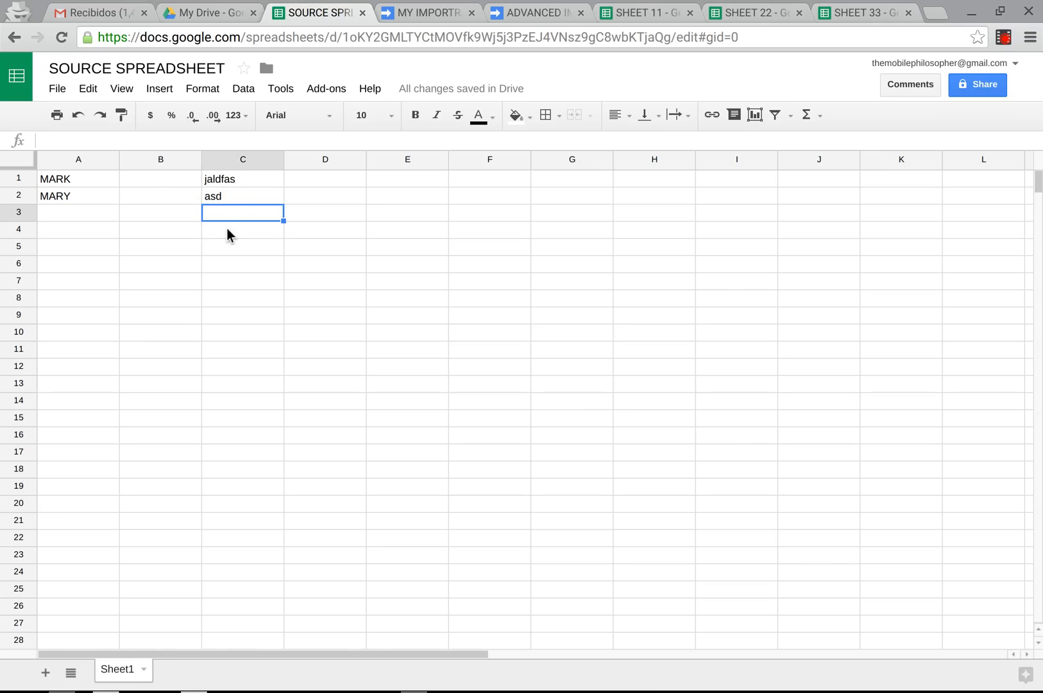
{"action": "type", "text": "mark"}
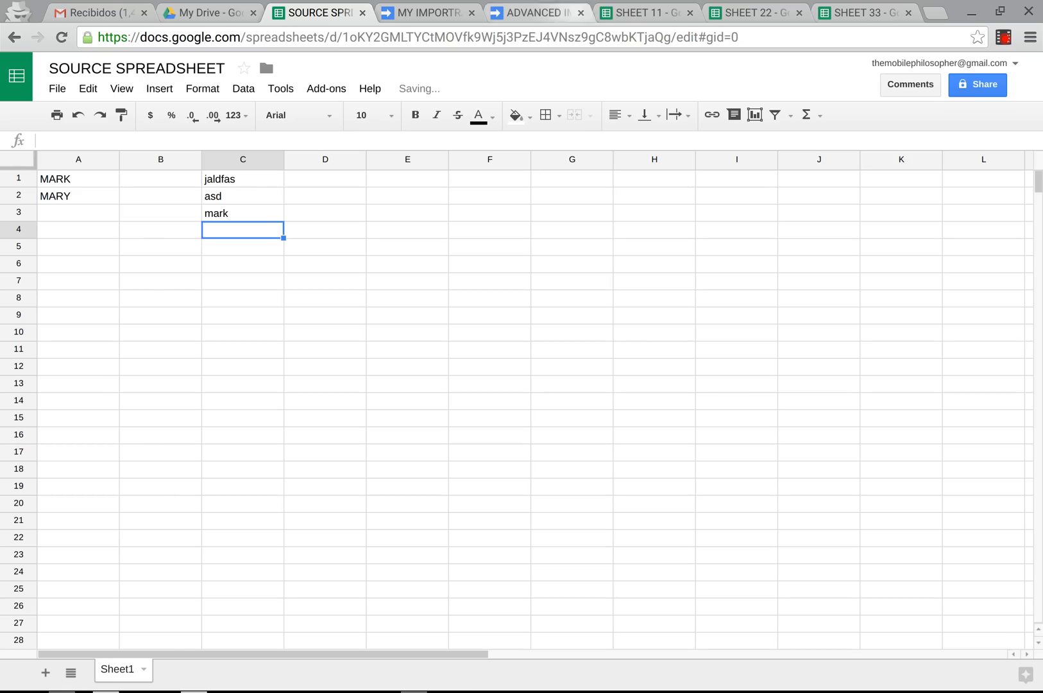
{"action": "left_click", "coordinate": [865, 12]}
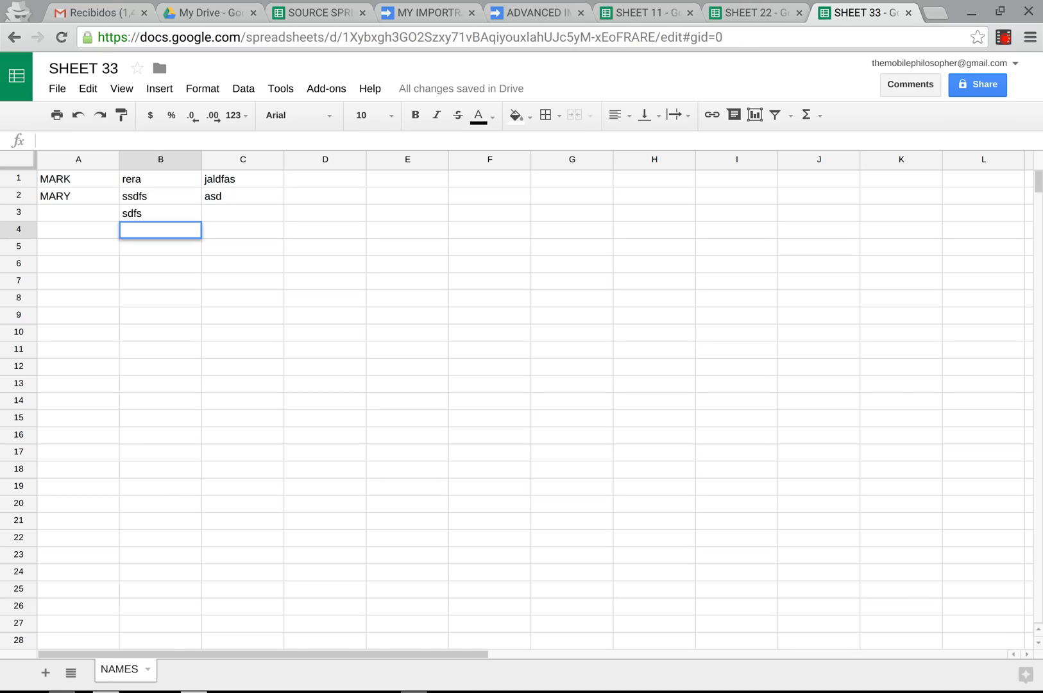
{"action": "left_click", "coordinate": [324, 280]}
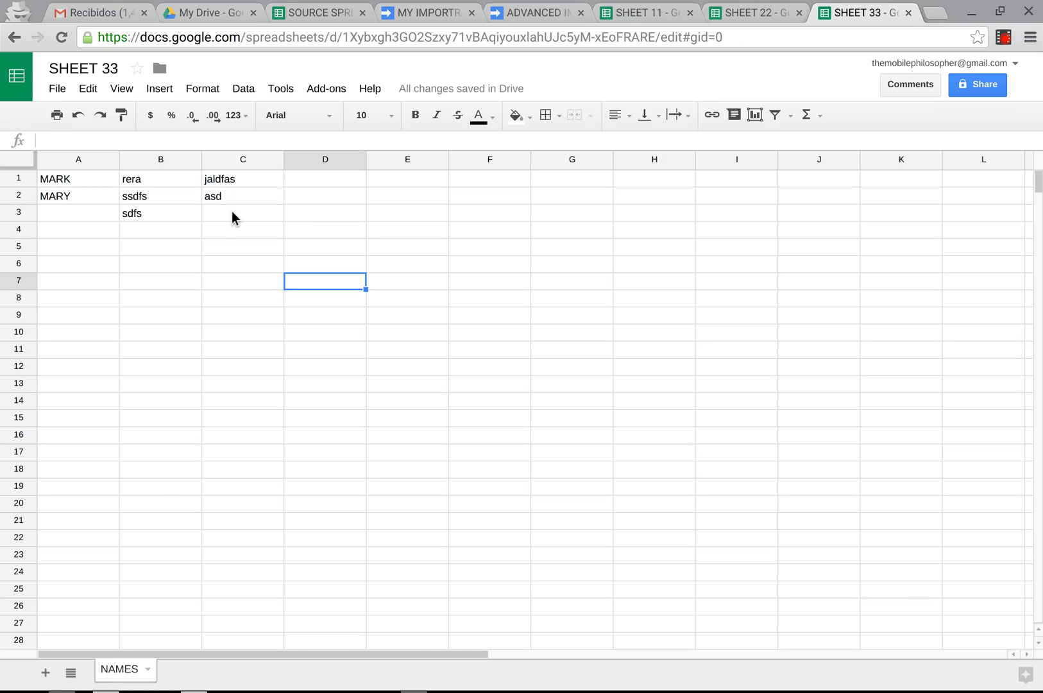
{"action": "type", "text": "mark"}
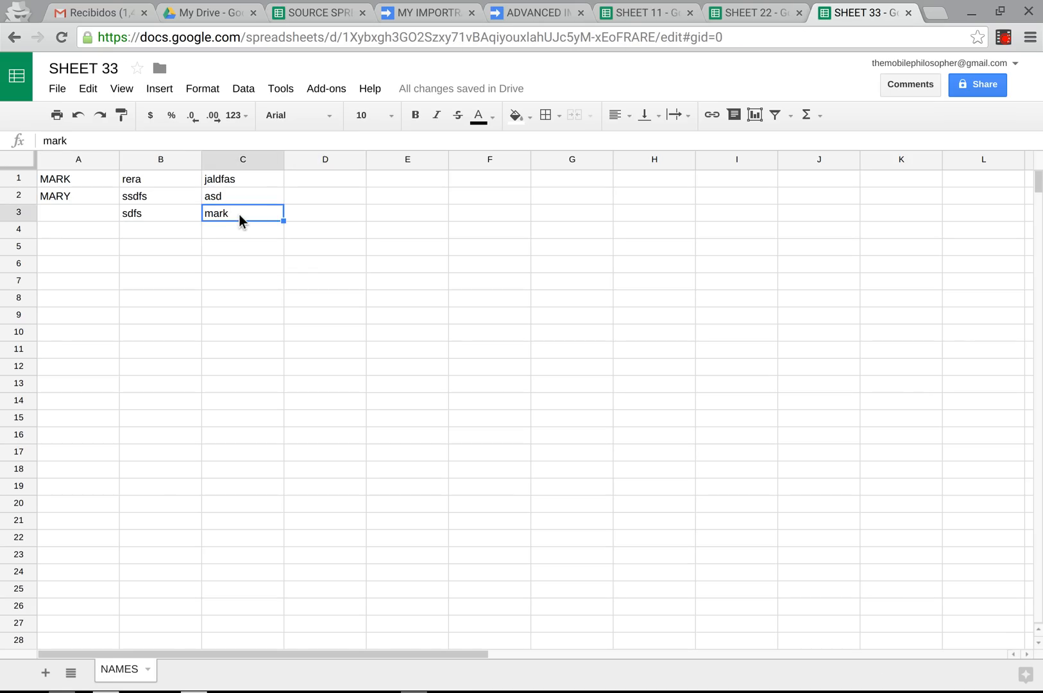
{"action": "mouse_move", "coordinate": [170, 201]}
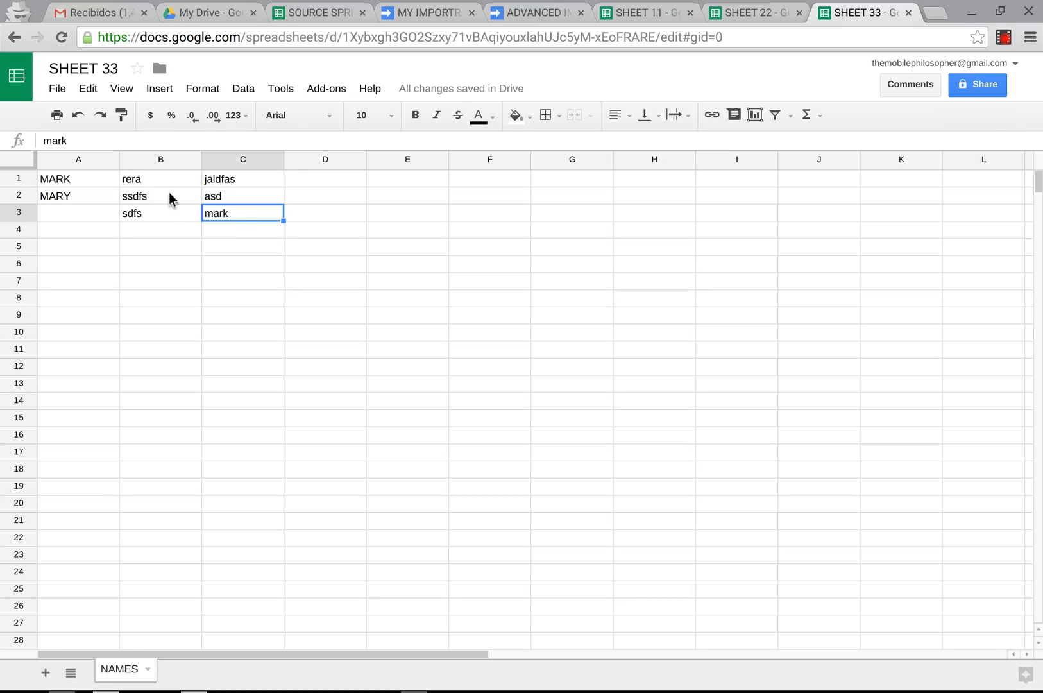
{"action": "left_click", "coordinate": [318, 13]}
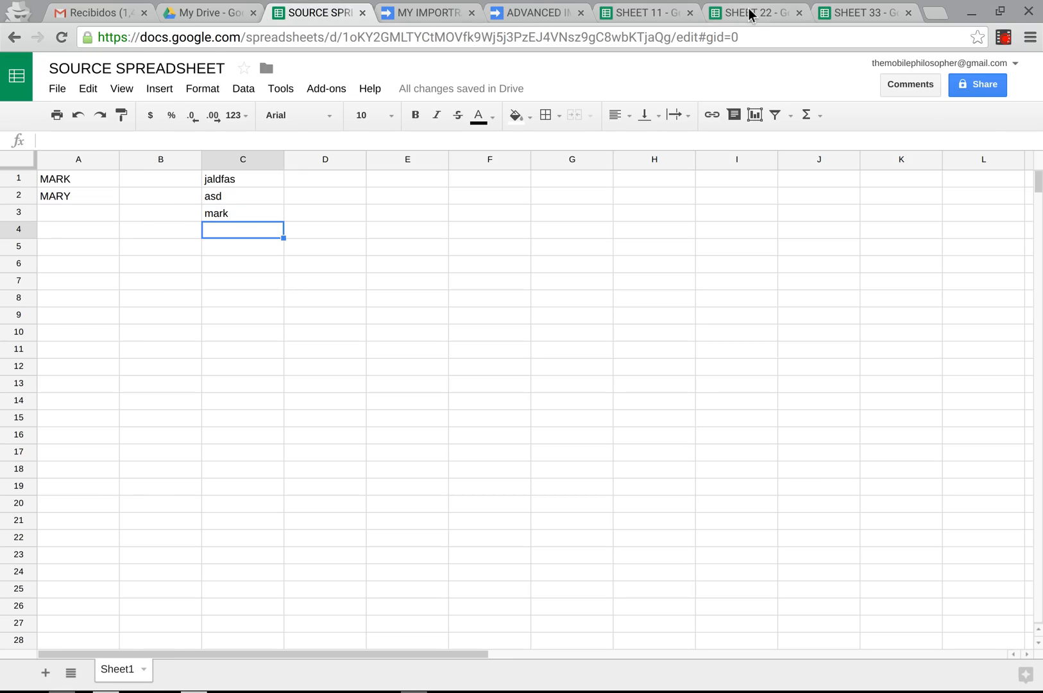
{"action": "mouse_move", "coordinate": [432, 12]}
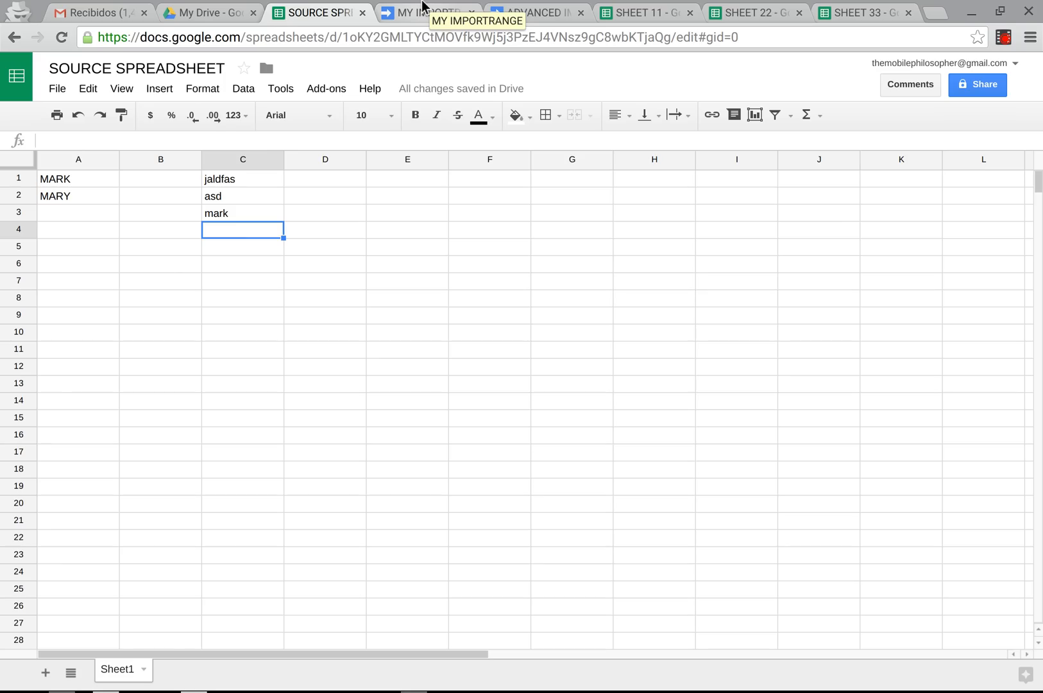